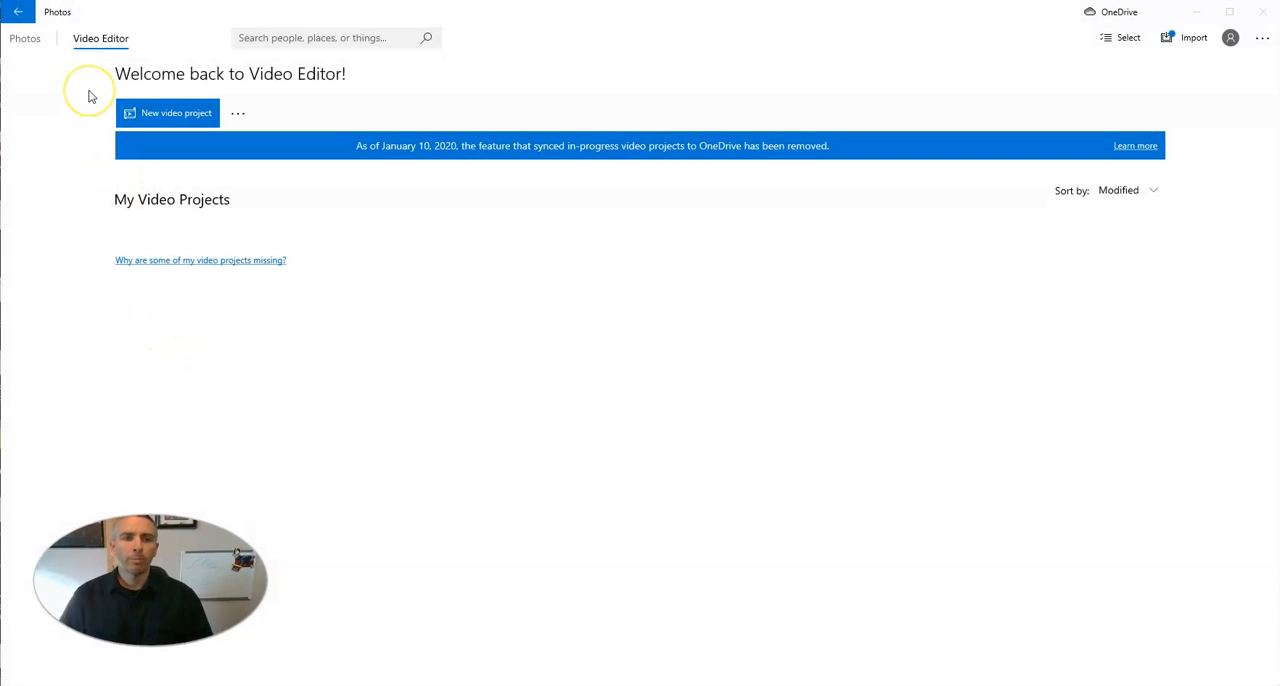
mouse_move(100, 38)
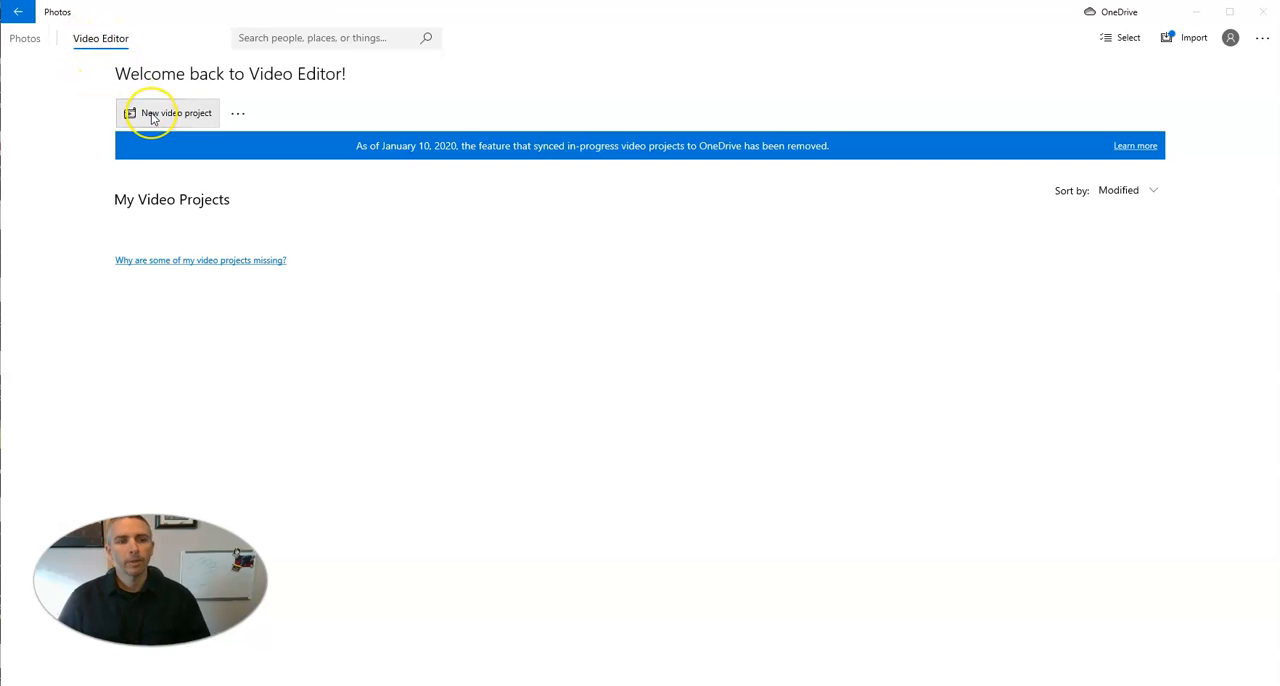
Step: Start a new video project and name it 'Animals of Maine'
click(176, 112)
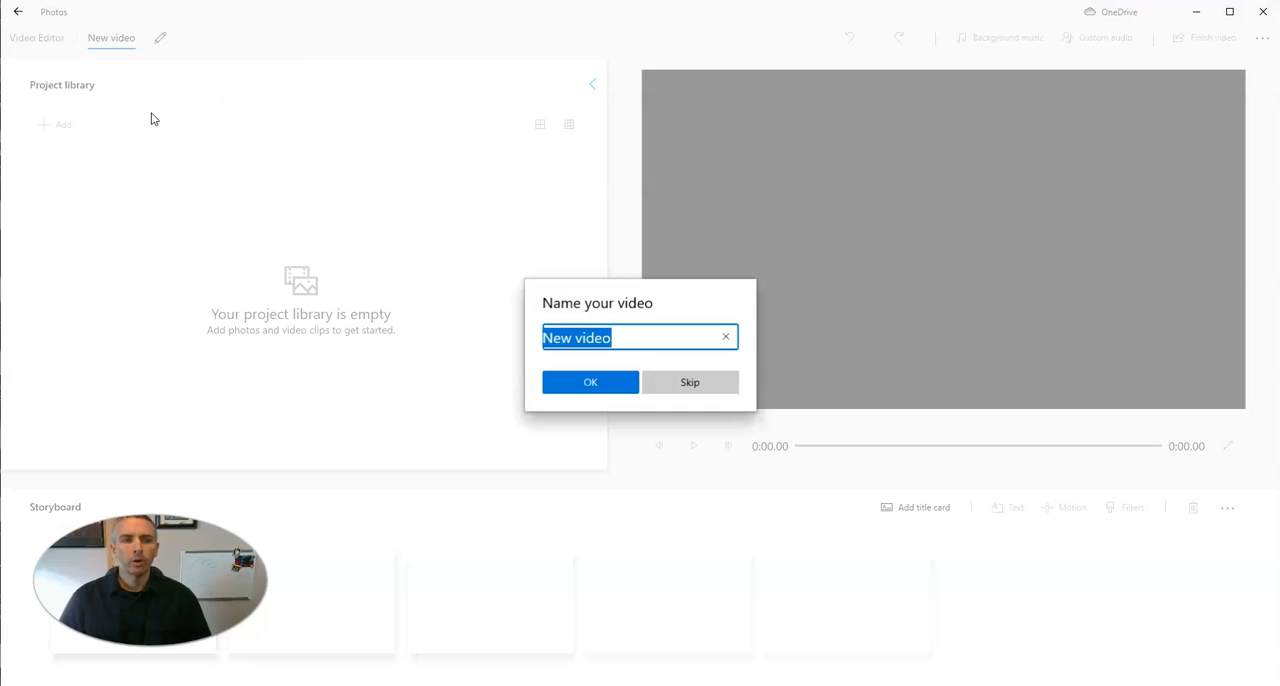
mouse_move(644, 308)
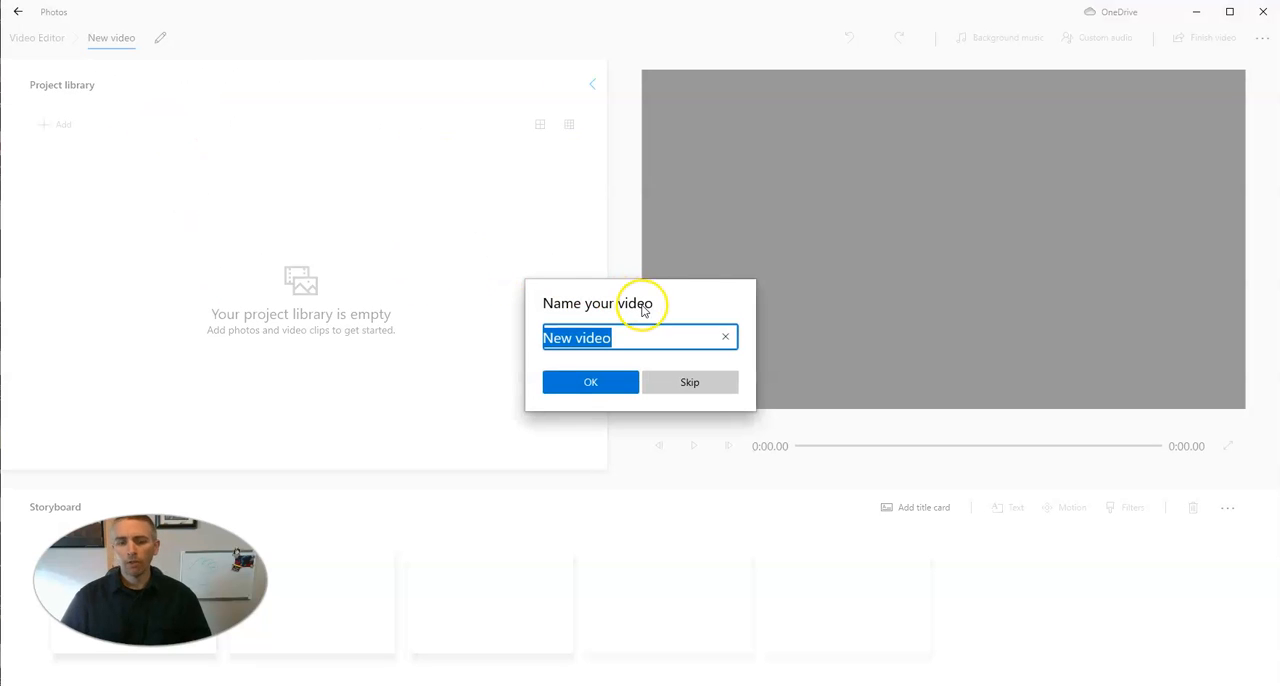
text(Animals)
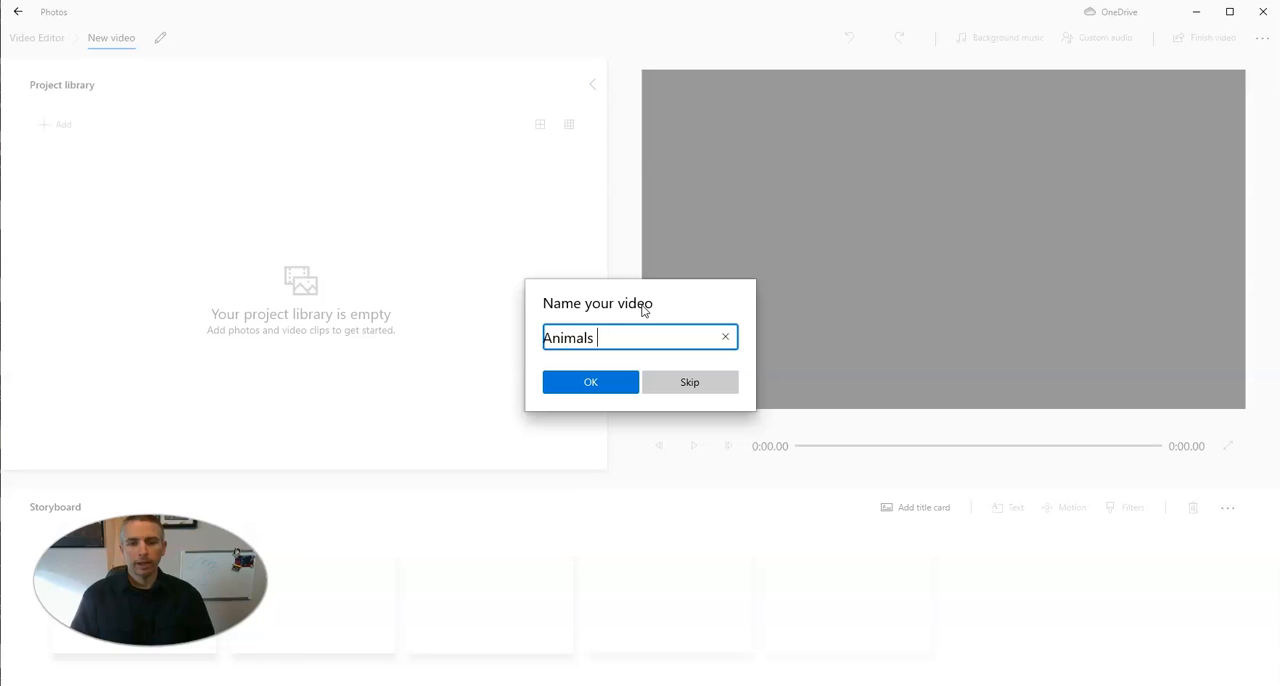
text(of Maine)
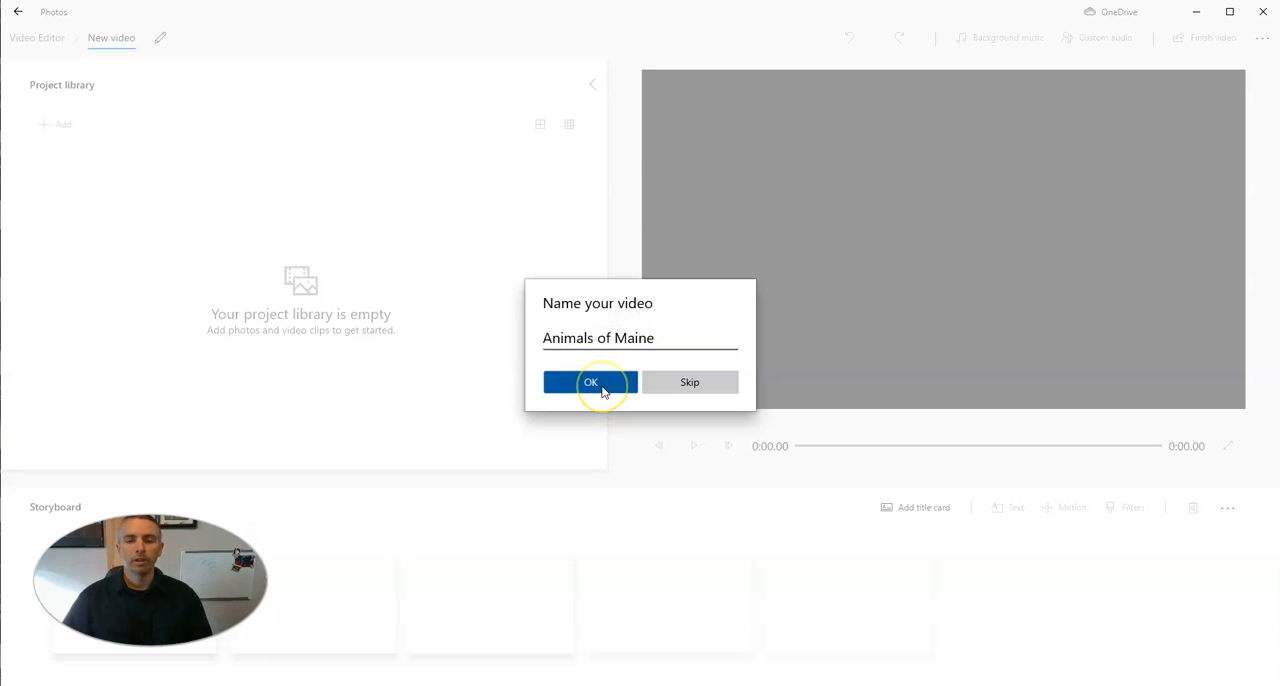
Step: Confirm the name, briefly browse the personal collection, and reopen the Add media options
click(592, 382)
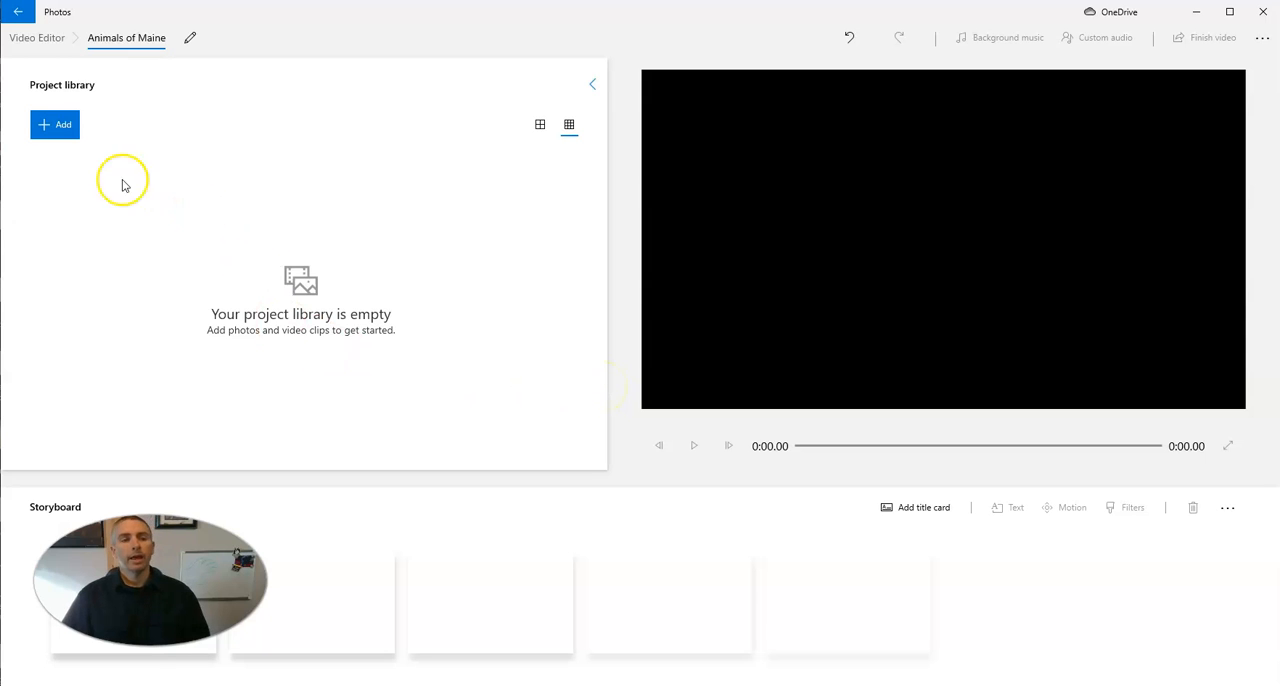
mouse_move(120, 192)
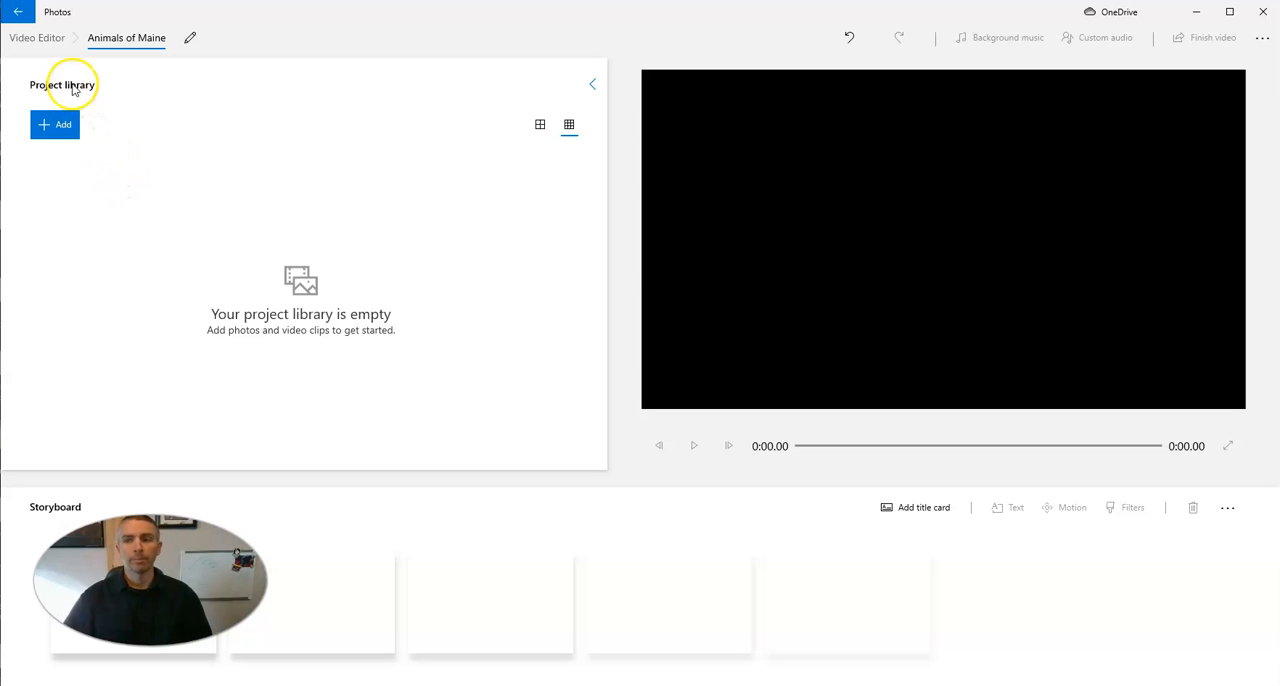
click(54, 124)
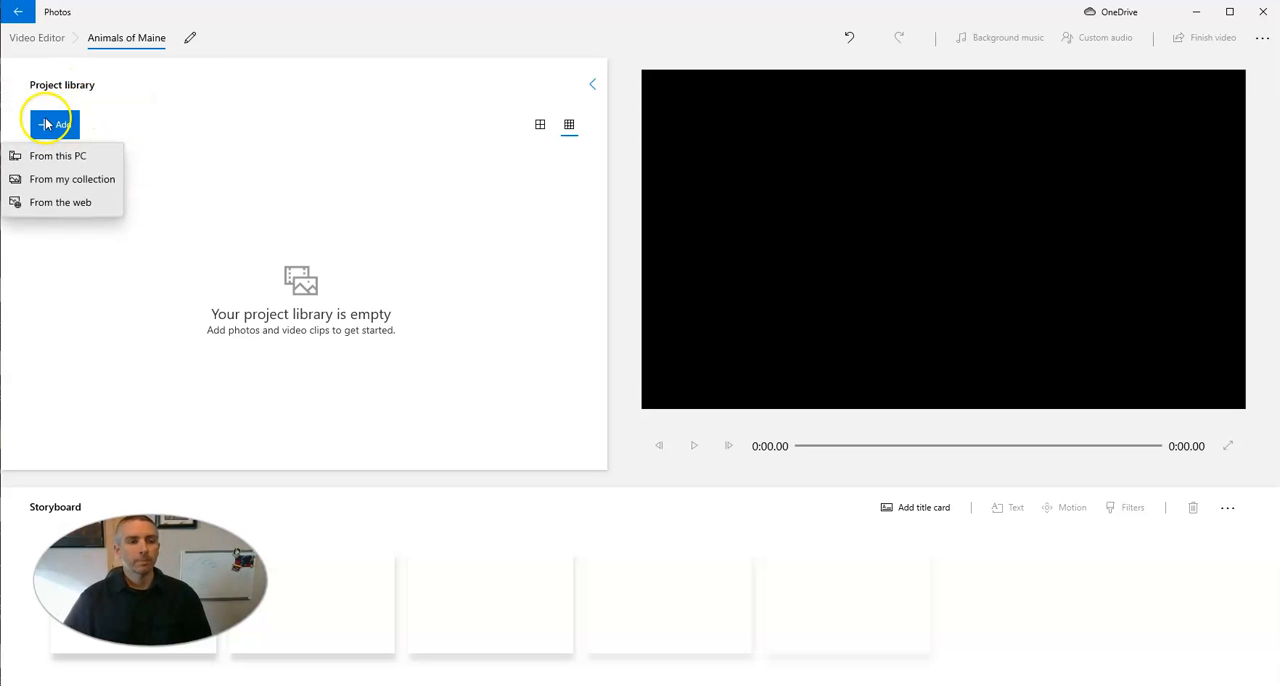
mouse_move(56, 156)
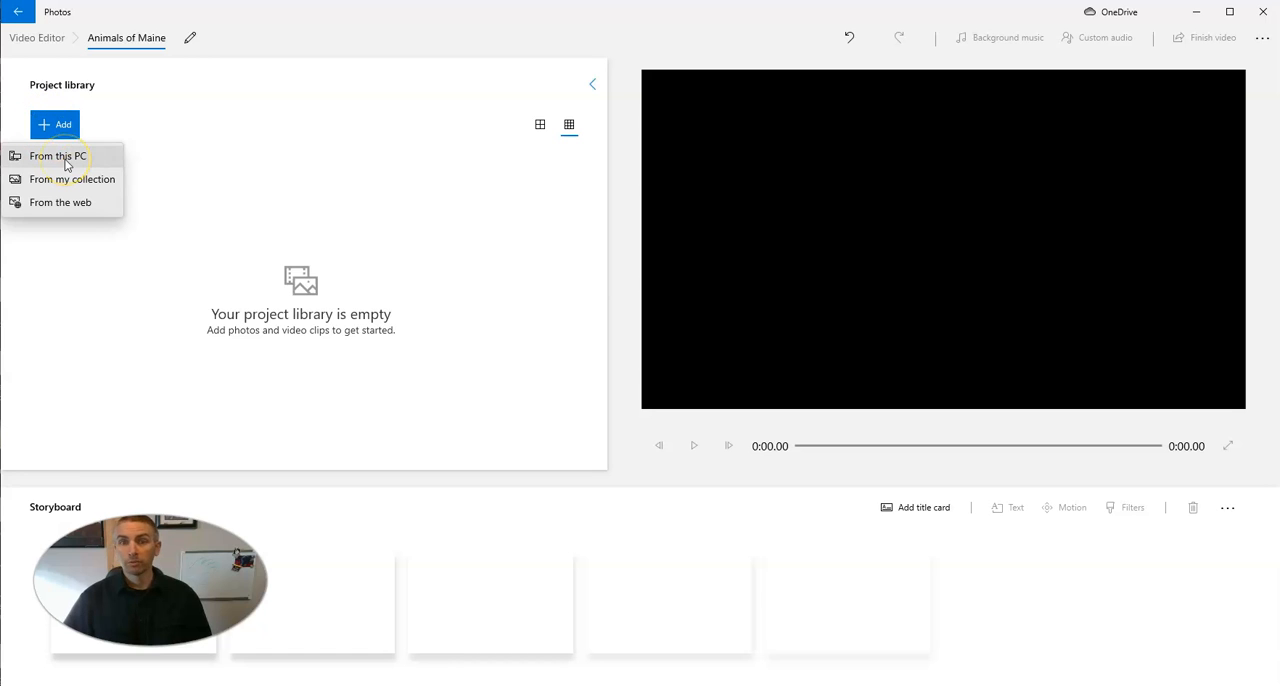
mouse_move(72, 184)
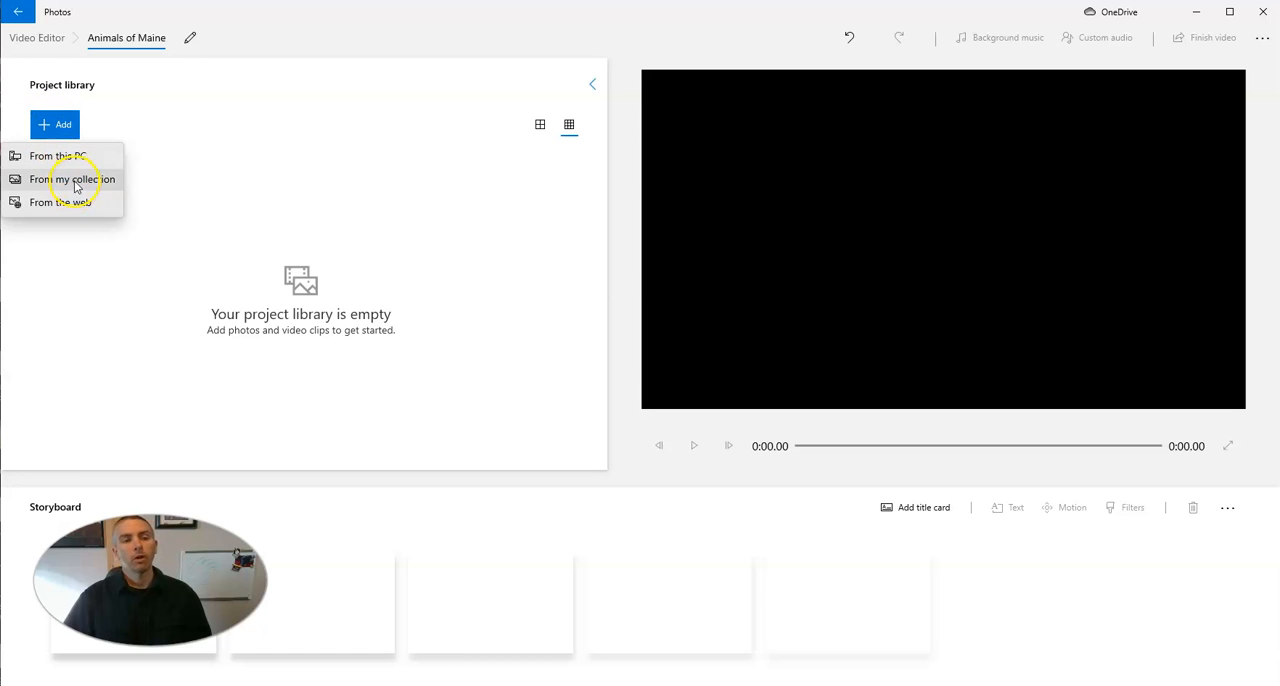
click(74, 180)
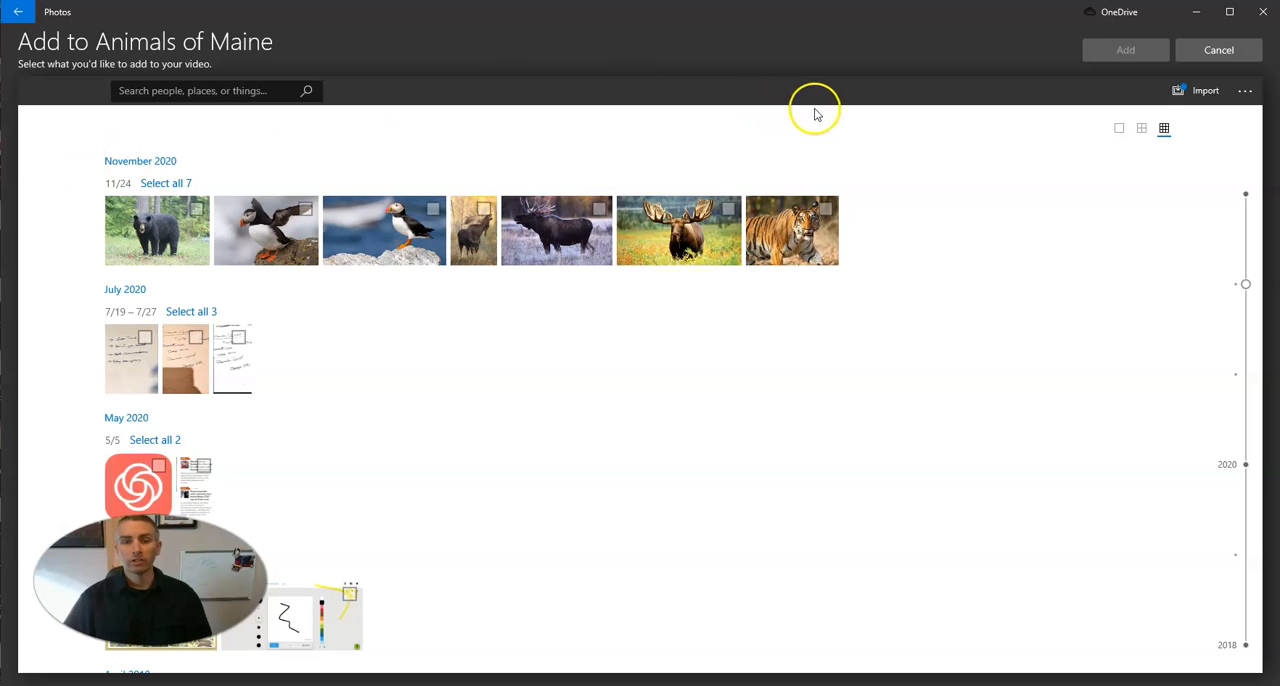
click(1218, 48)
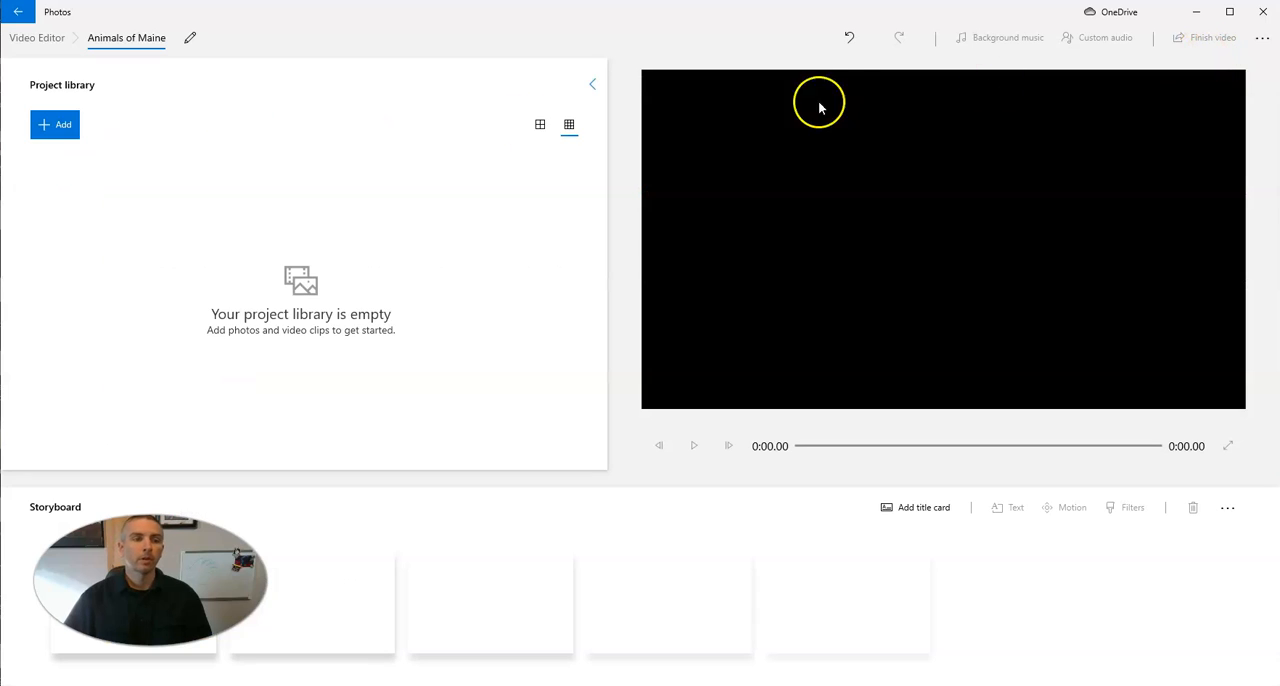
click(56, 124)
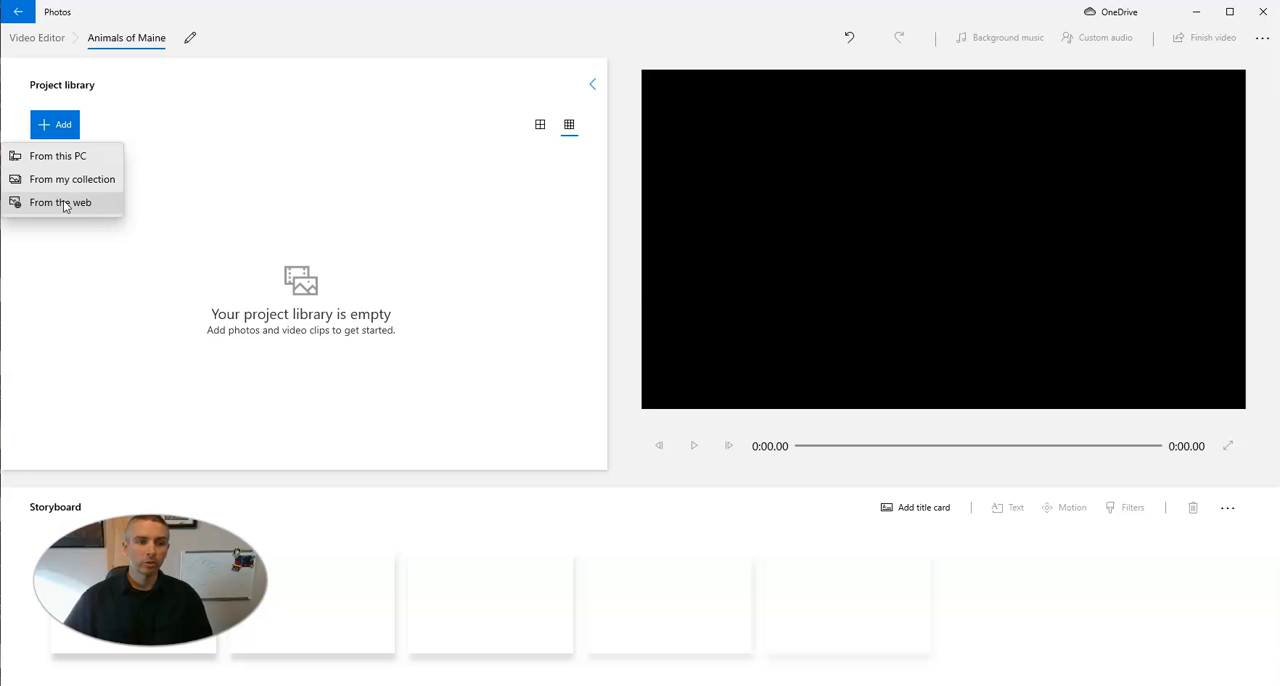
Step: Search the web (Bing) for 'moose' images
click(60, 202)
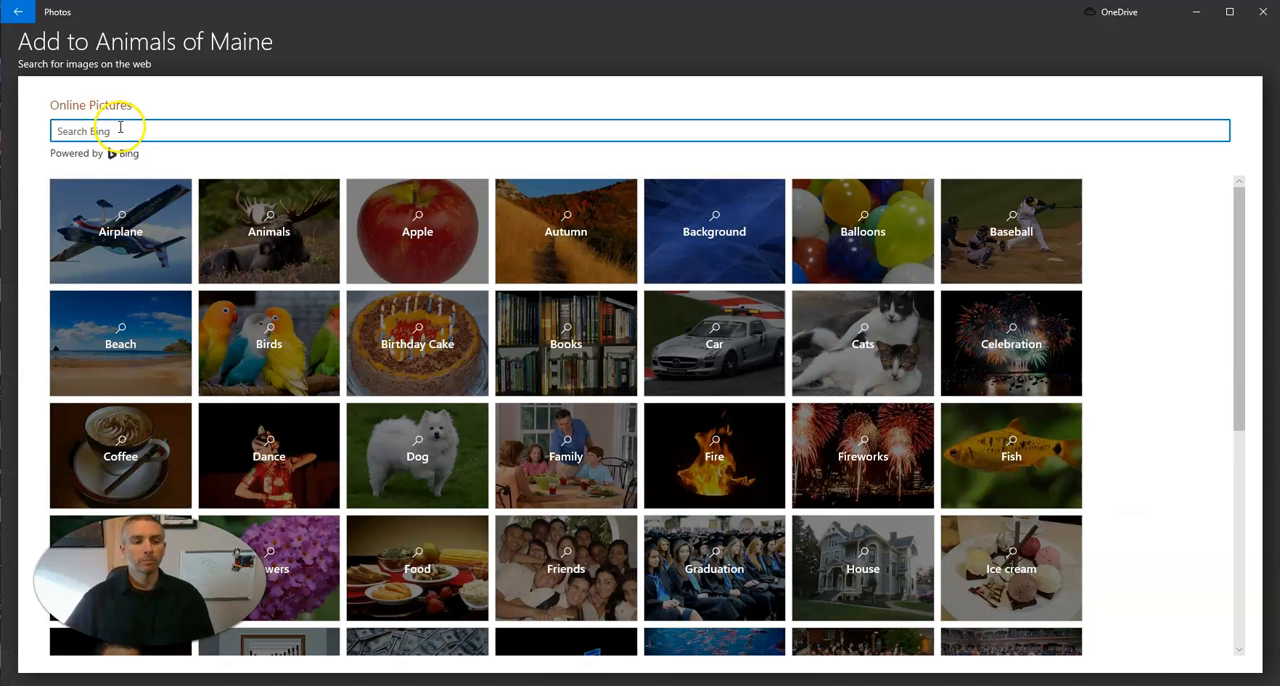
click(100, 130)
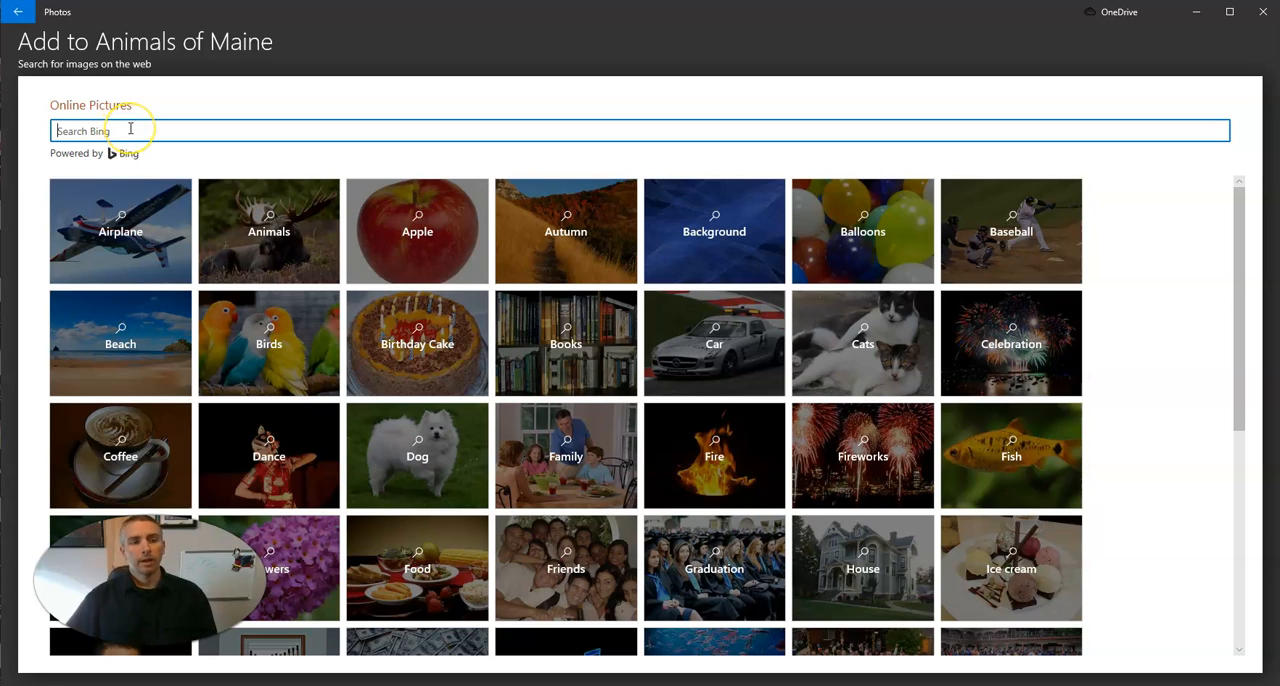
text(moose)
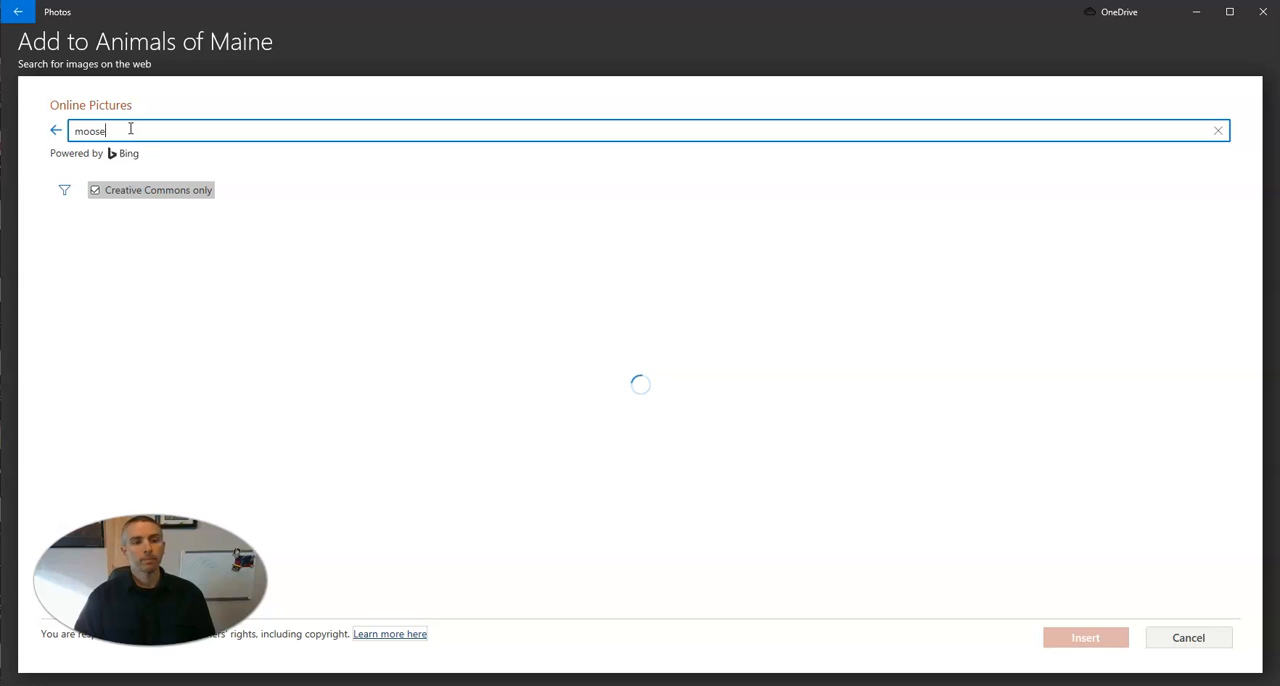
key(enter)
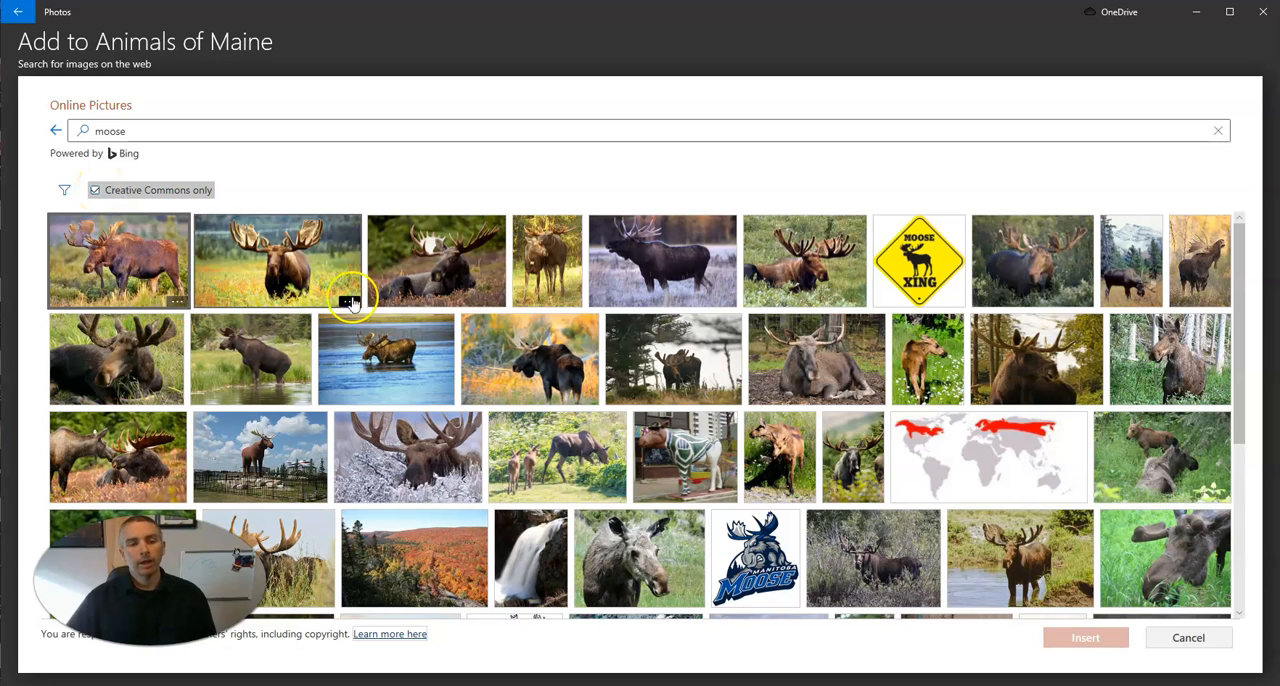
mouse_move(348, 304)
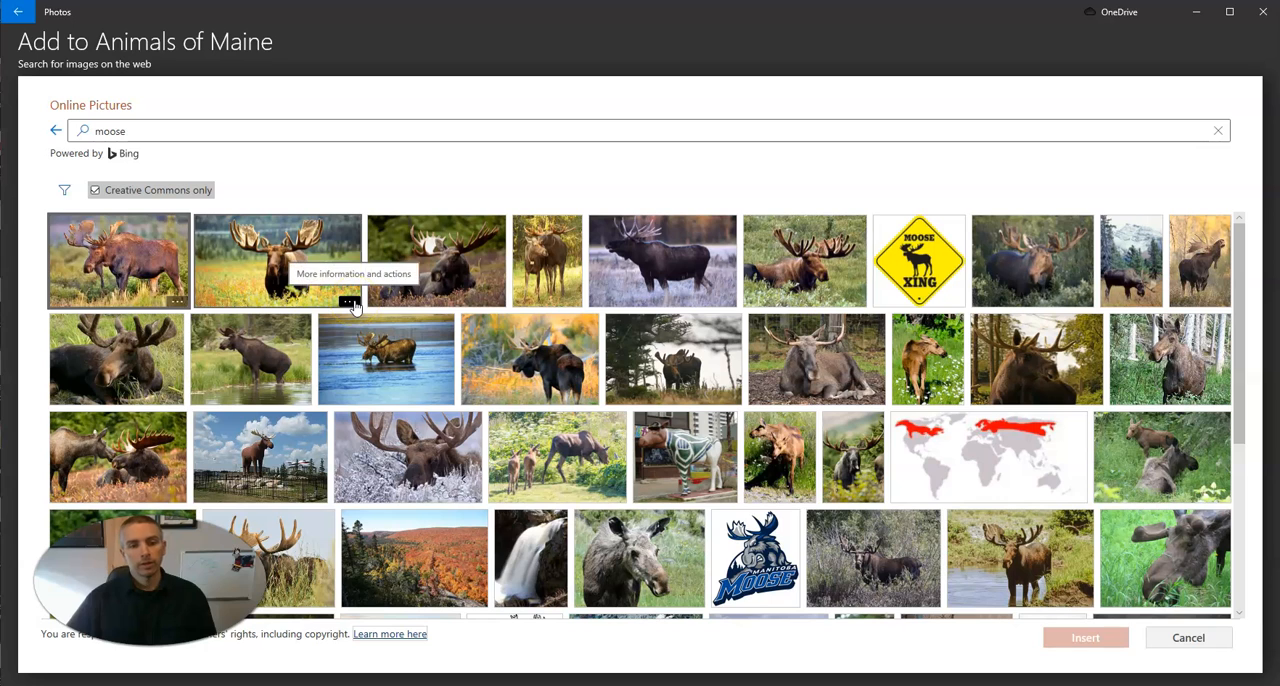
Step: Select the bull moose photo and insert it into the project library
click(348, 302)
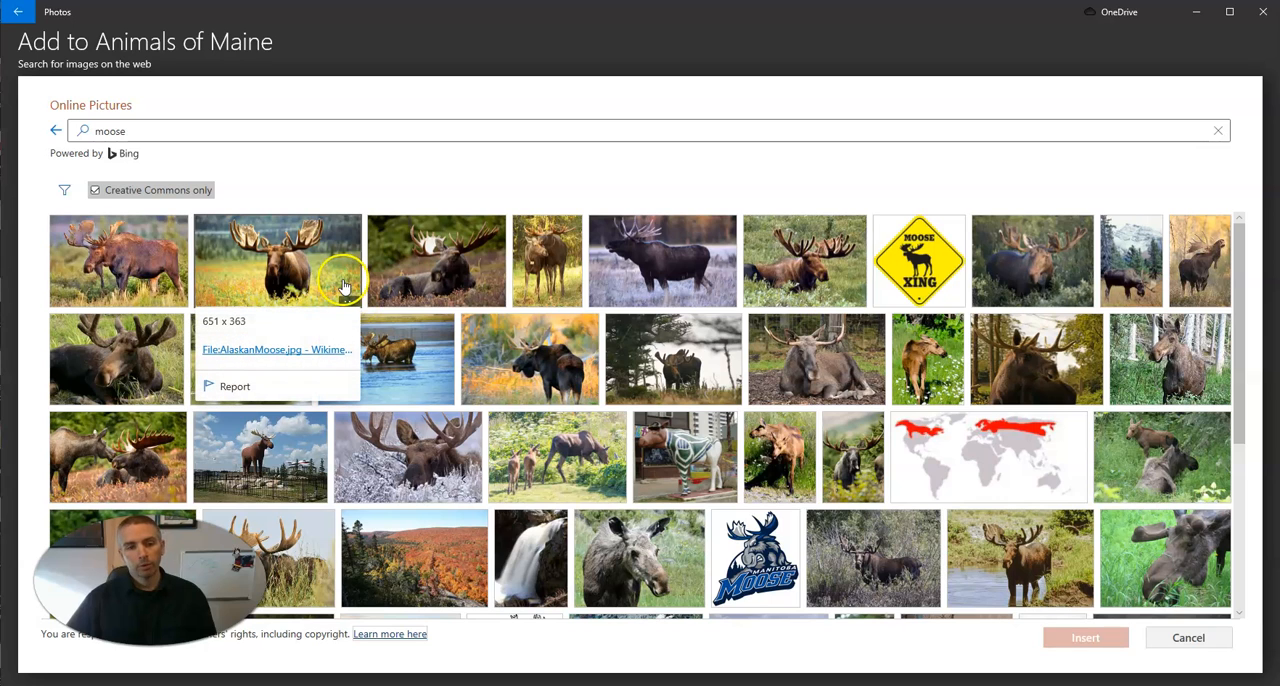
mouse_move(348, 304)
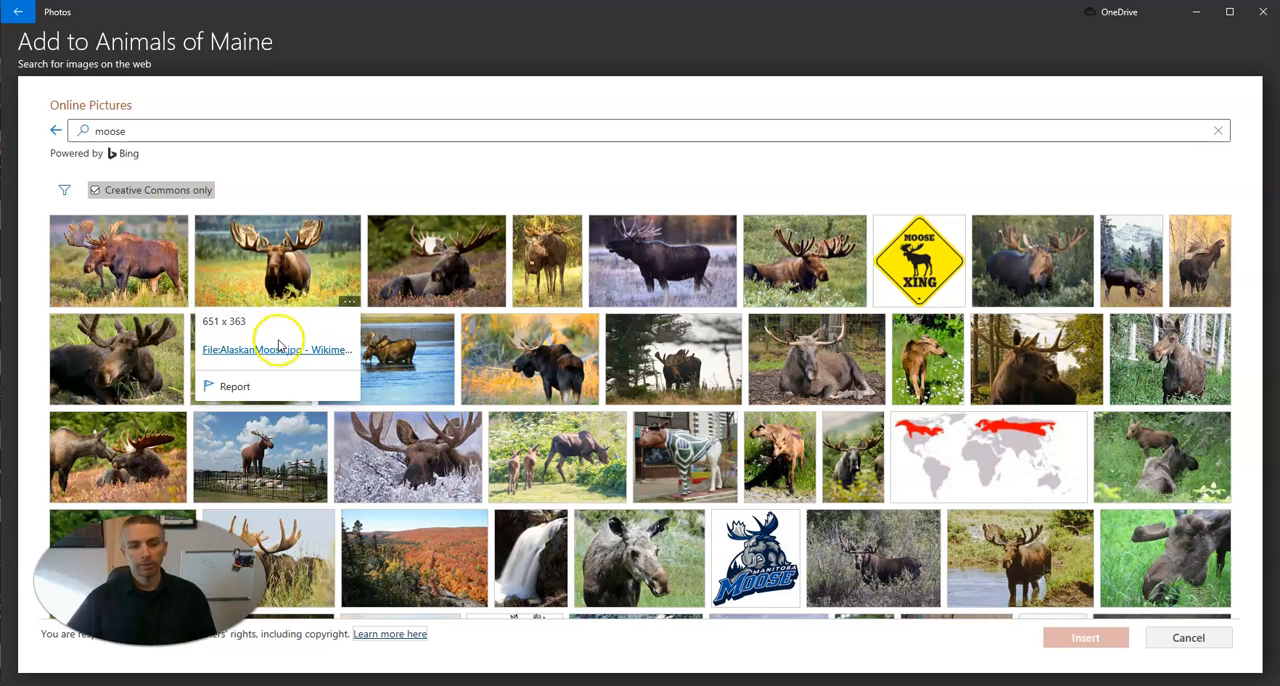
click(278, 260)
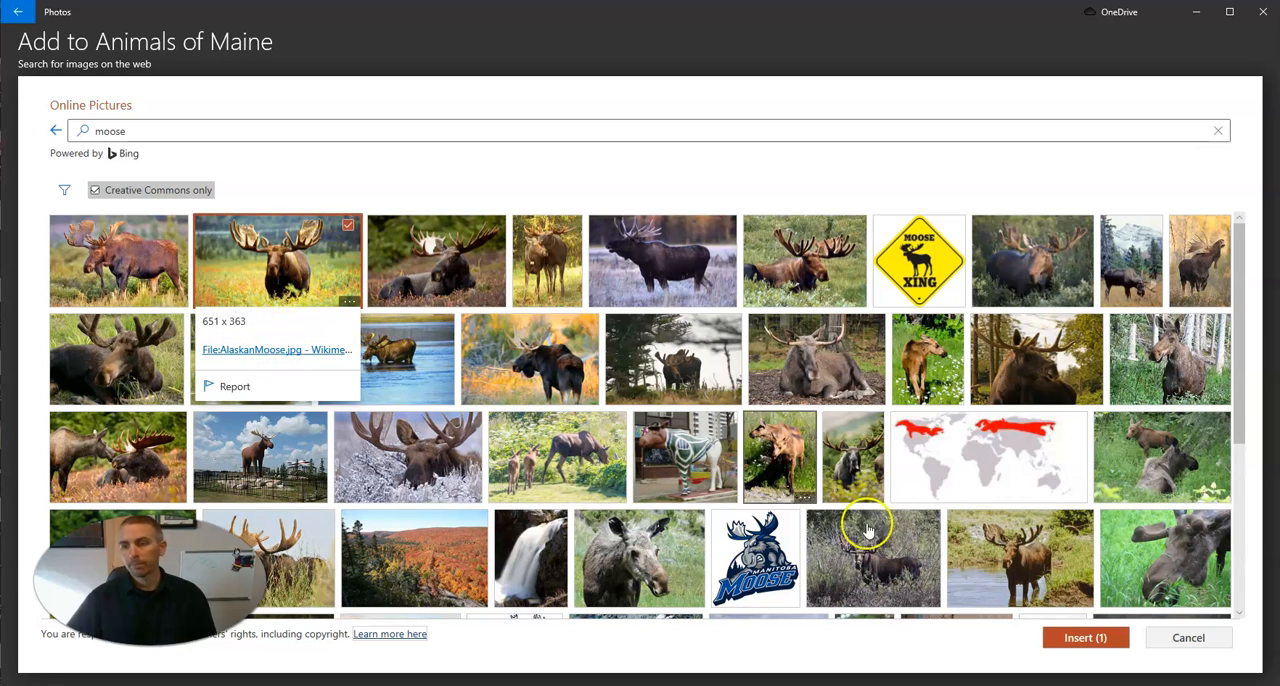
click(1084, 636)
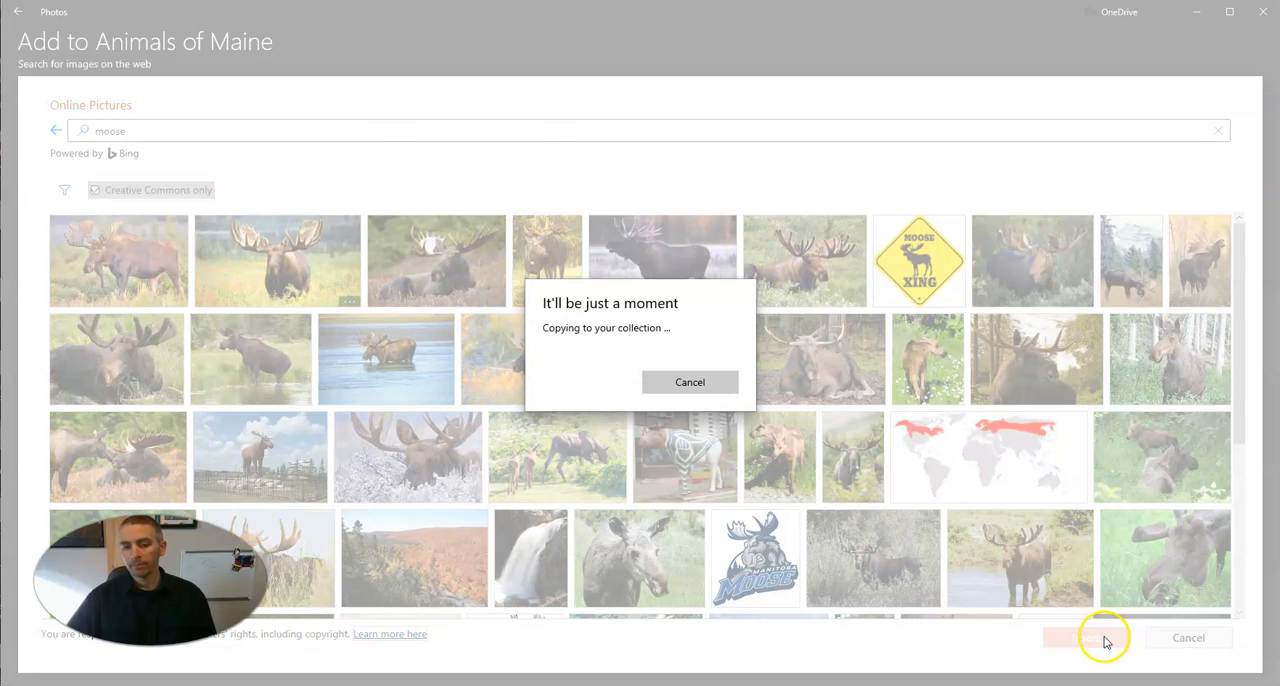
click(1090, 636)
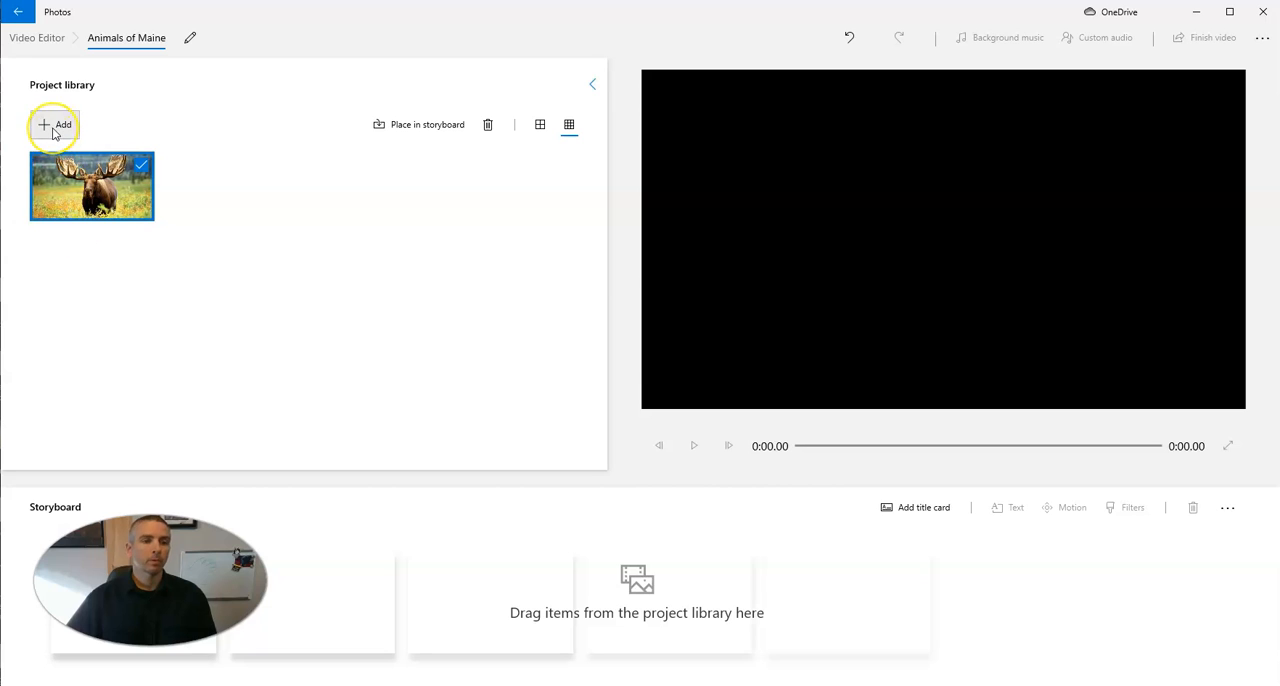
Step: Search the web for 'puffin' and insert the first Creative Commons puffin photo
click(56, 124)
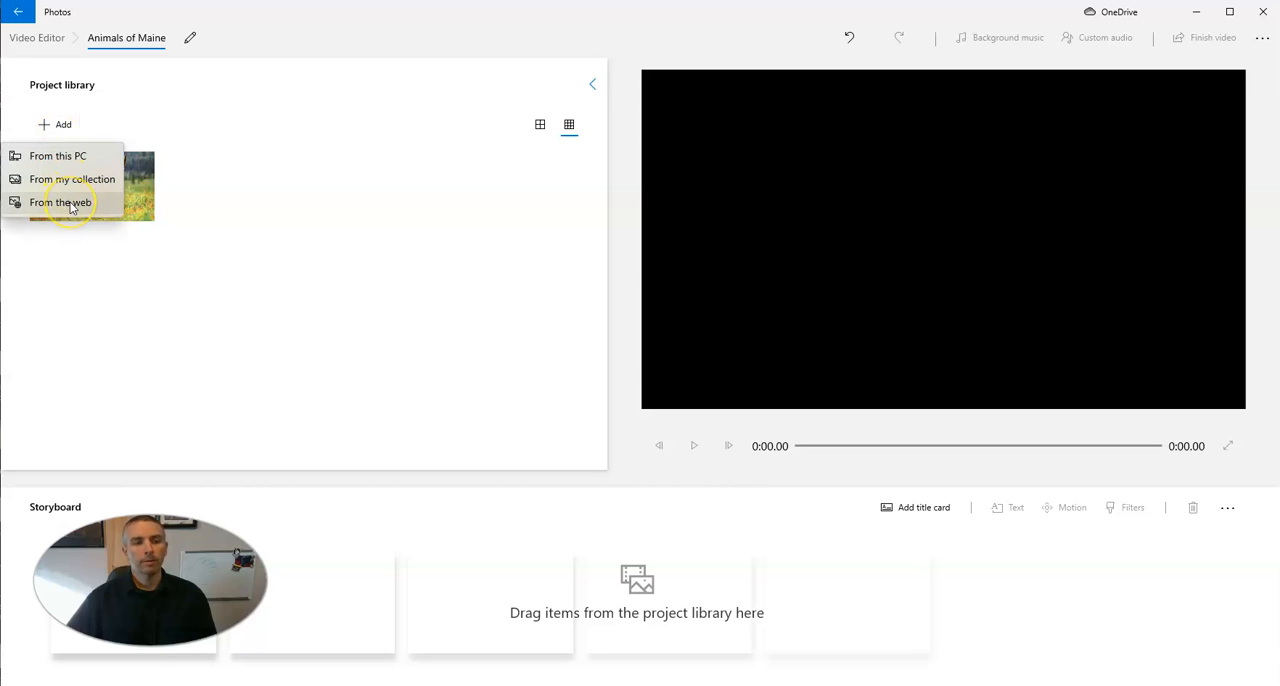
click(60, 202)
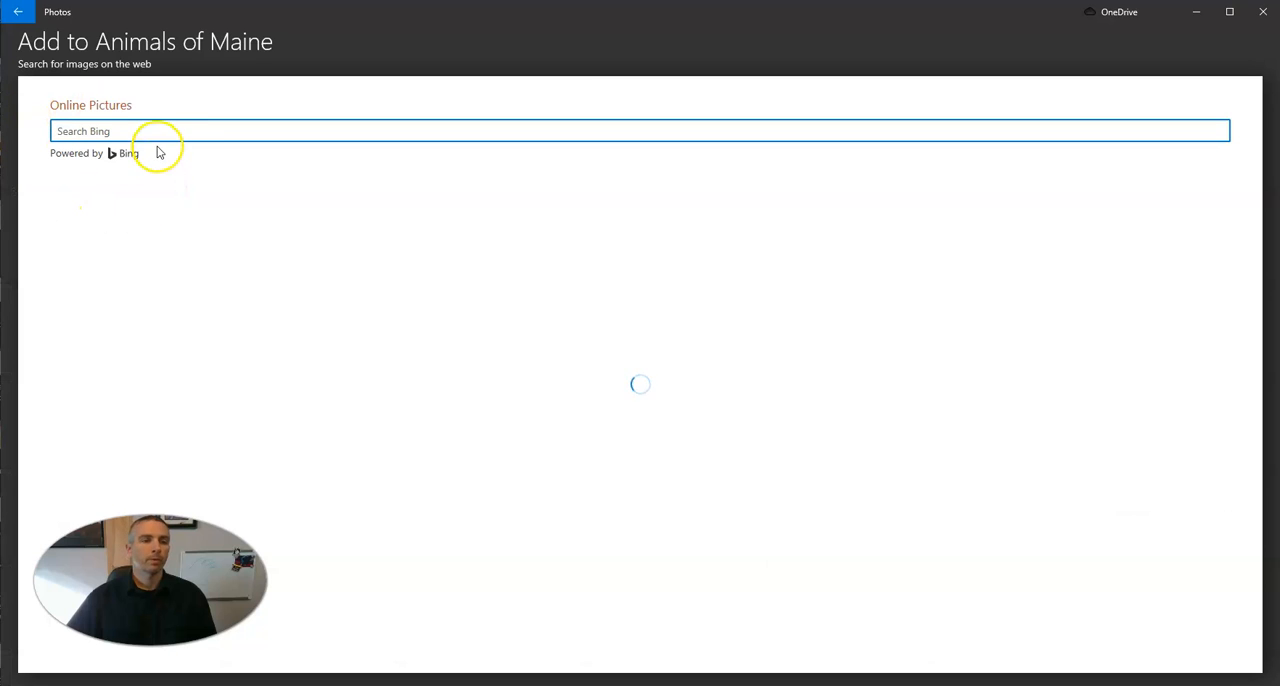
text(puffin)
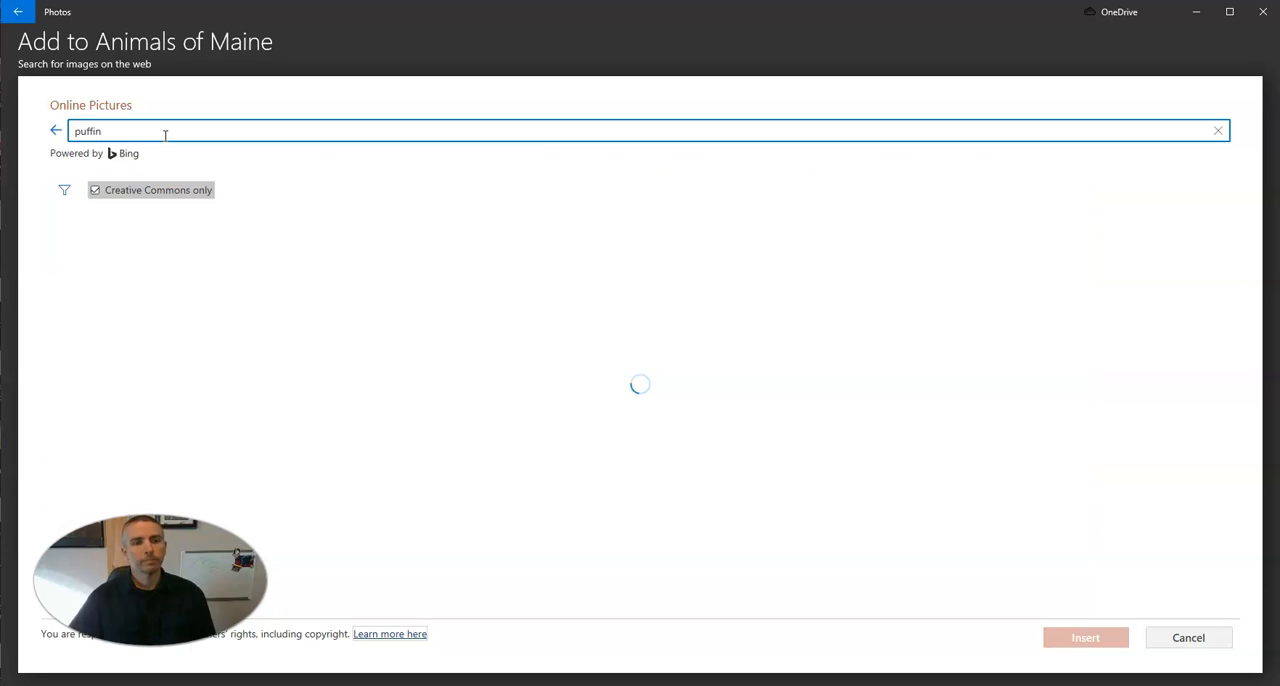
mouse_move(200, 308)
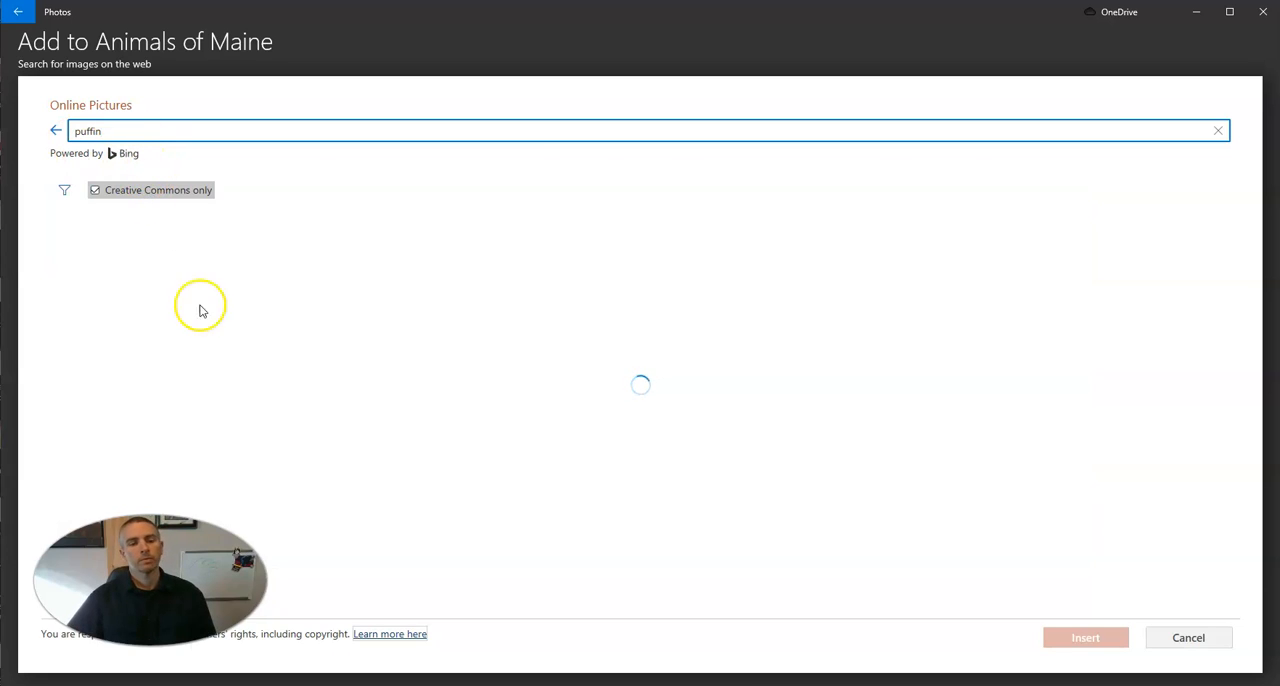
key(enter)
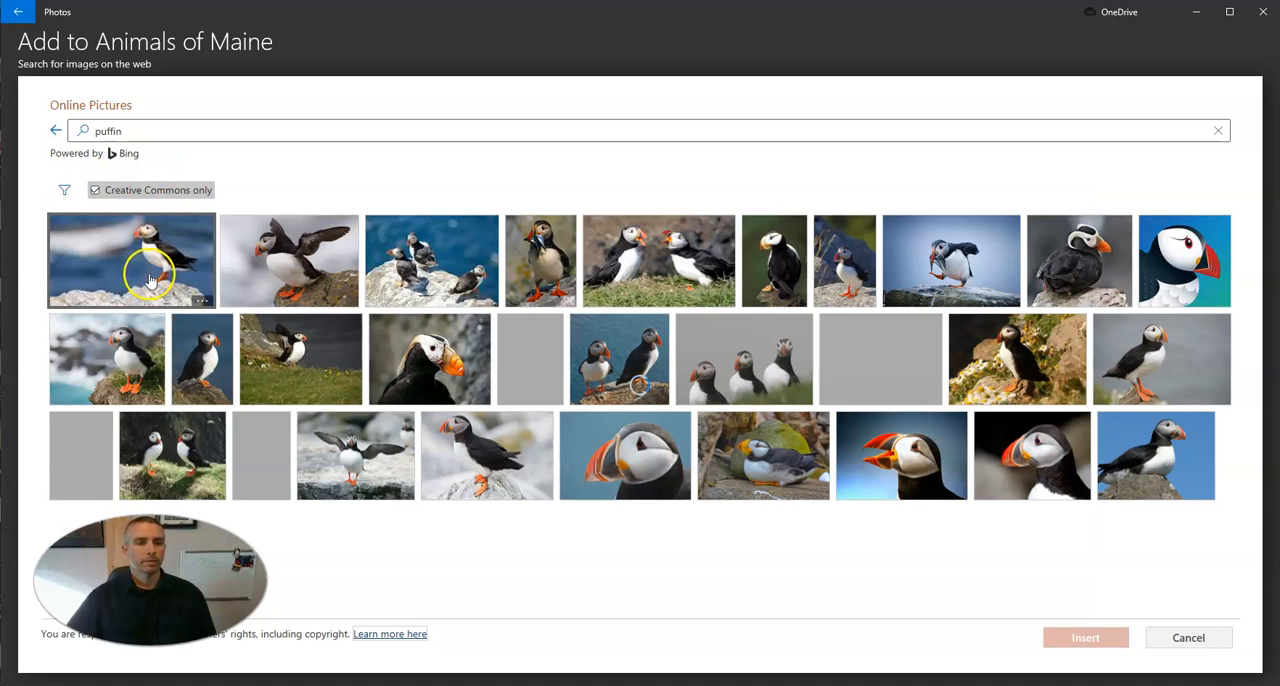
scroll(down, 3)
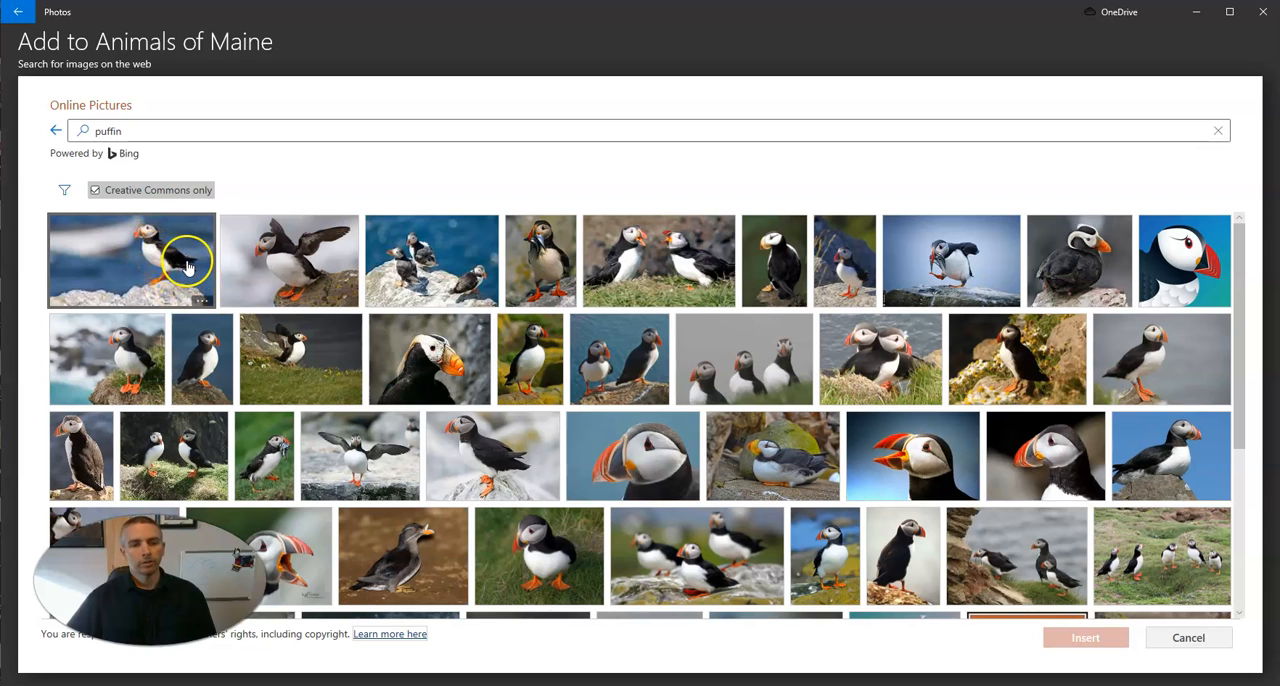
click(132, 260)
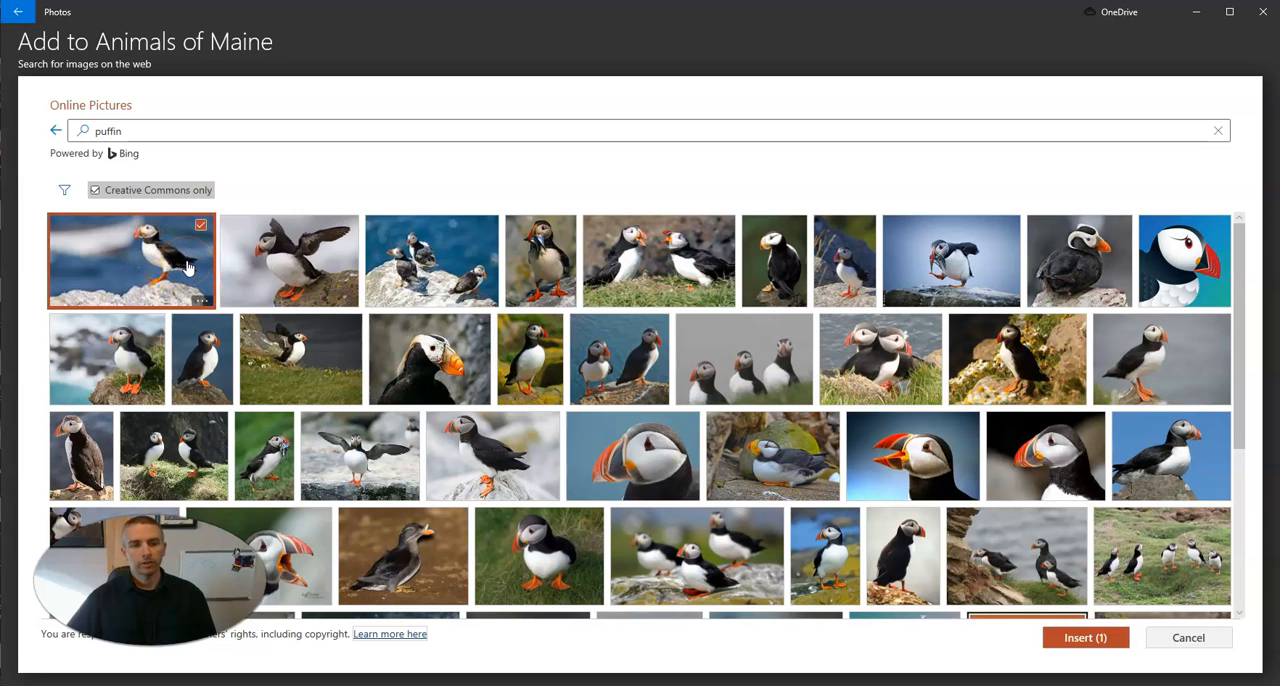
mouse_move(1084, 636)
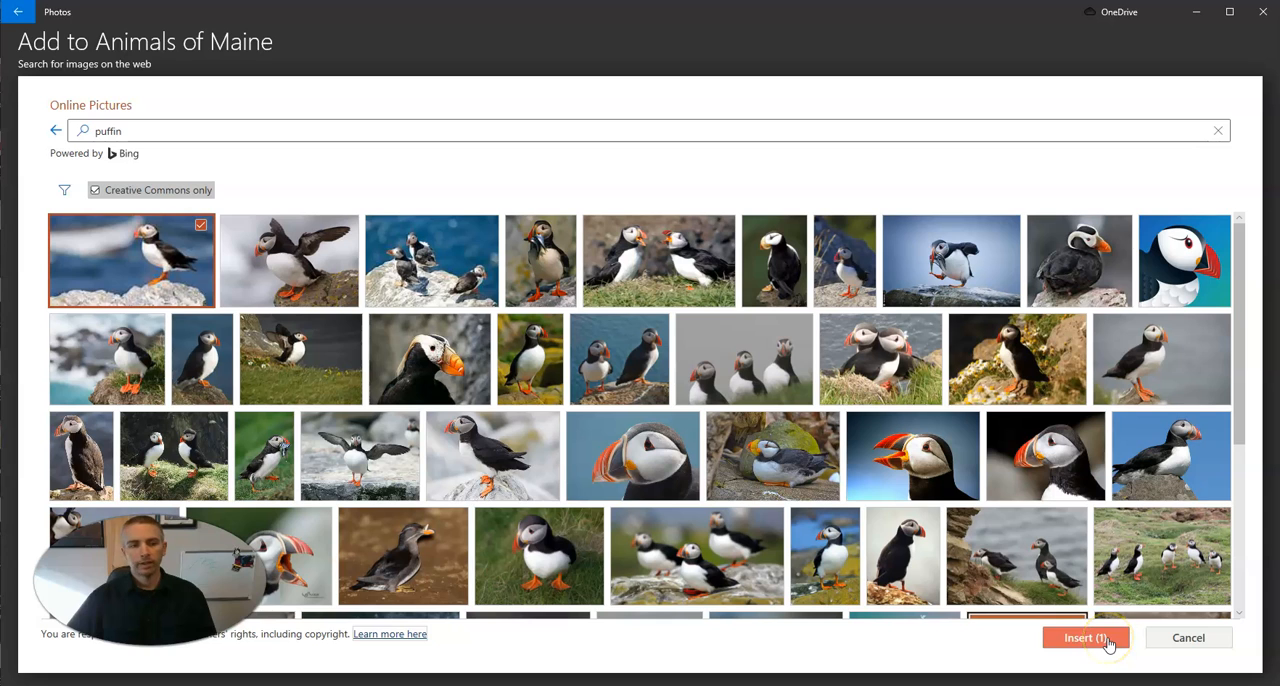
click(1084, 636)
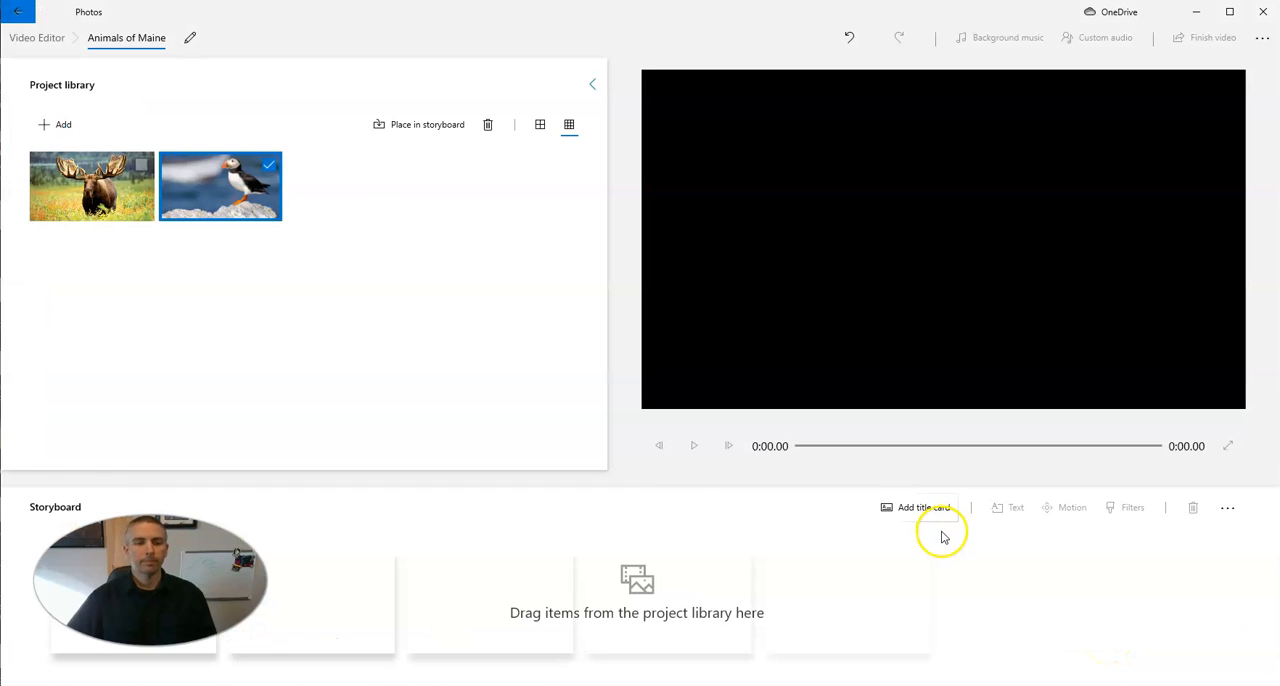
Step: Search the web for 'black bear' and insert a bear photo into the library
click(56, 124)
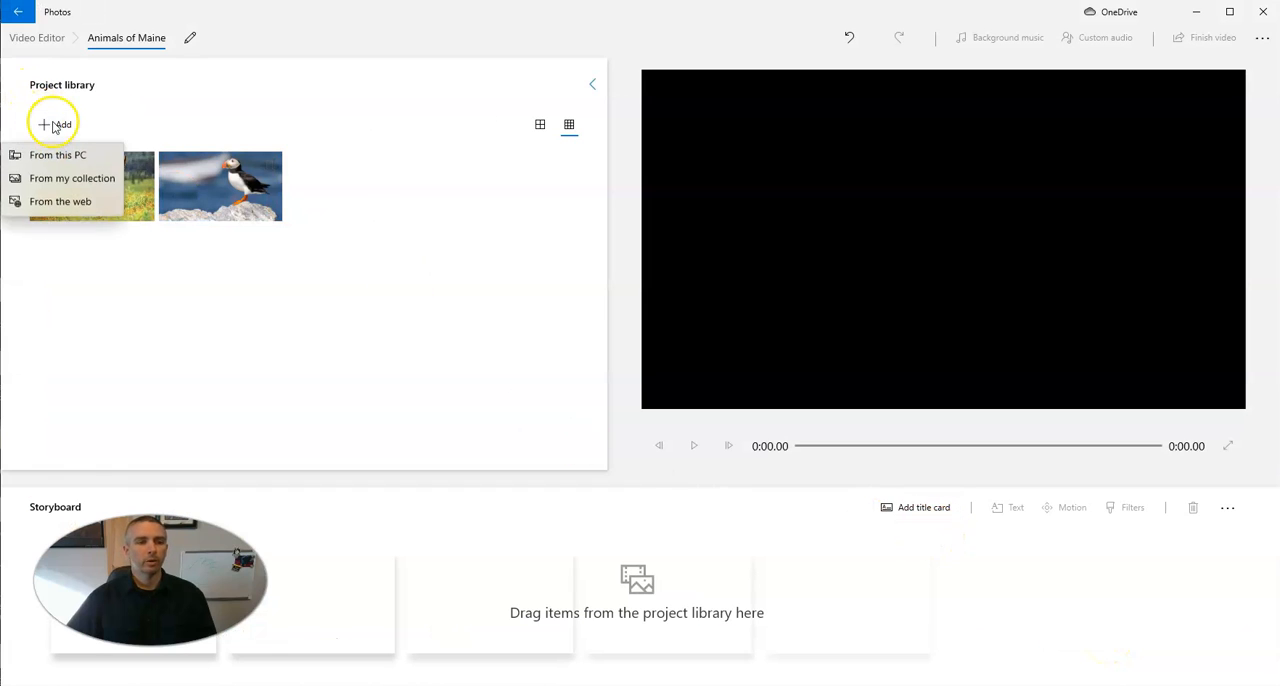
click(60, 200)
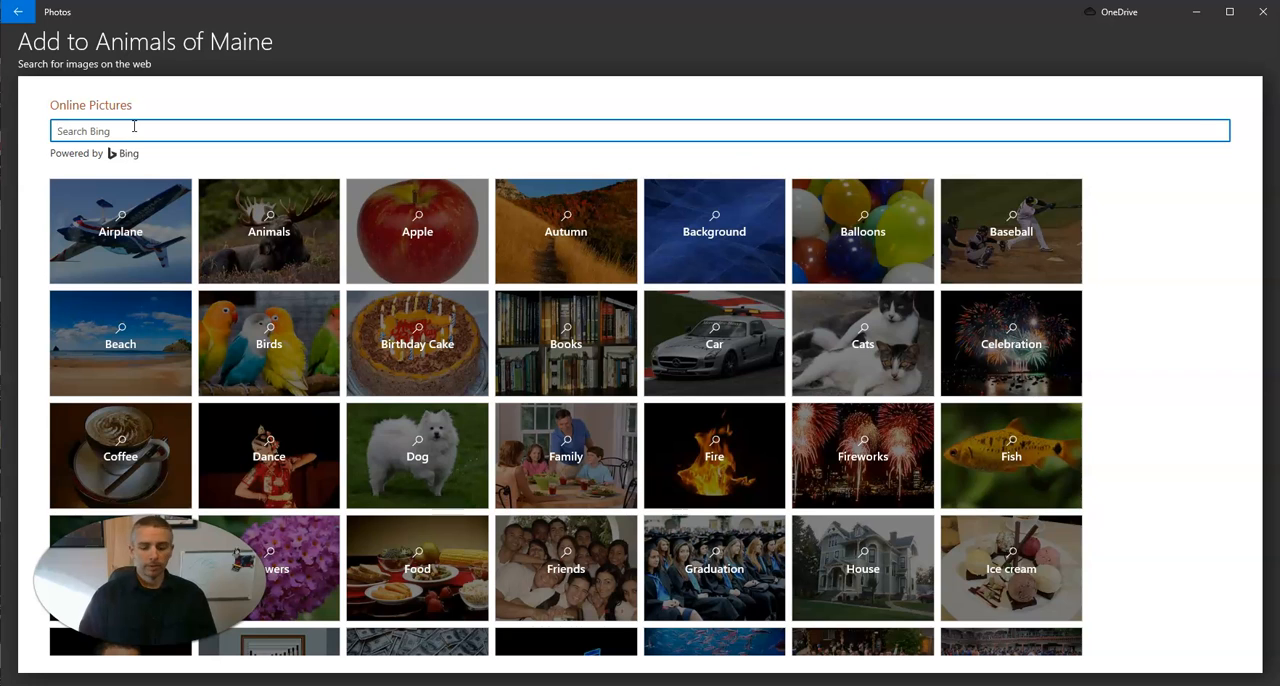
text(black bear)
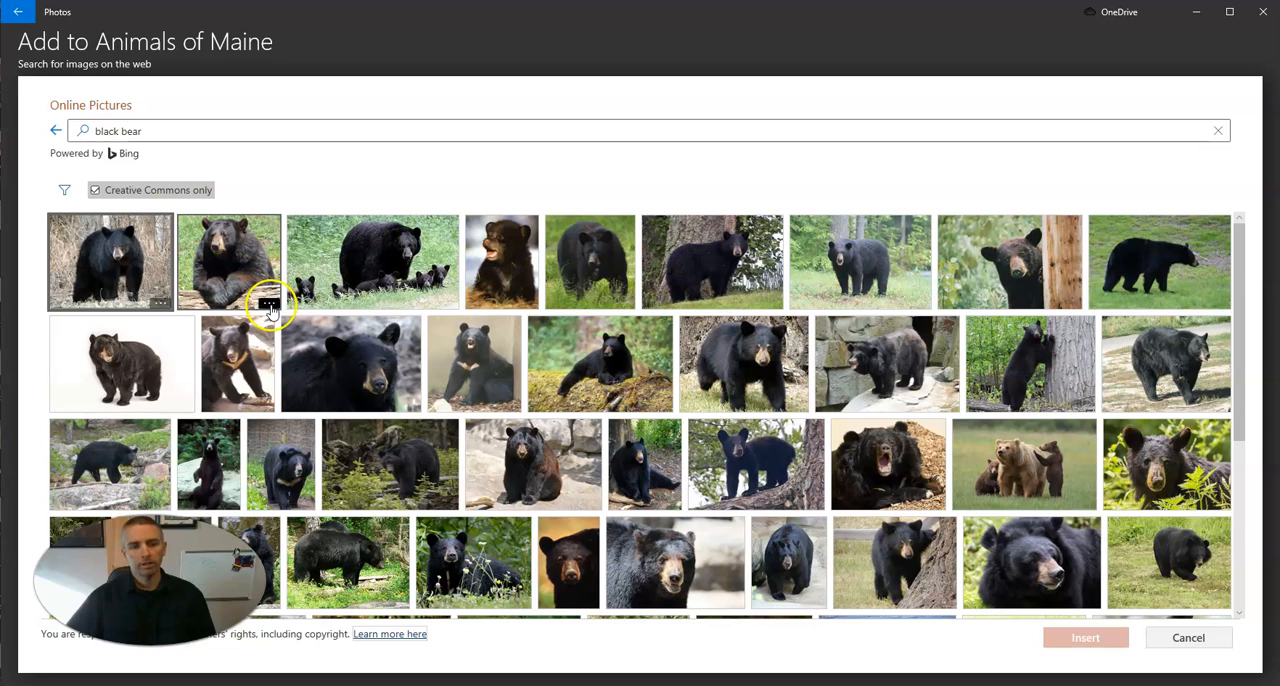
mouse_move(270, 304)
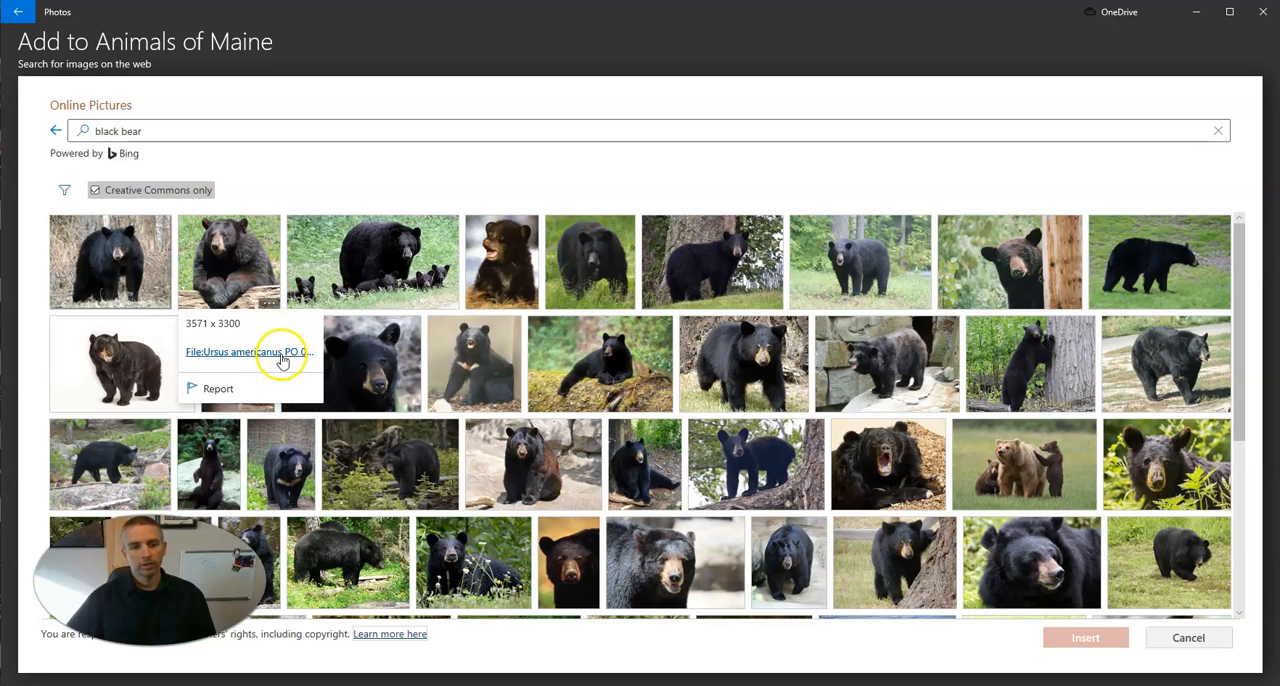
mouse_move(284, 360)
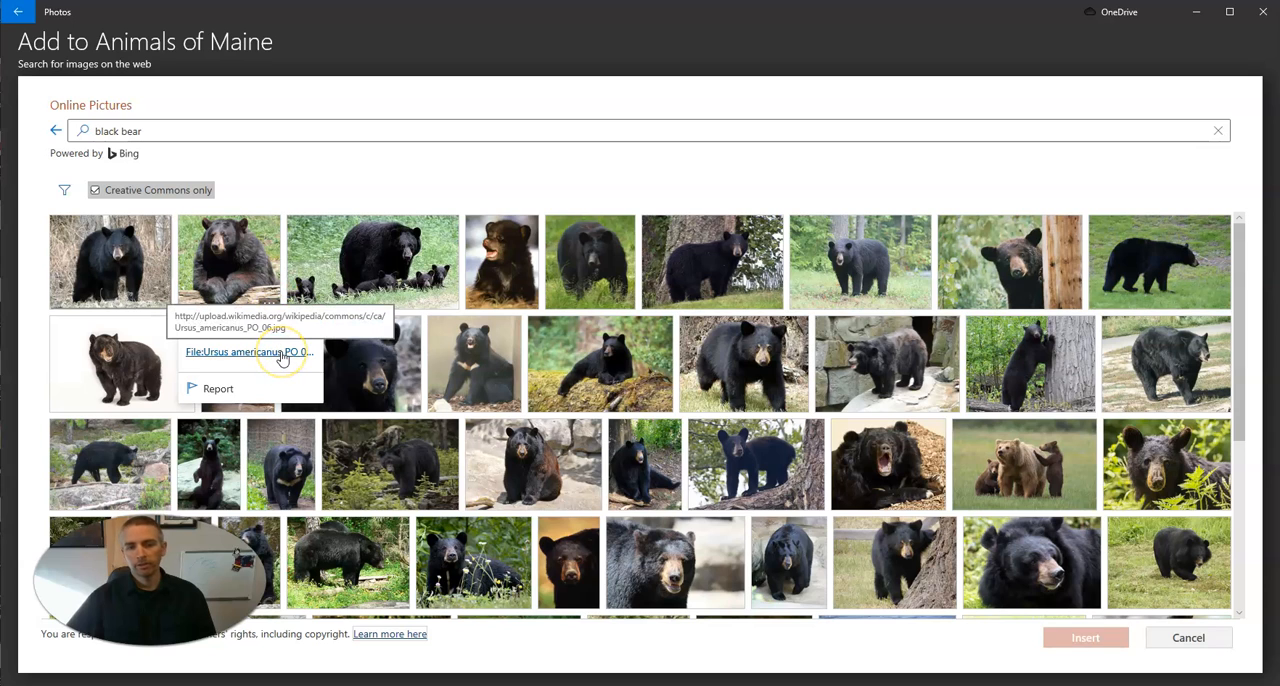
mouse_move(278, 338)
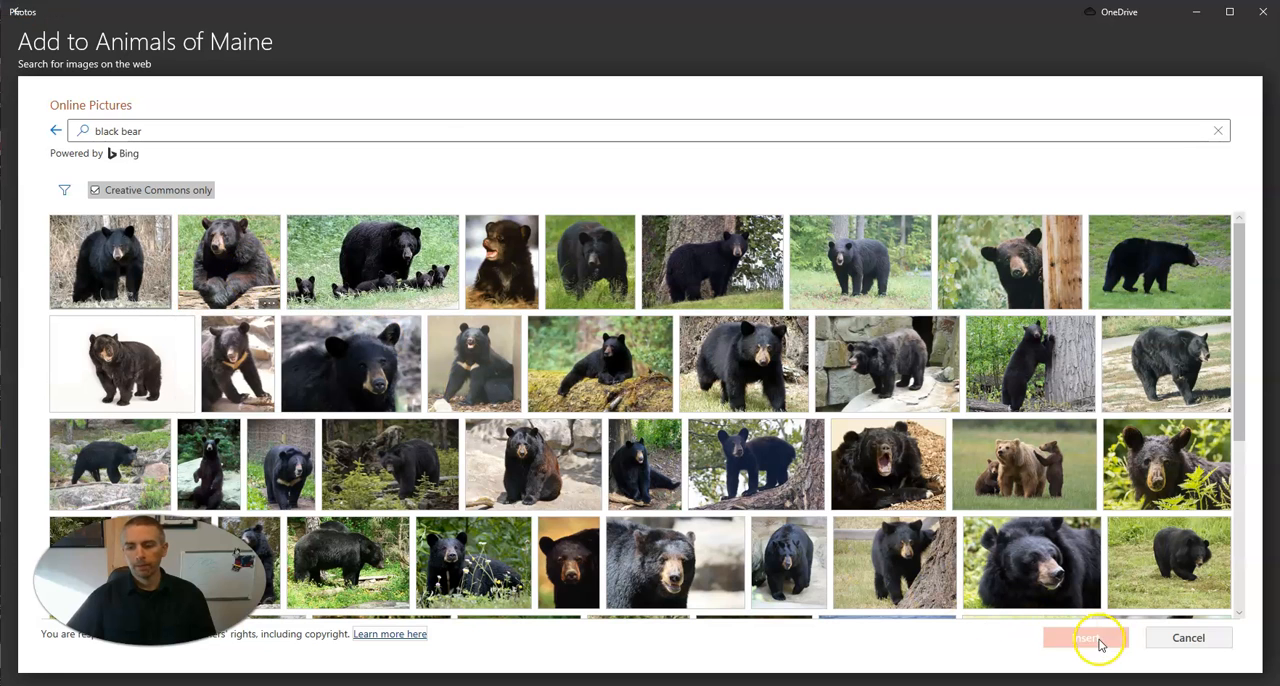
click(1084, 638)
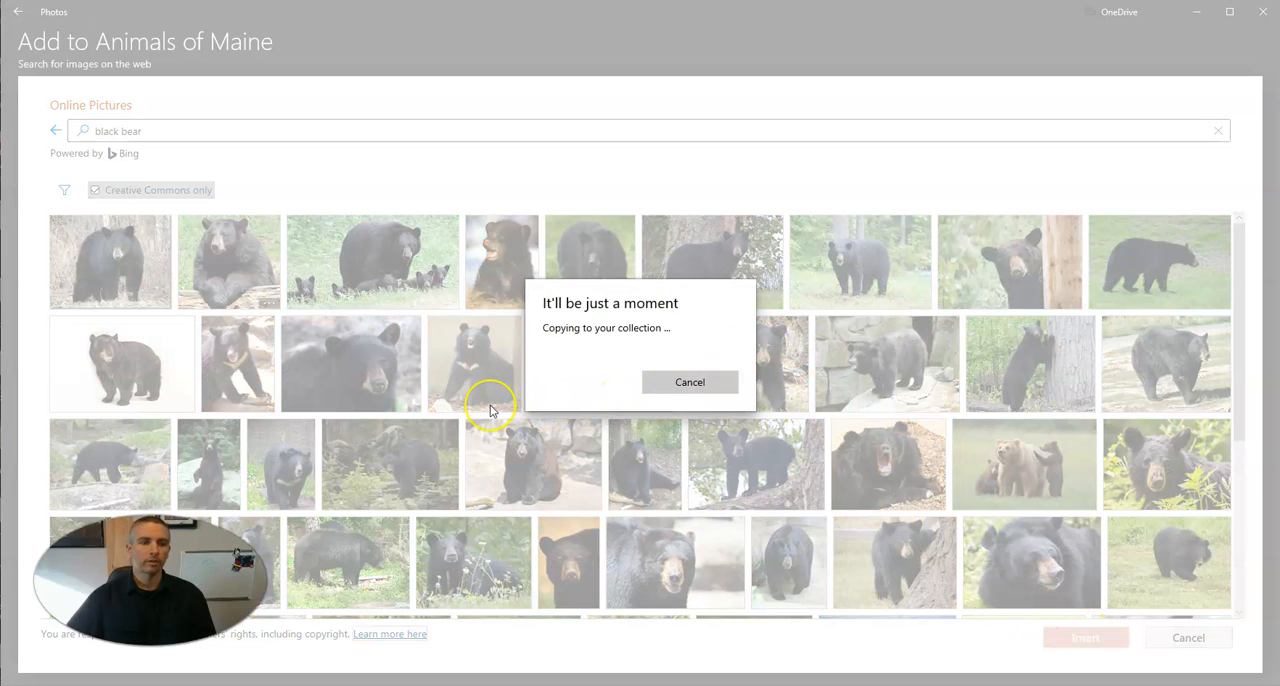
mouse_move(404, 388)
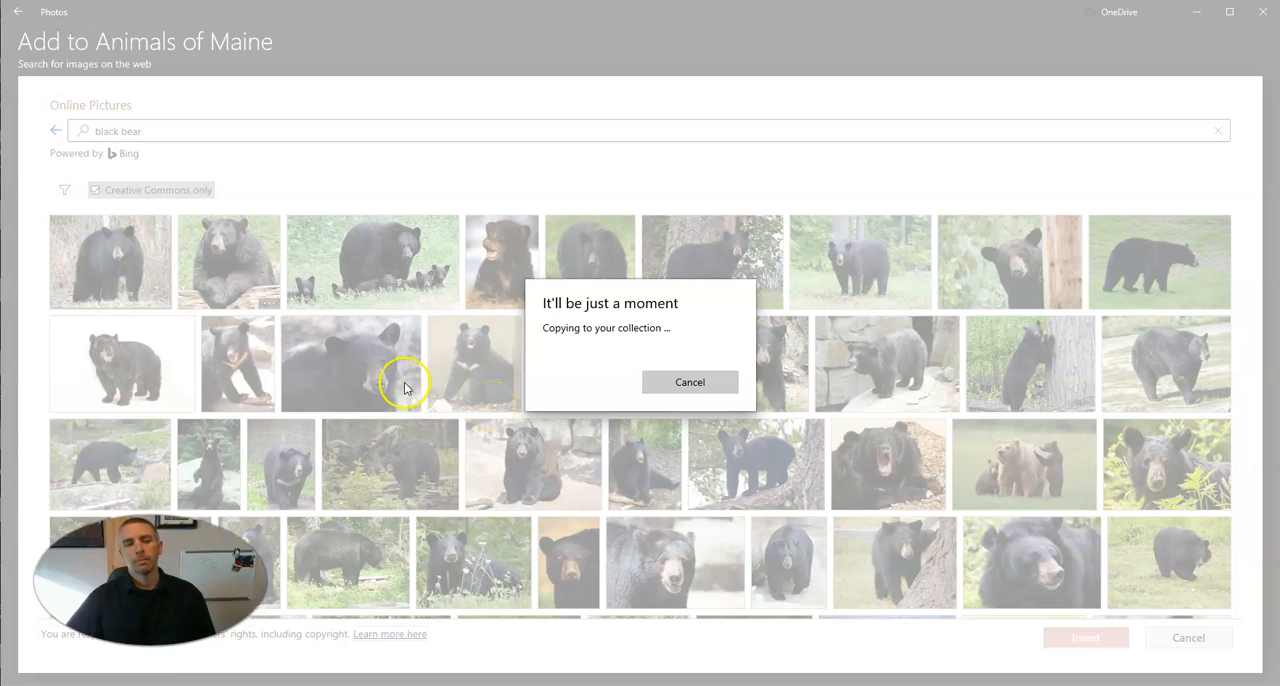
mouse_move(440, 362)
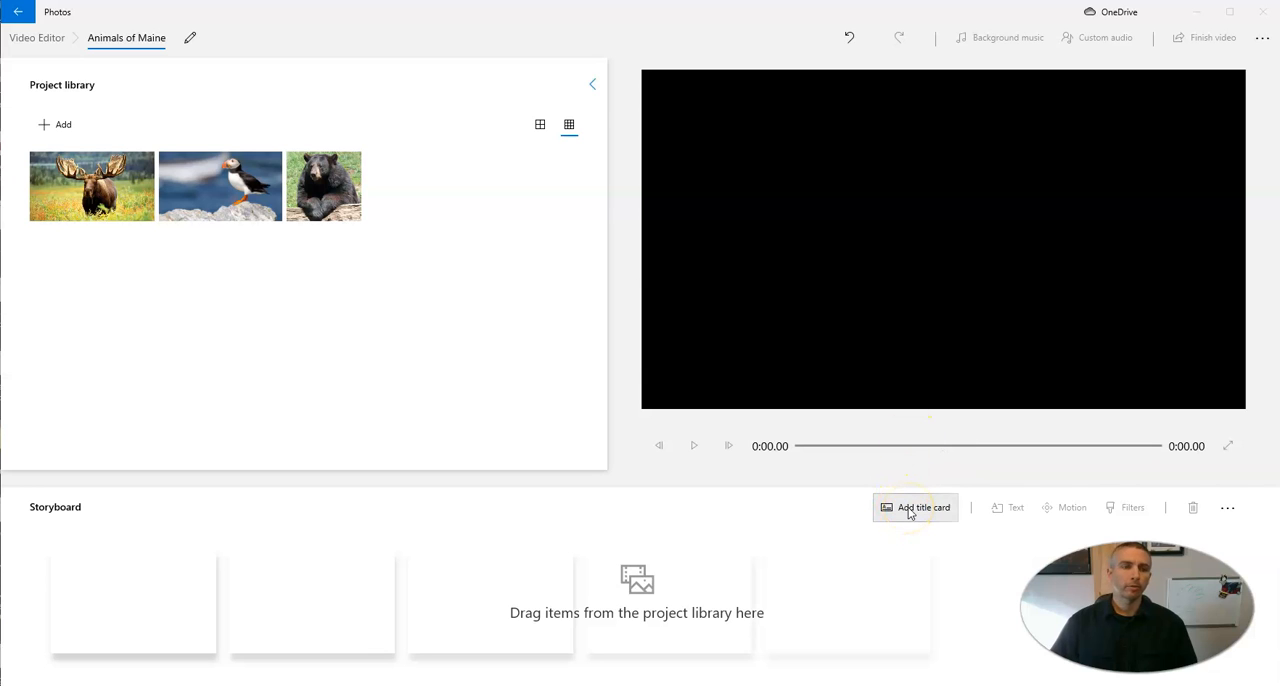
mouse_move(914, 508)
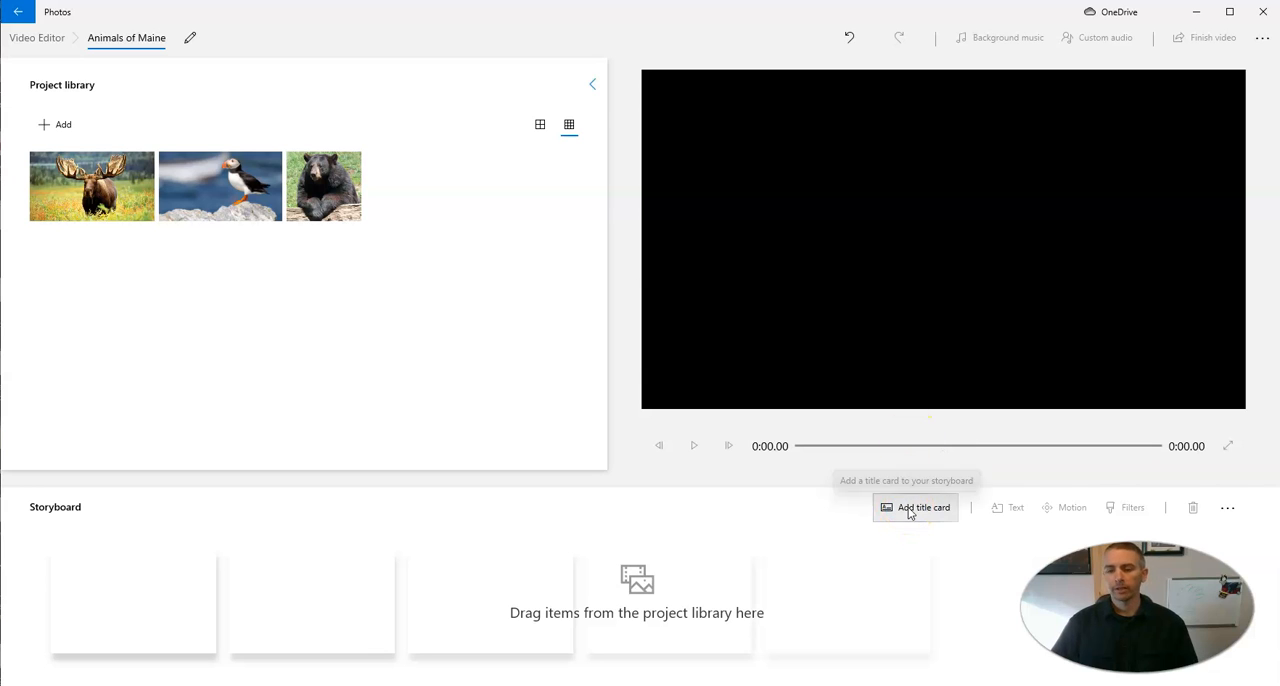
Step: Add a title card and enter the text 'Animals of Maine'
click(914, 508)
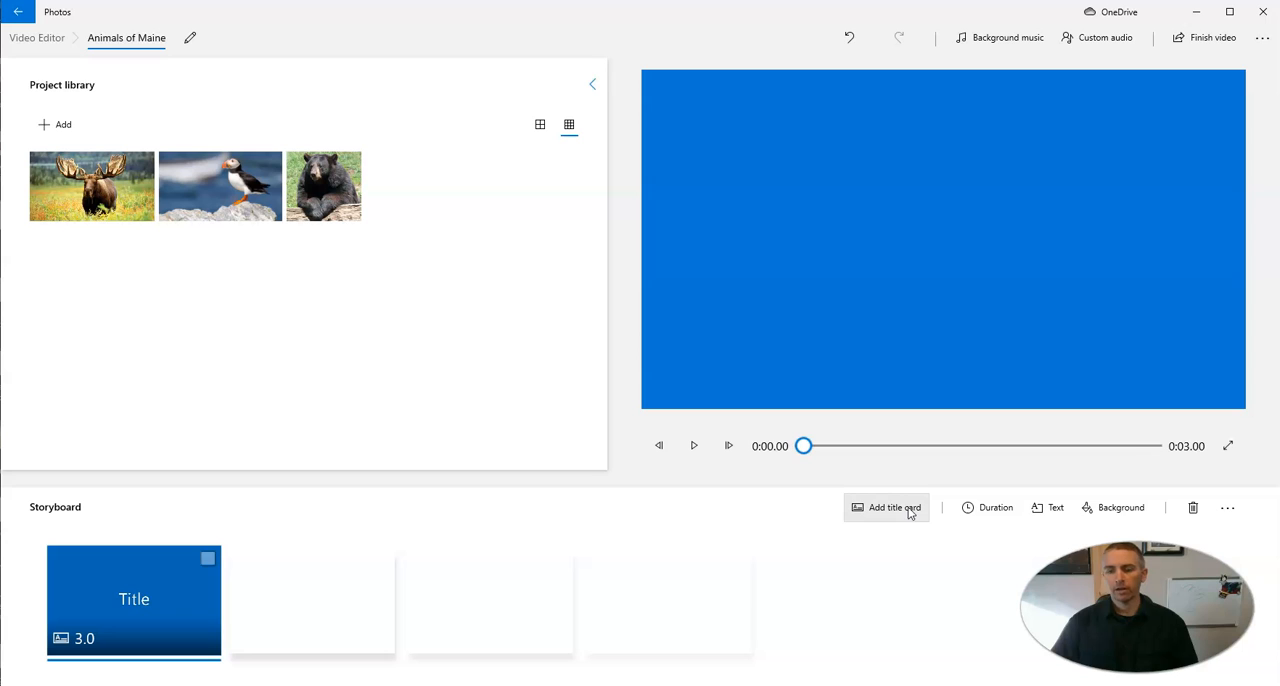
mouse_move(1056, 508)
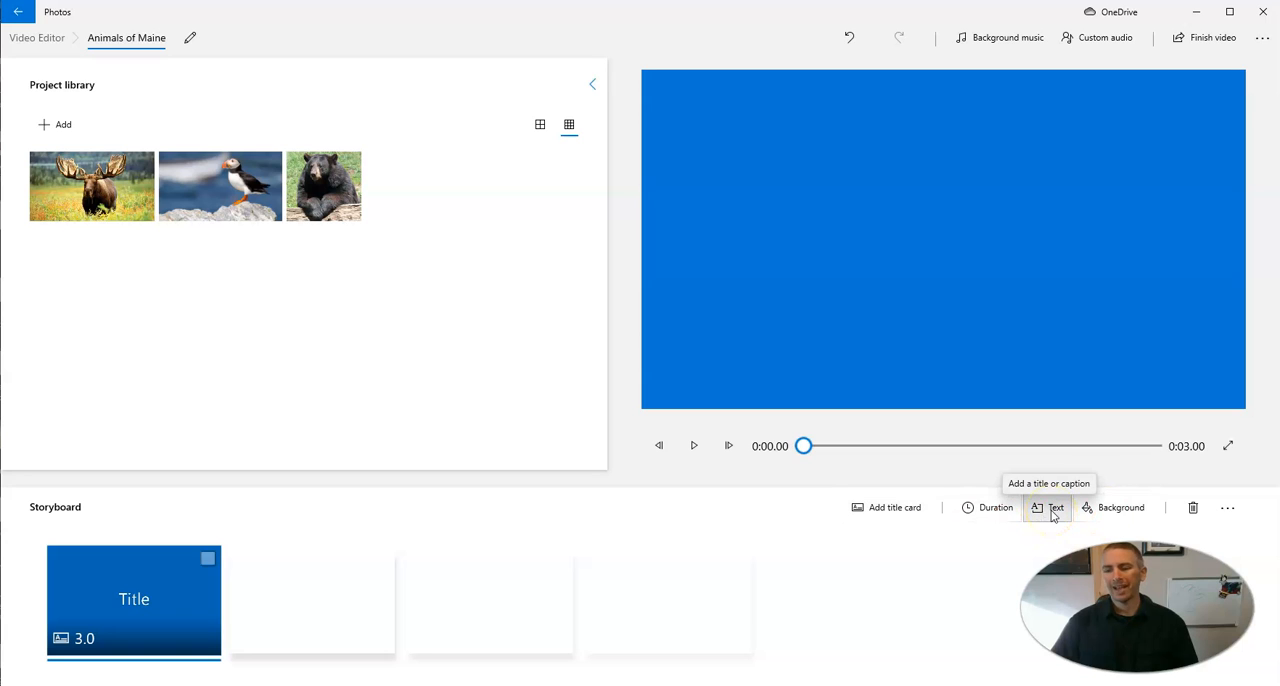
click(1048, 508)
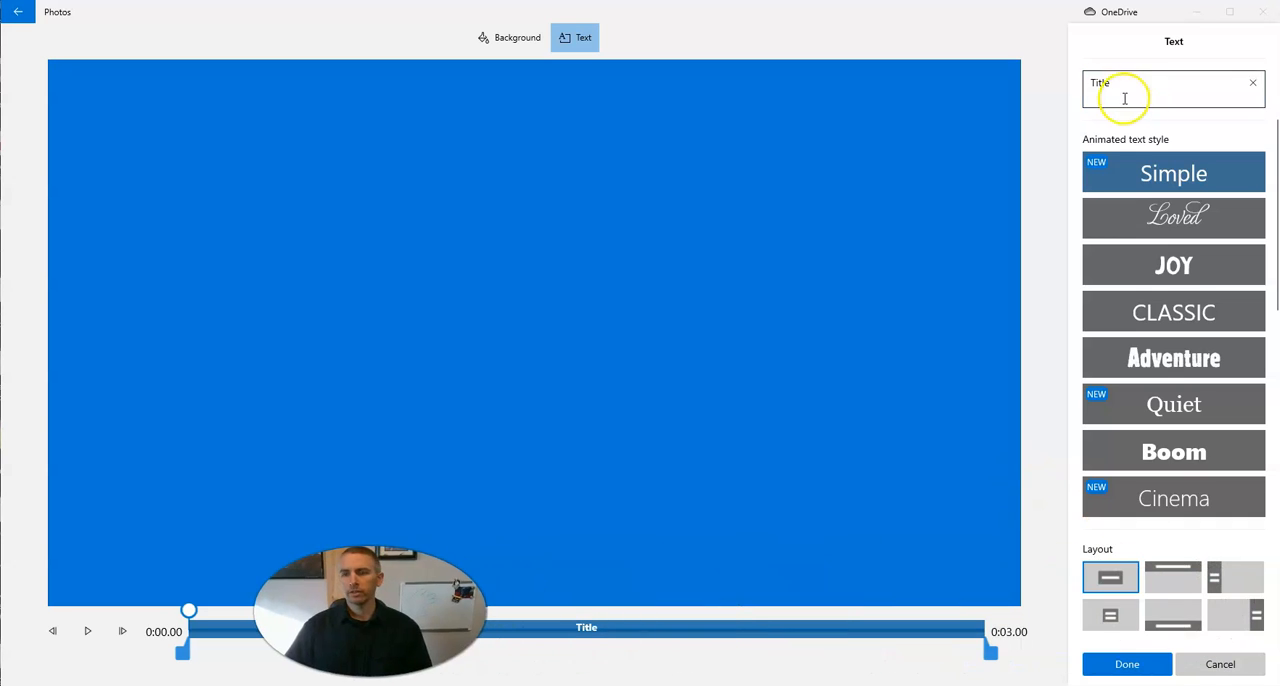
text(Animals of Maine)
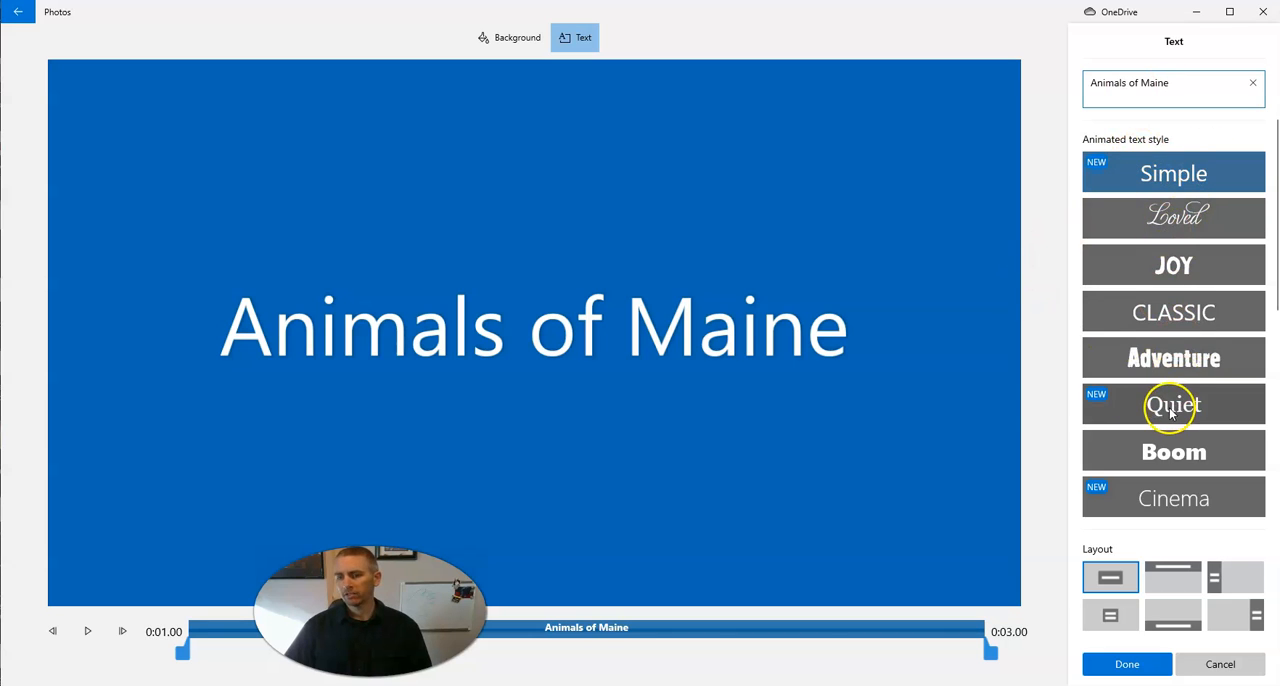
Step: Apply the Quiet text style, keep the centred layout, and confirm the title card
click(1172, 404)
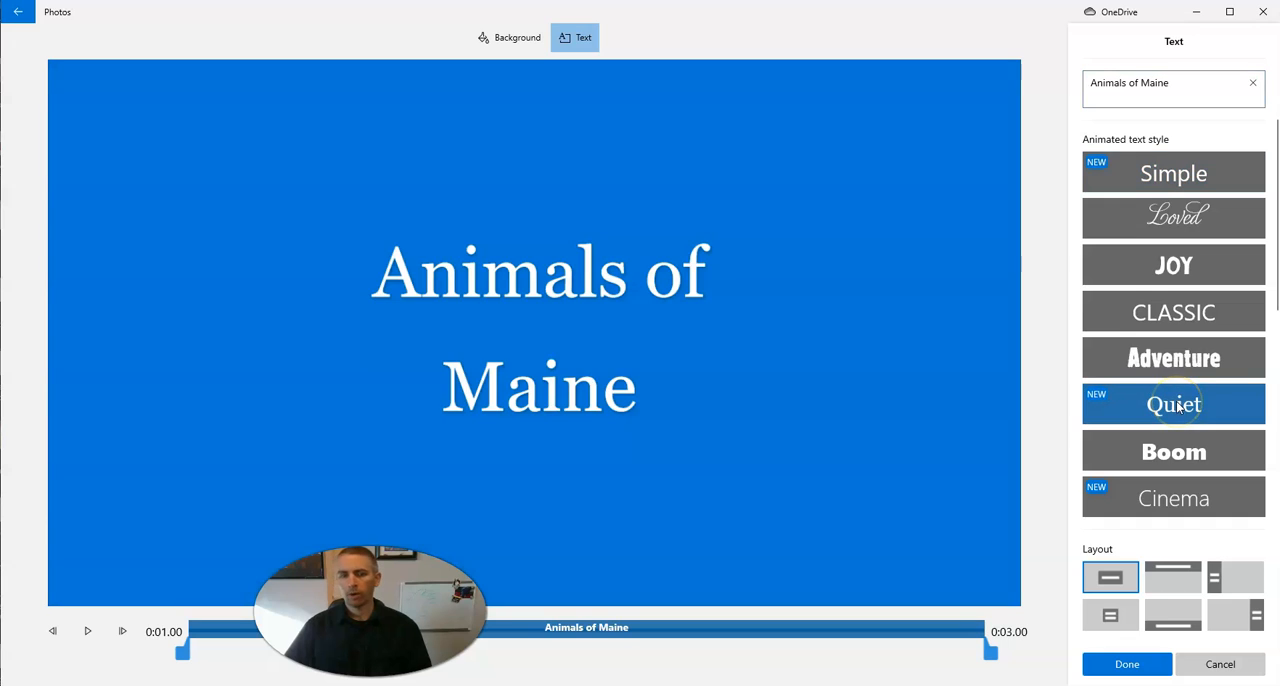
click(1172, 576)
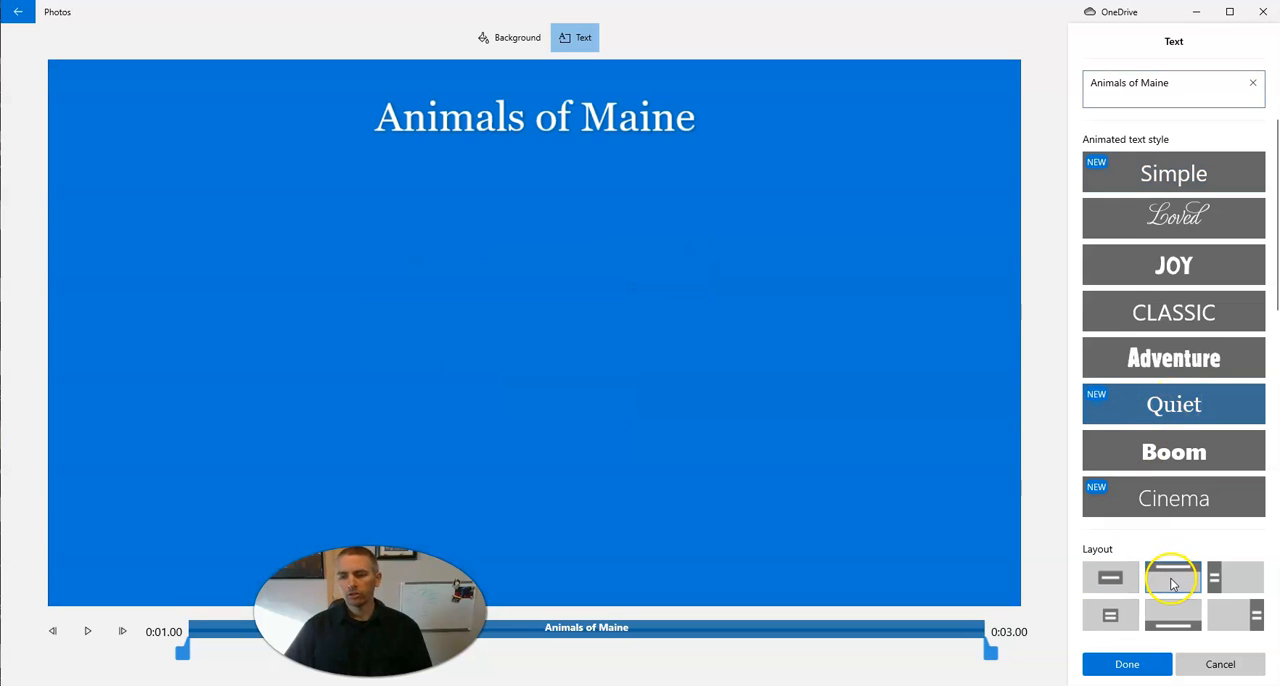
click(1110, 576)
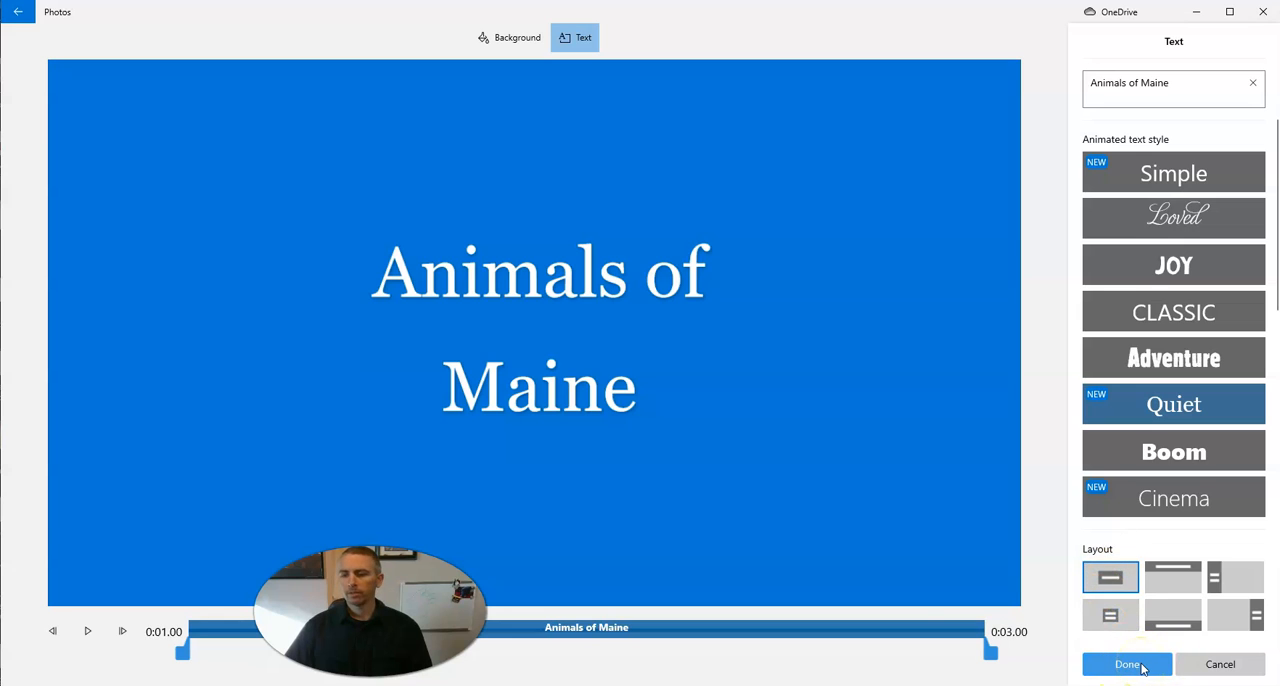
click(1126, 664)
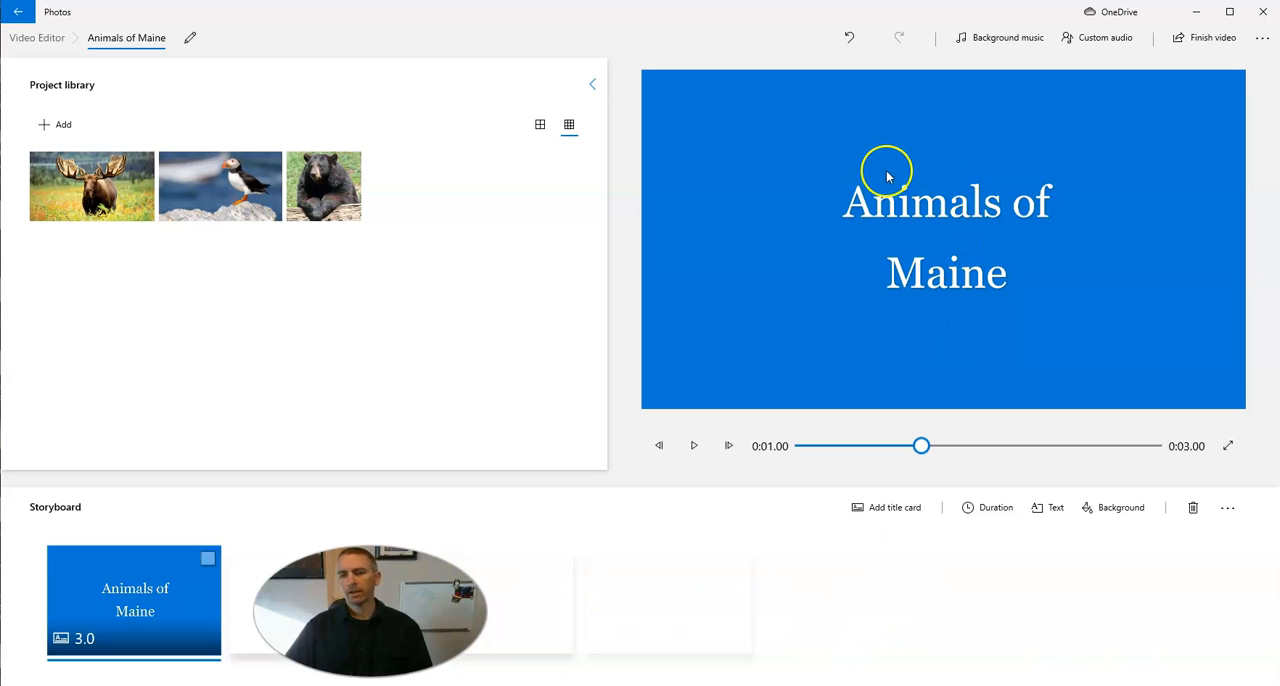
mouse_move(1028, 548)
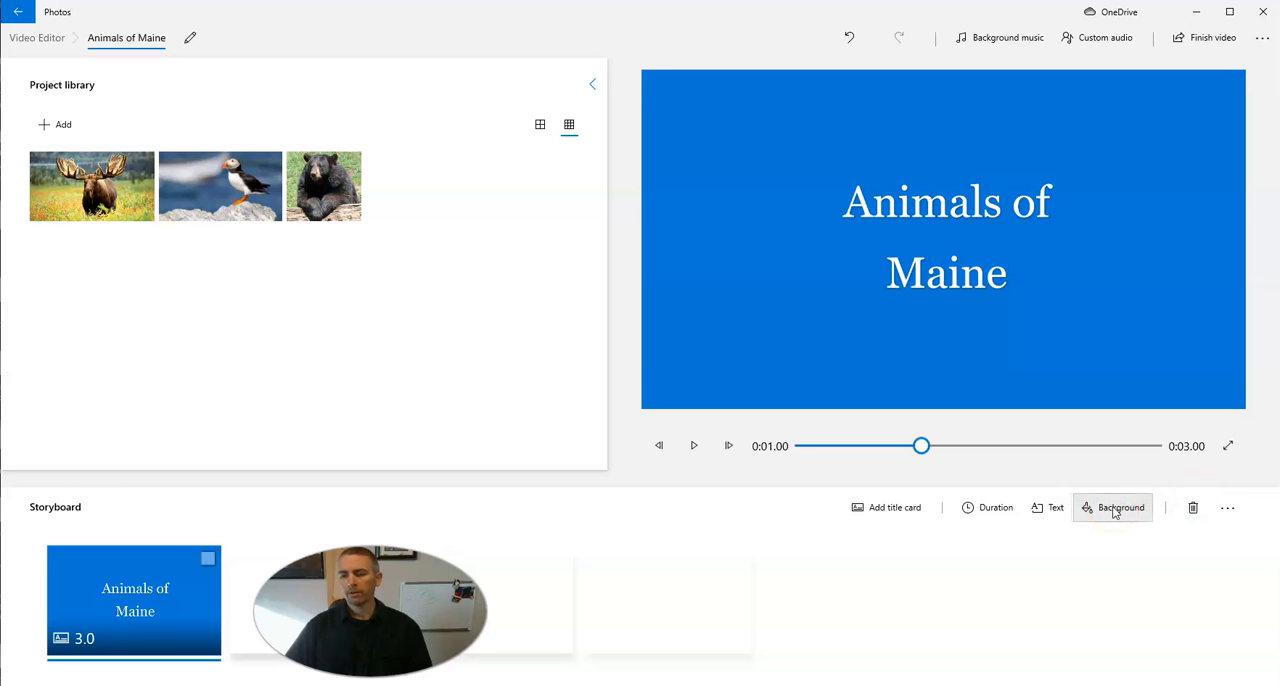
Step: Set the title card background to the brown-grey swatch
click(1112, 508)
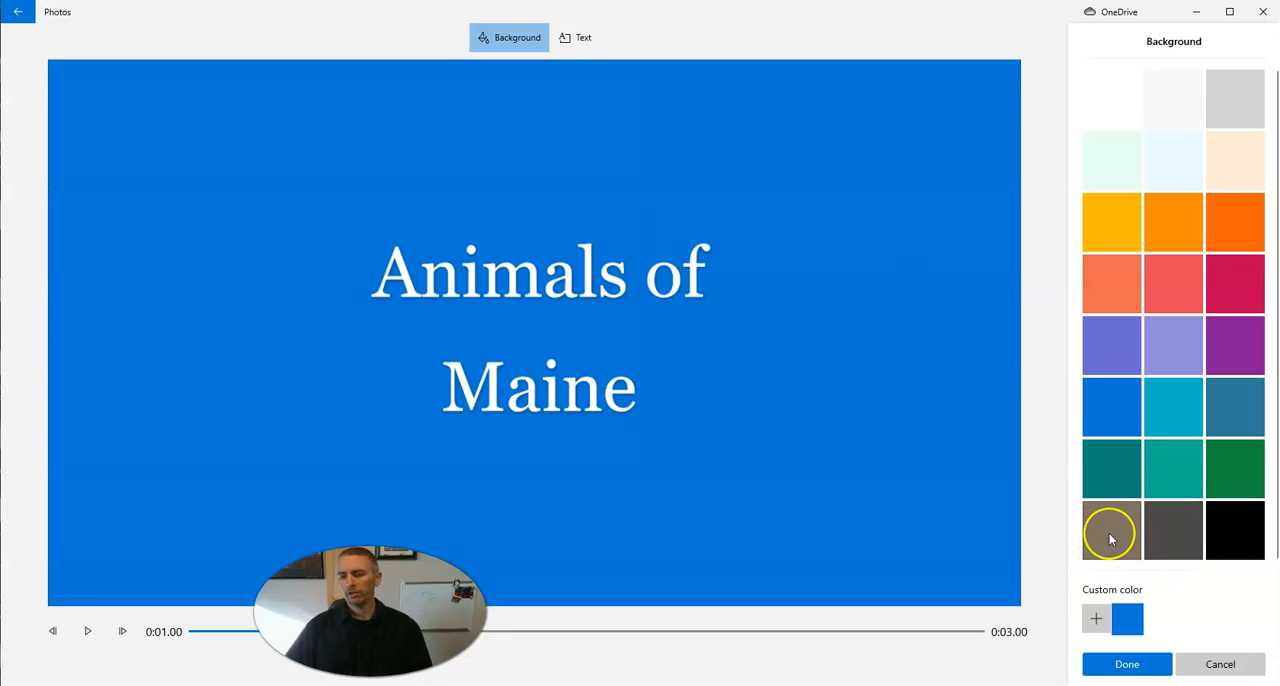
click(1112, 532)
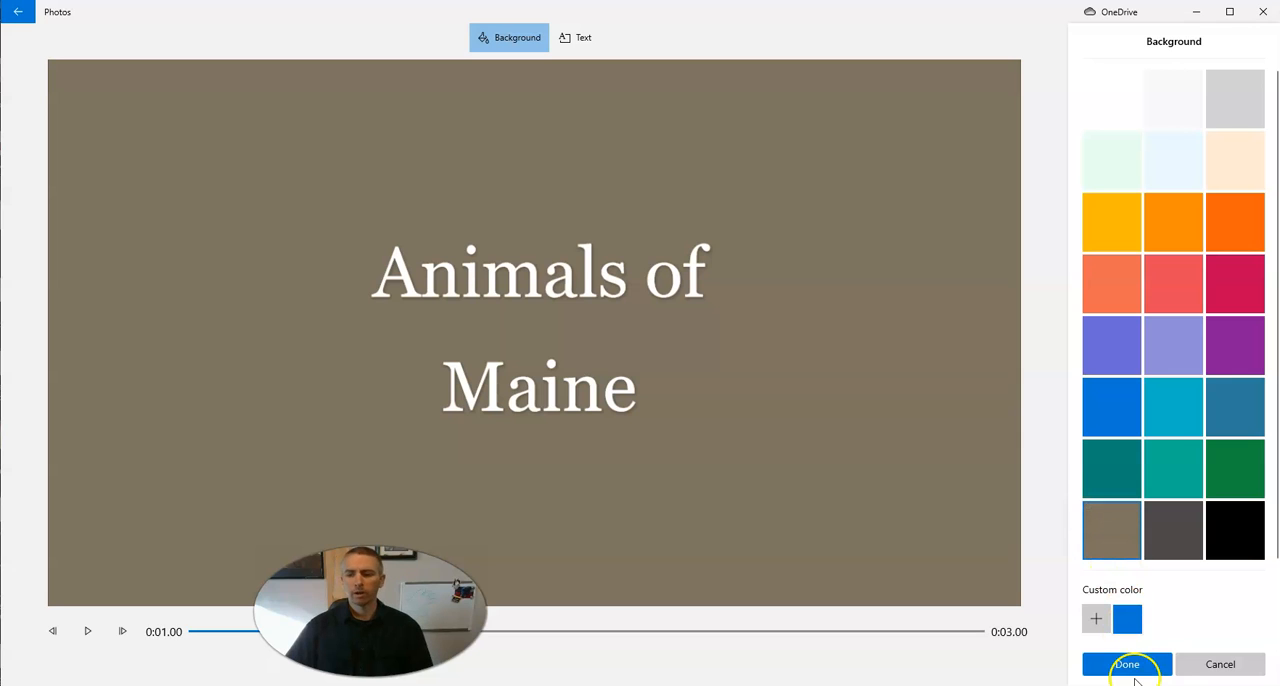
click(1128, 664)
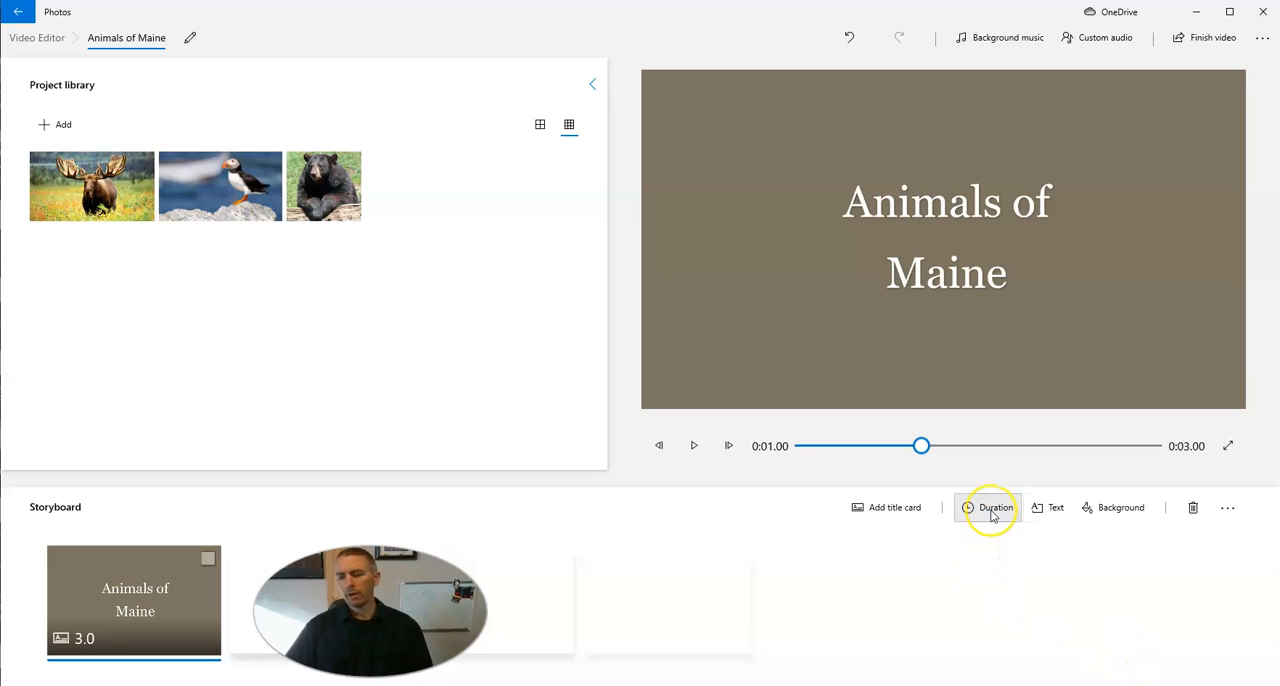
mouse_move(988, 508)
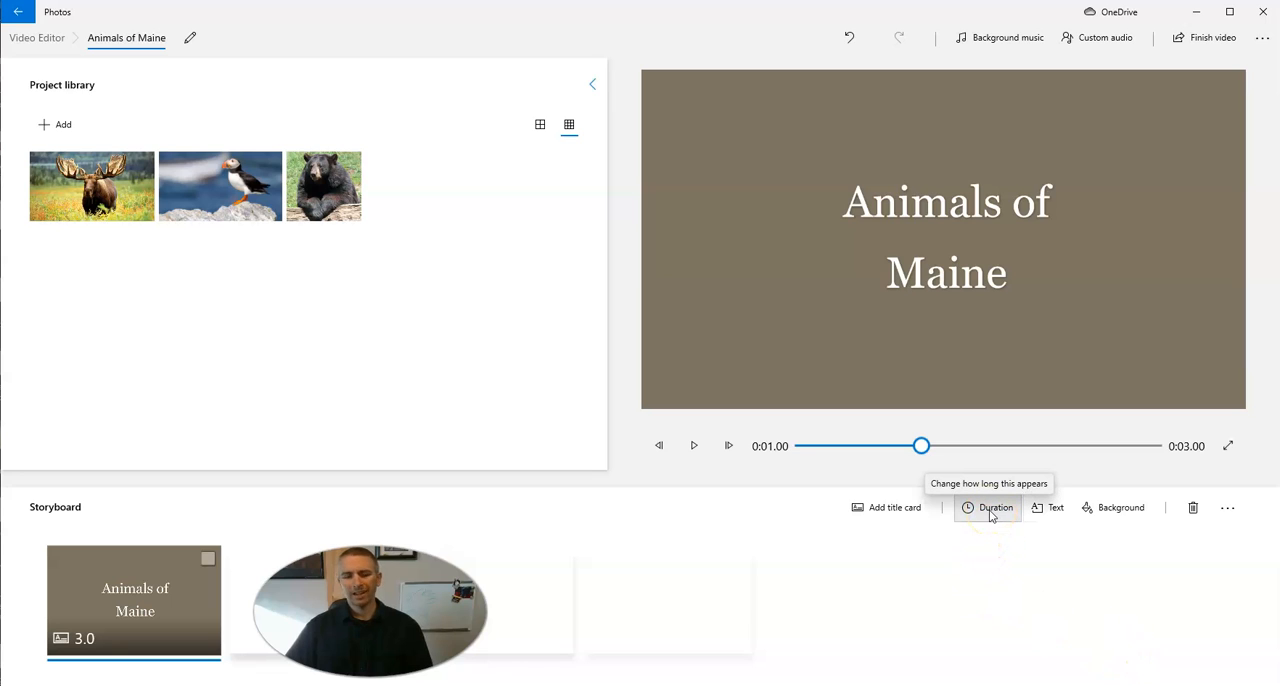
mouse_move(930, 516)
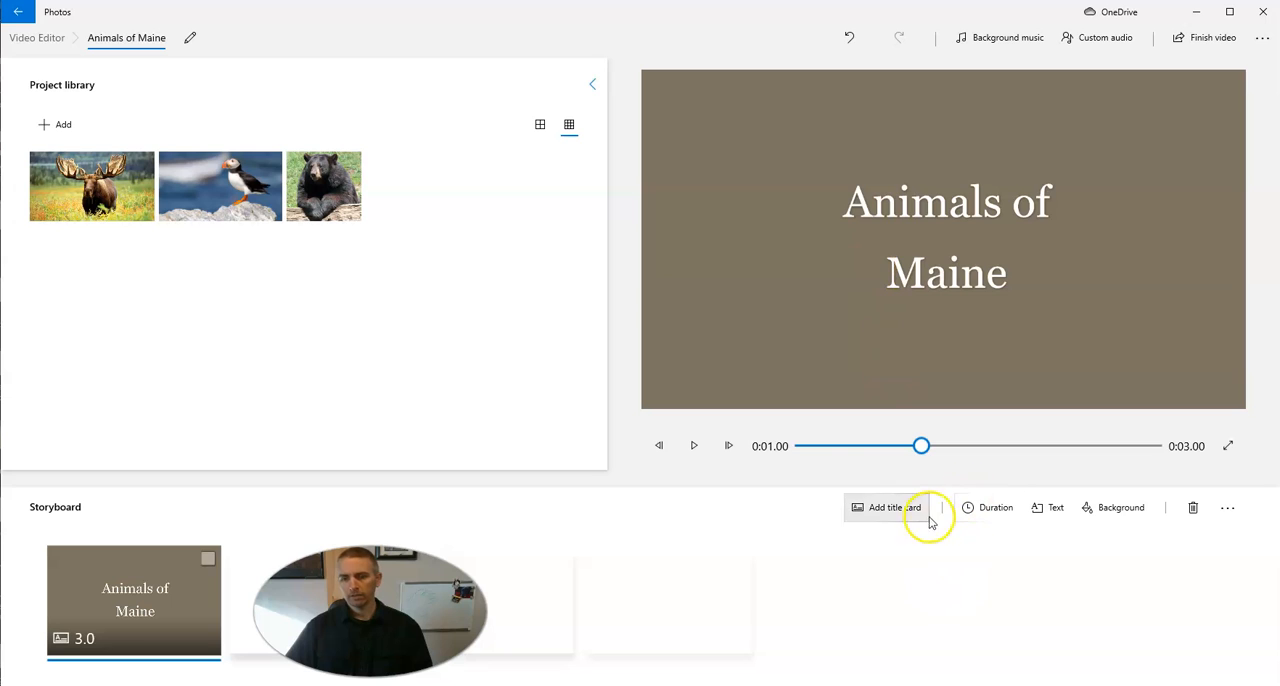
Step: Set the title card duration to 1.5 seconds
click(988, 508)
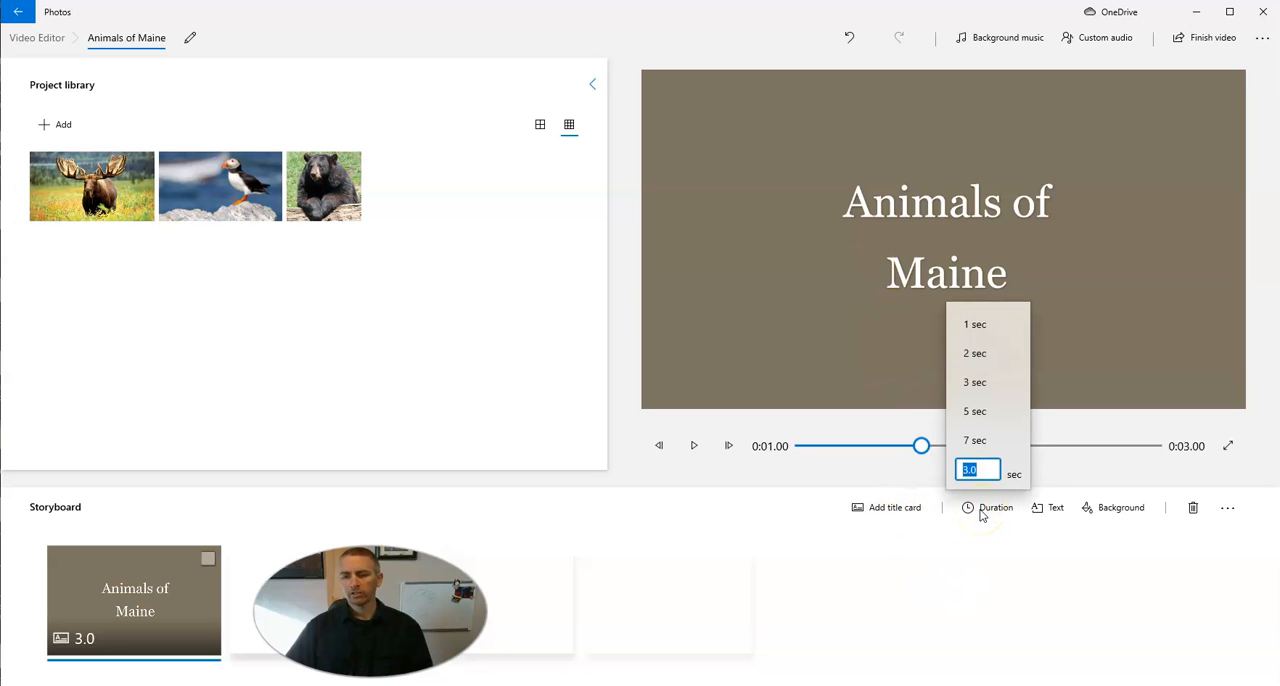
mouse_move(1018, 468)
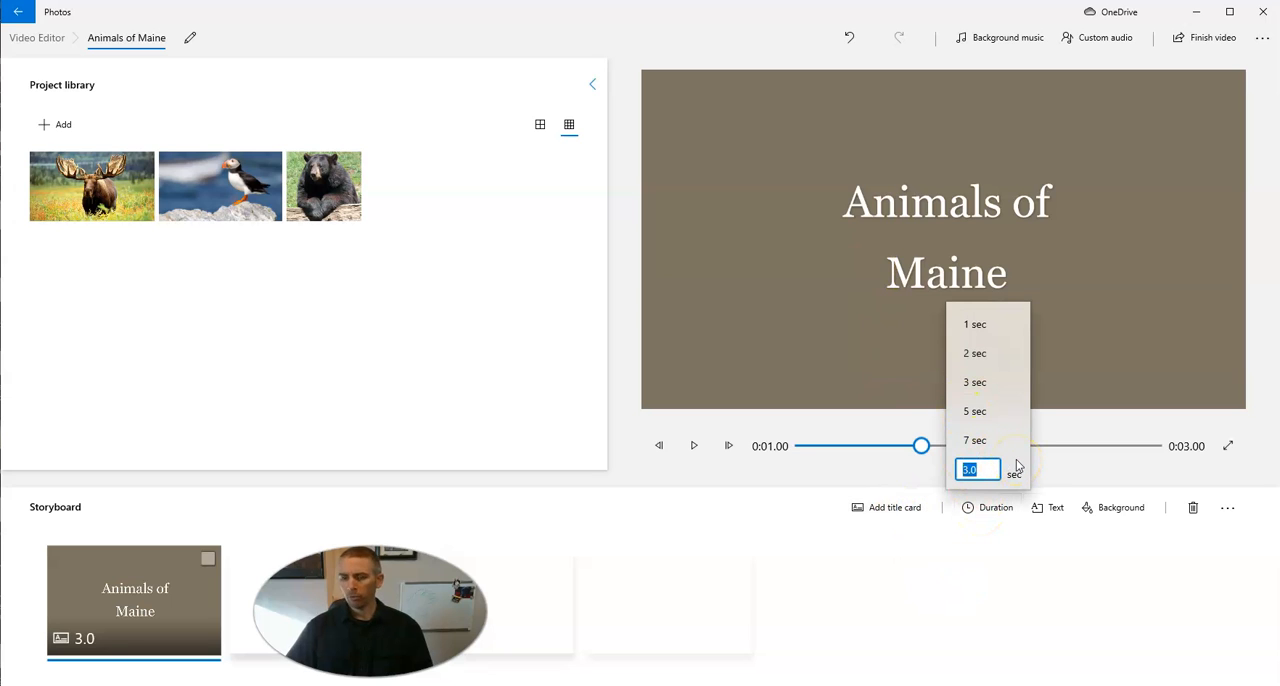
text(1.5)
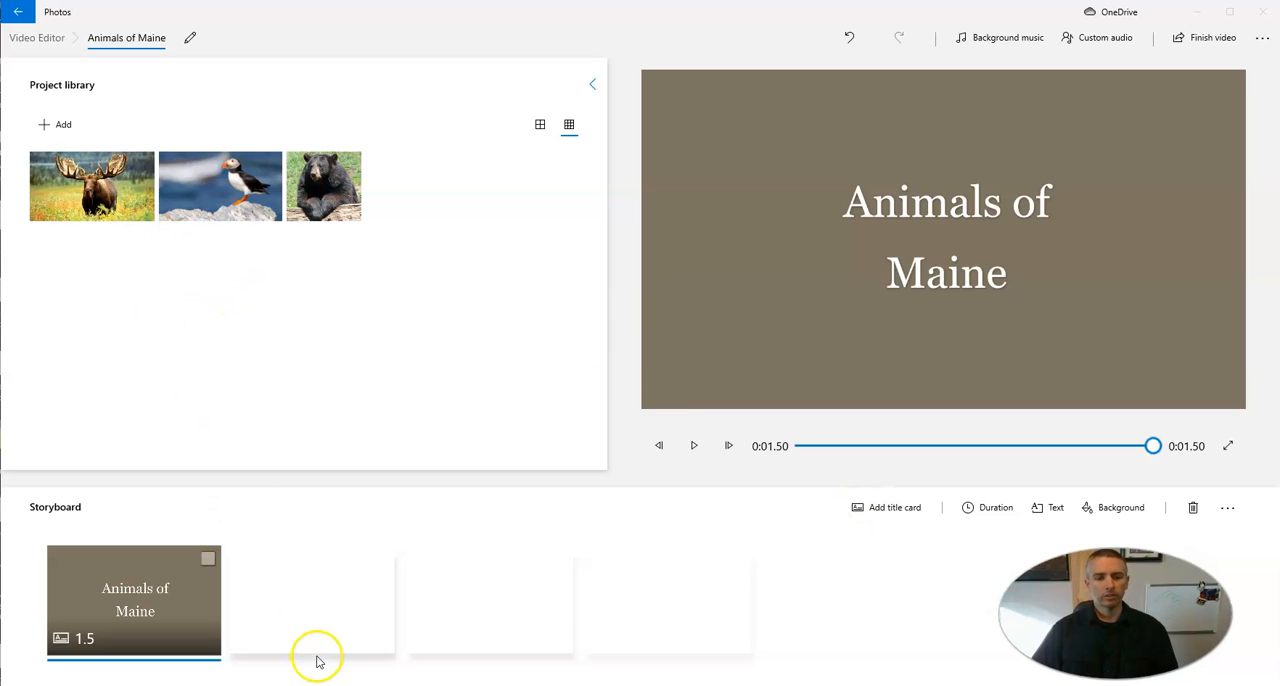
Step: Select the moose, puffin and bear photos and place them in the storyboard
click(92, 186)
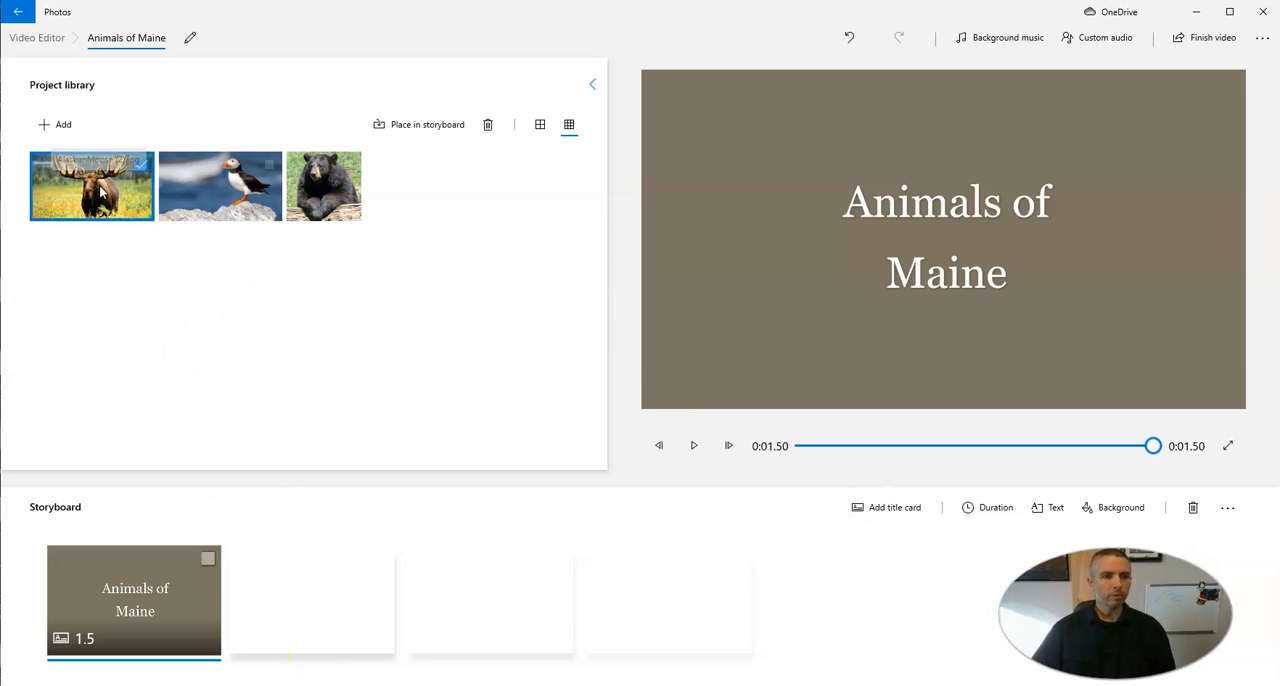
click(324, 186)
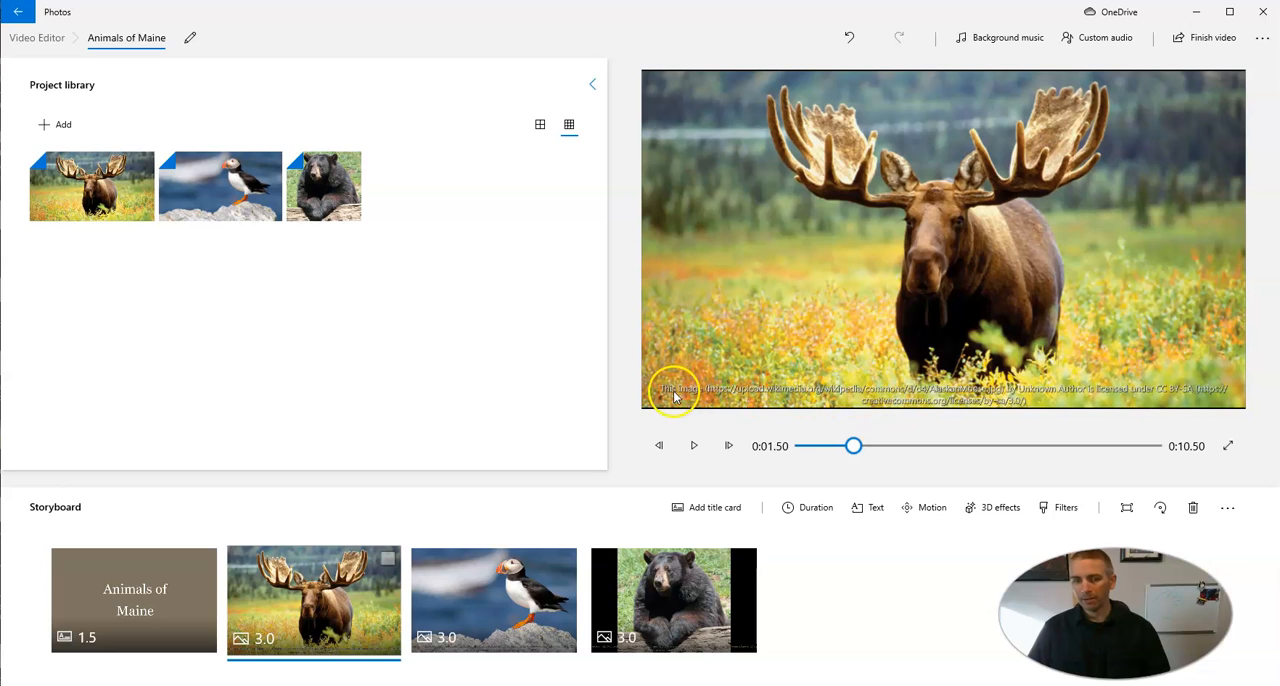
mouse_move(1000, 392)
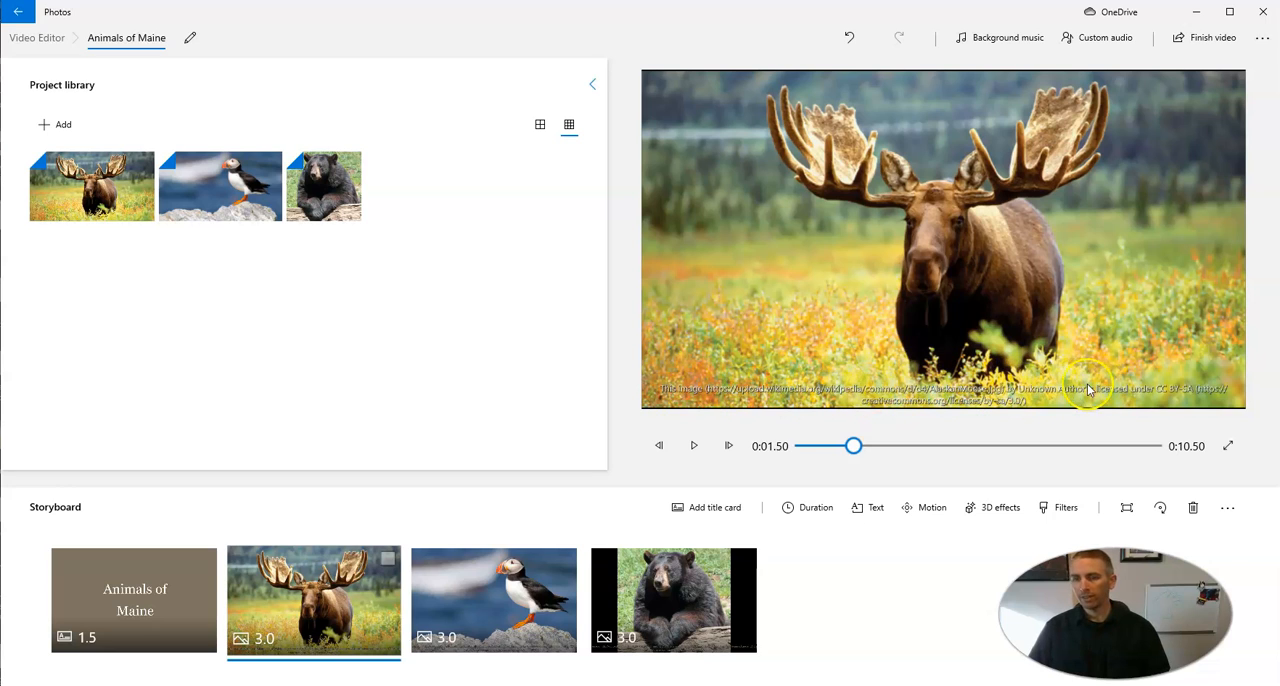
mouse_move(1150, 388)
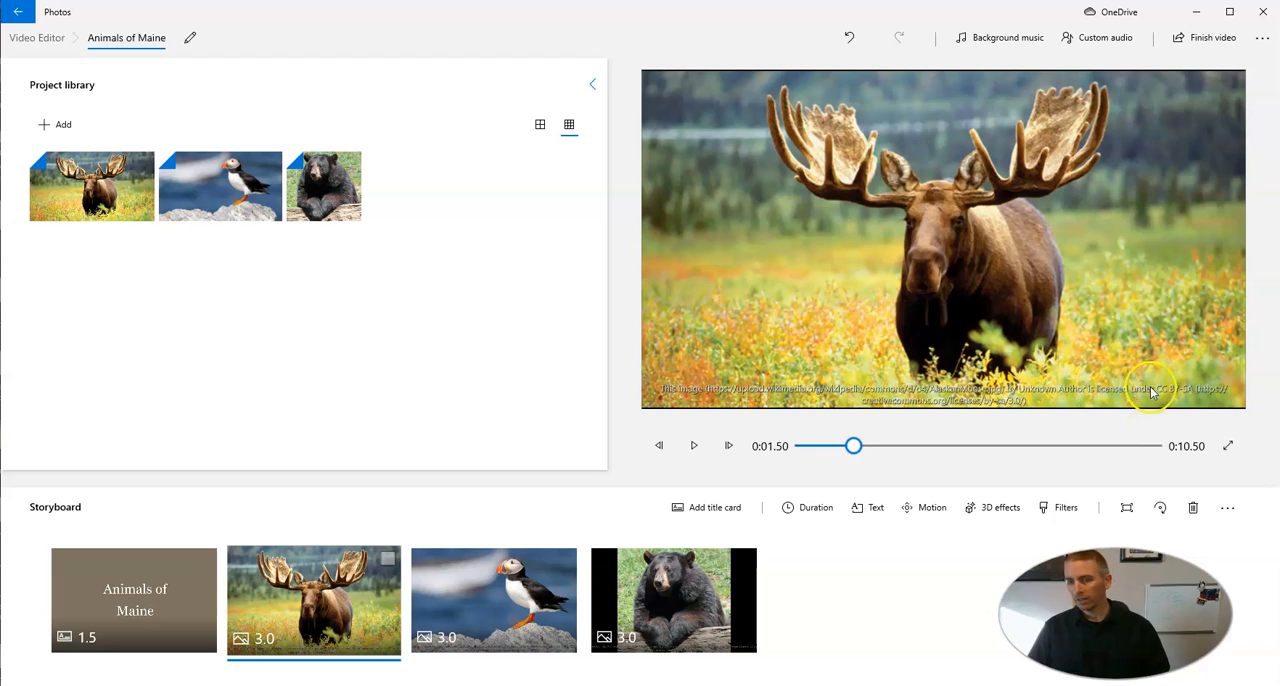
mouse_move(1196, 398)
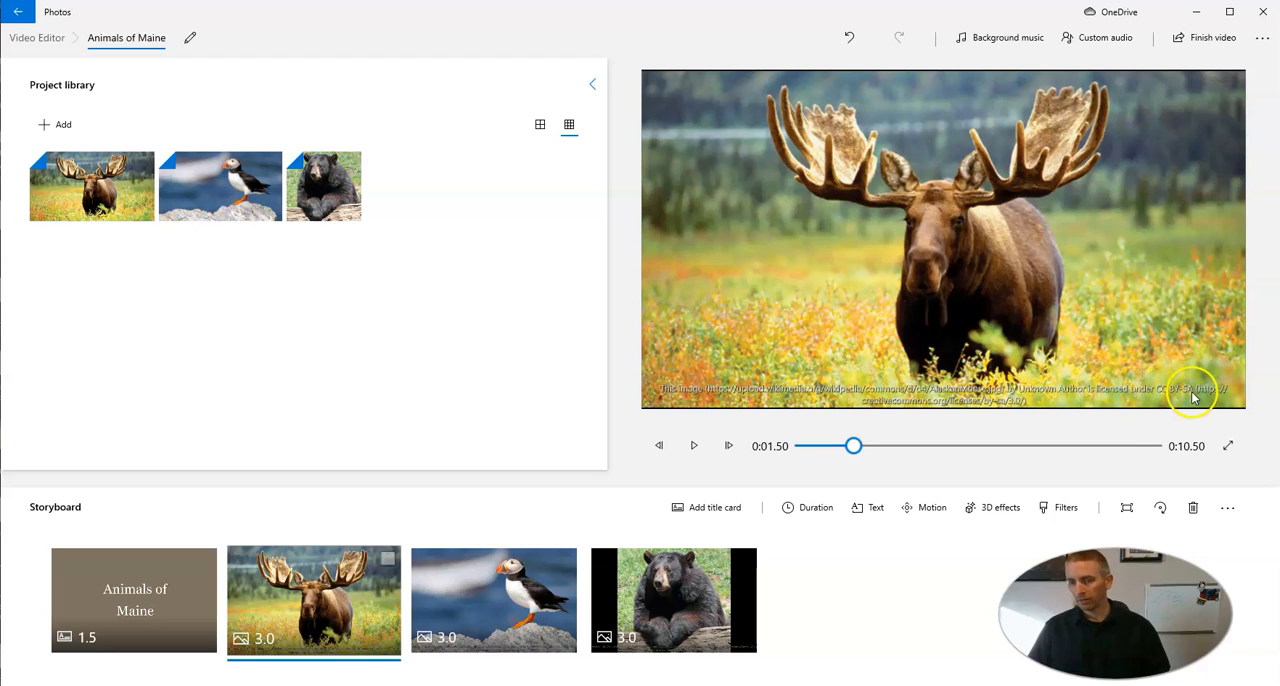
mouse_move(924, 388)
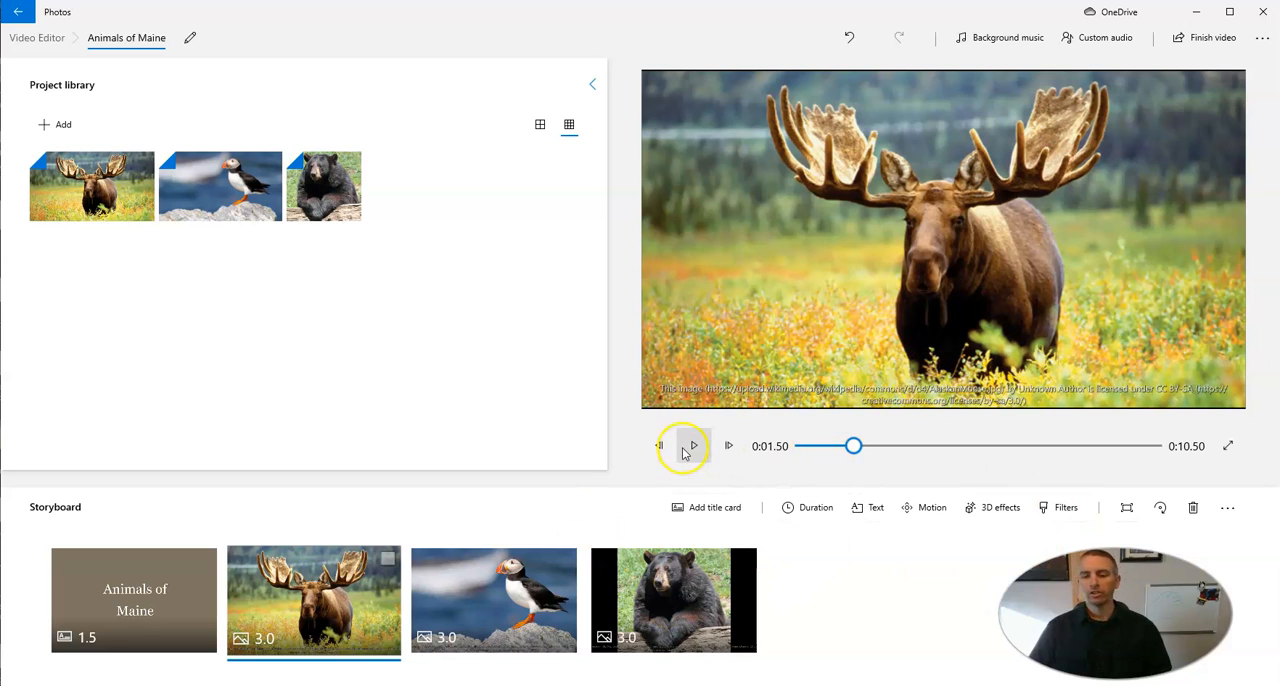
mouse_move(816, 508)
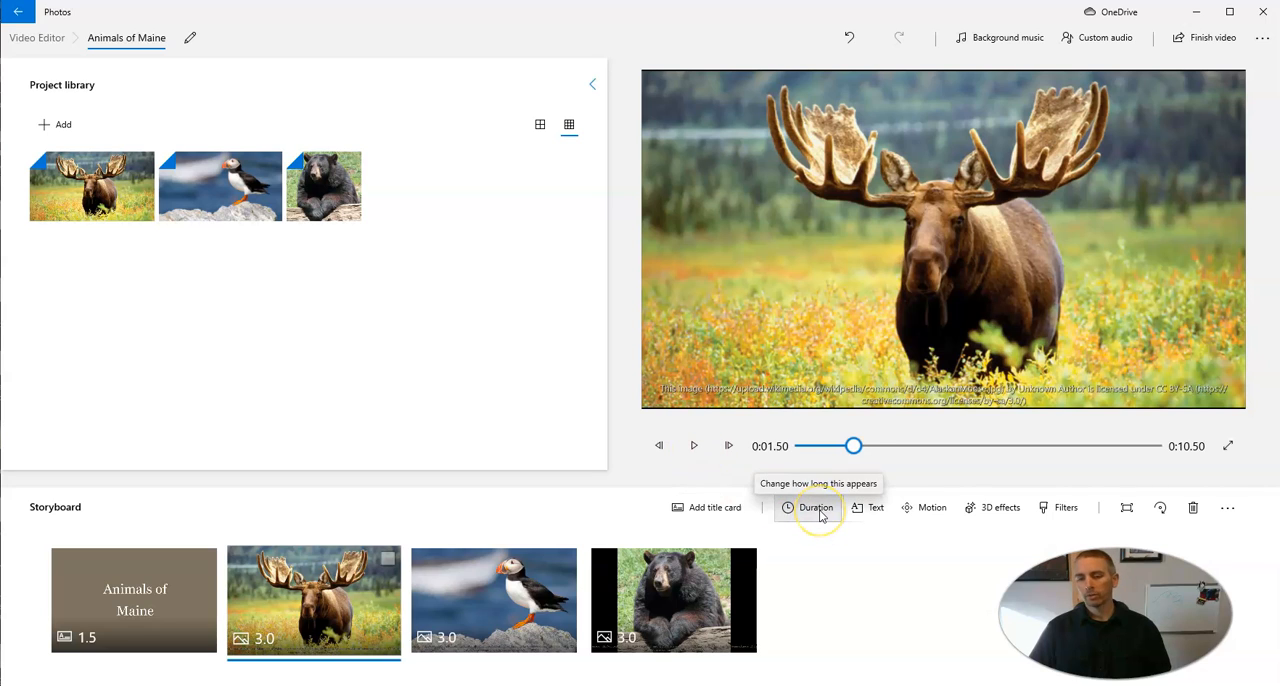
Step: Set the moose clip duration to 4.0 seconds
click(808, 508)
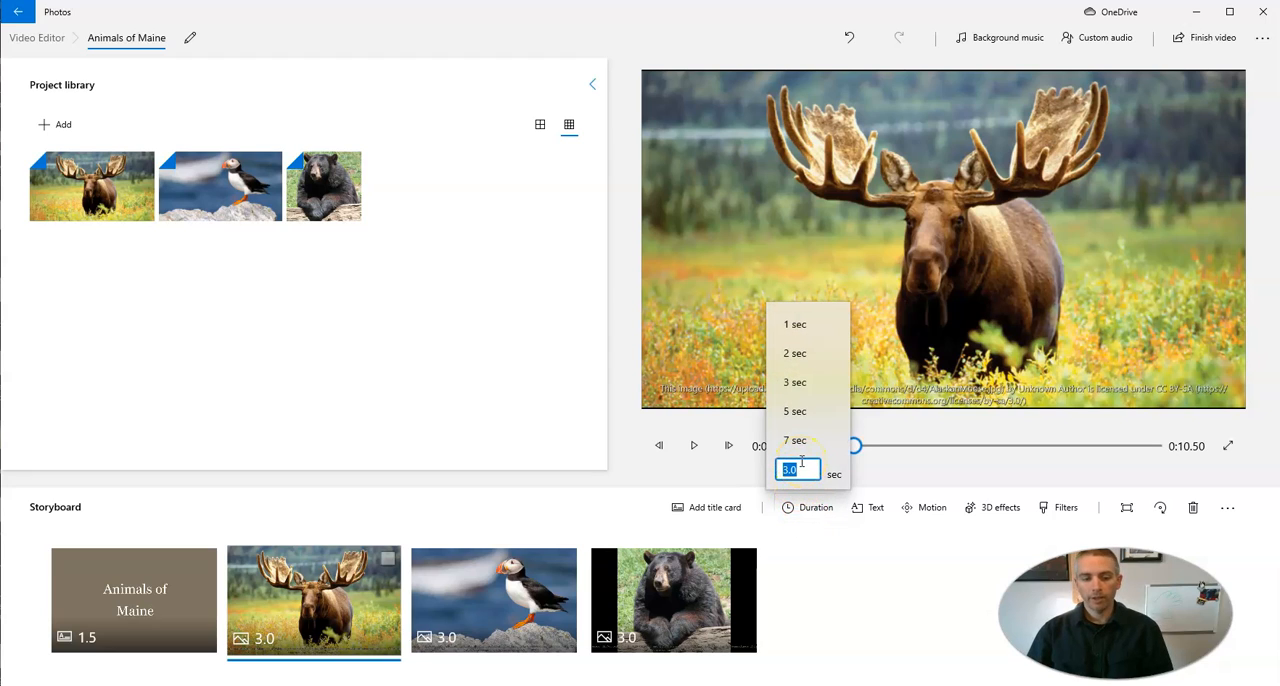
text(4)
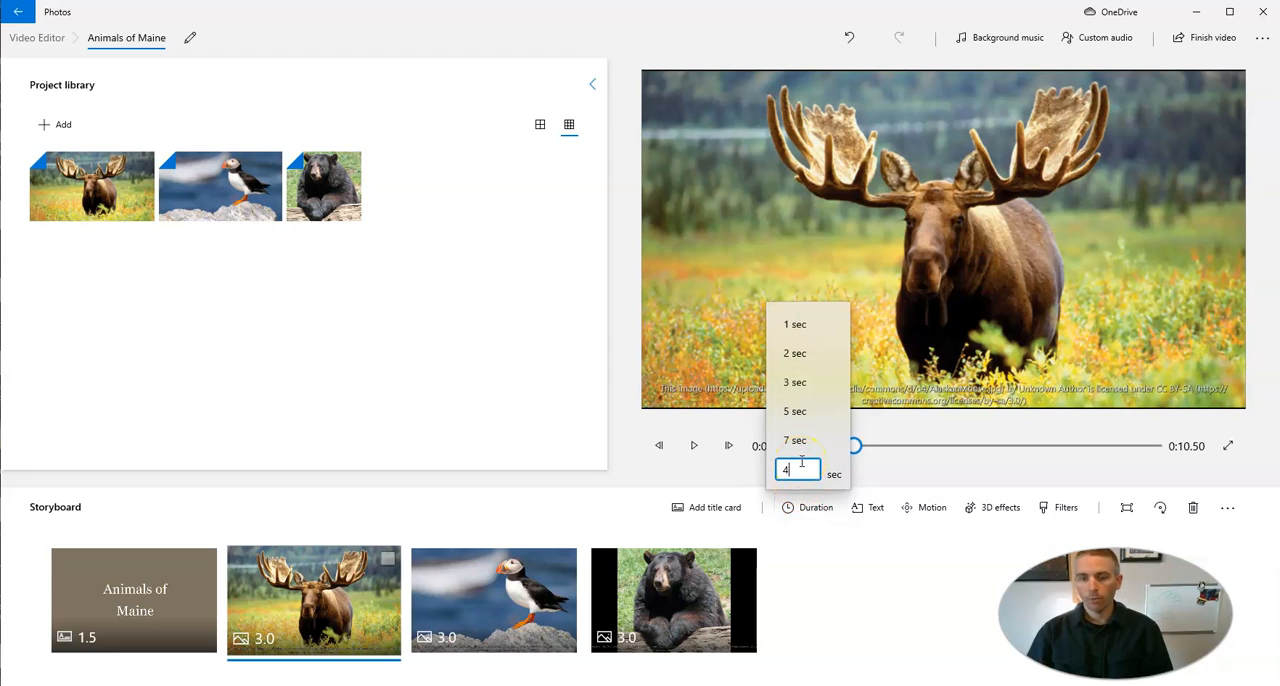
text(.0)
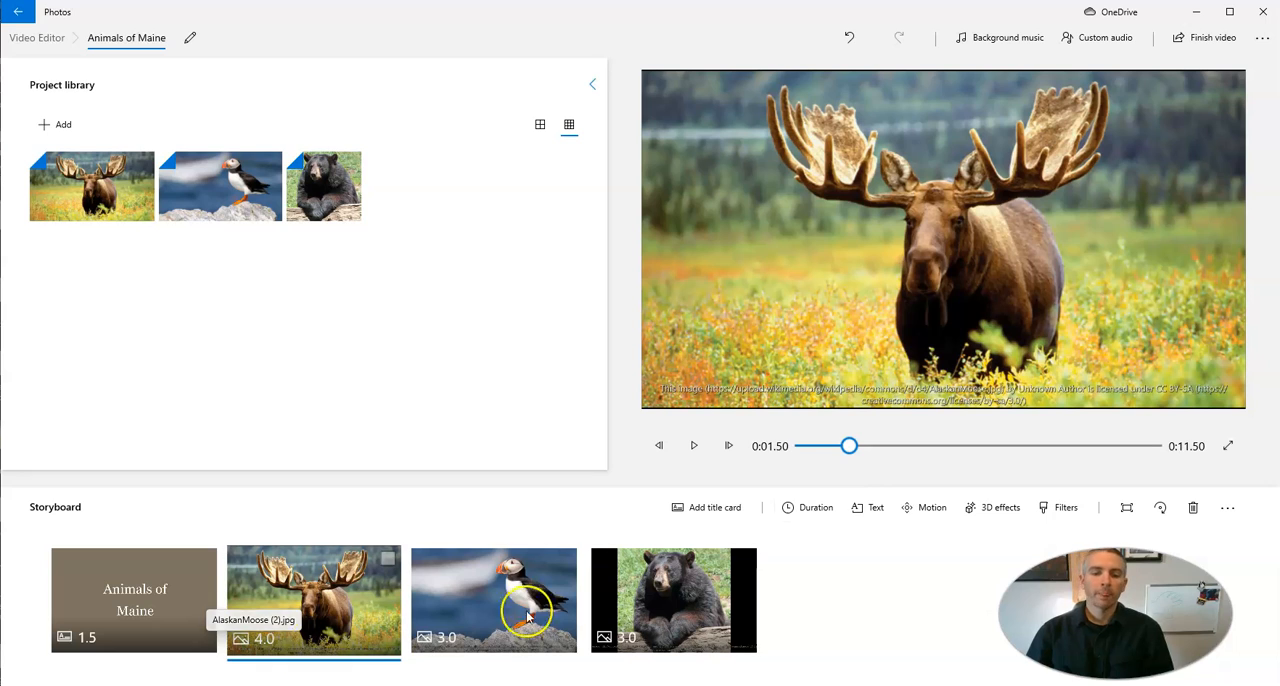
mouse_move(932, 508)
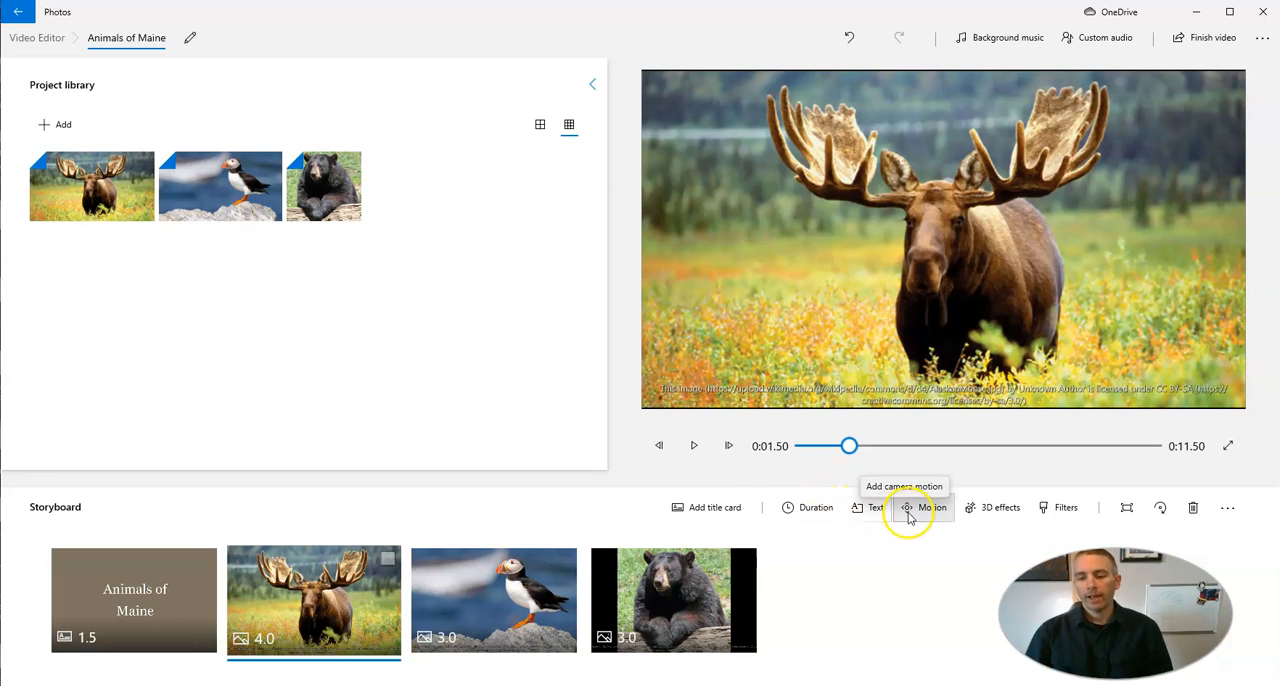
mouse_move(990, 512)
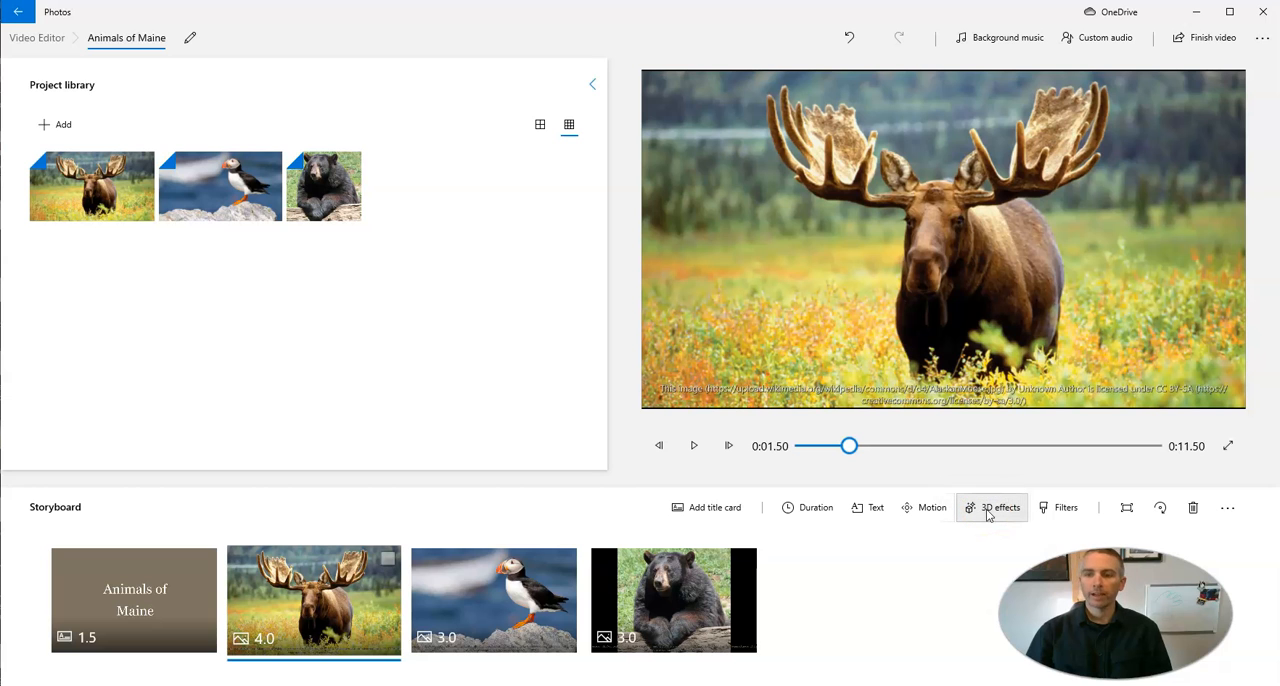
Step: Apply the Autumn leaves 3D effect to the moose clip
click(992, 508)
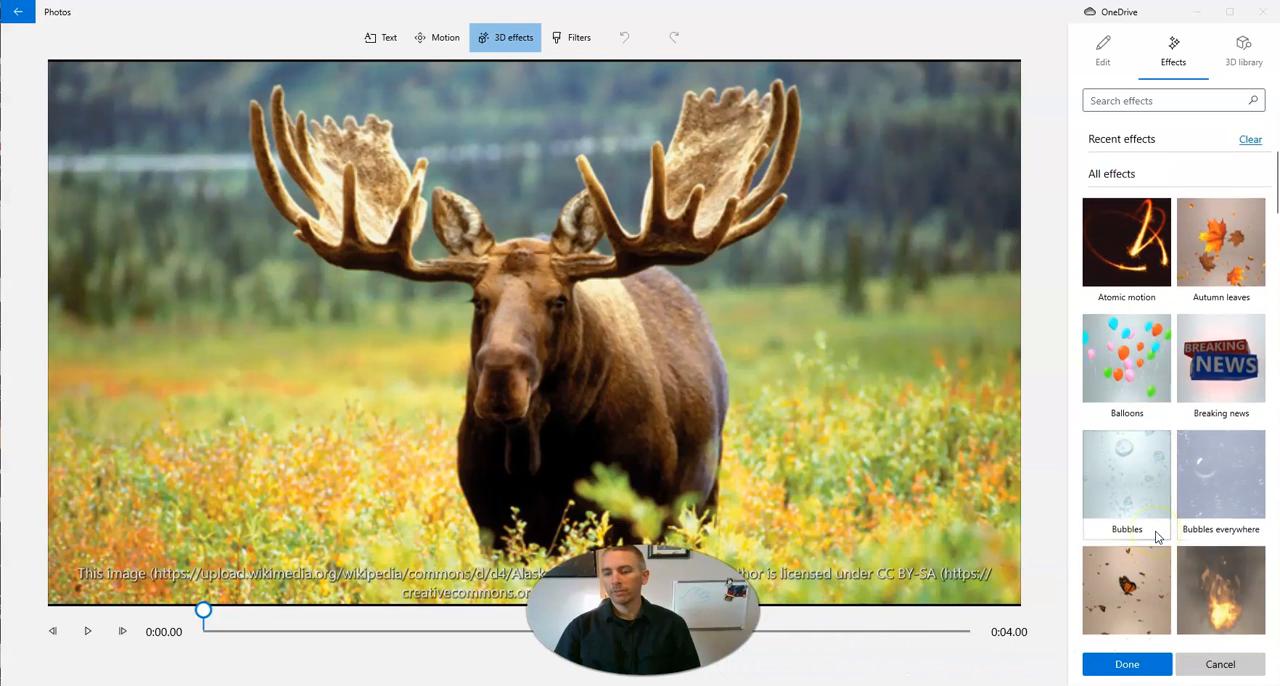
scroll(down, 3)
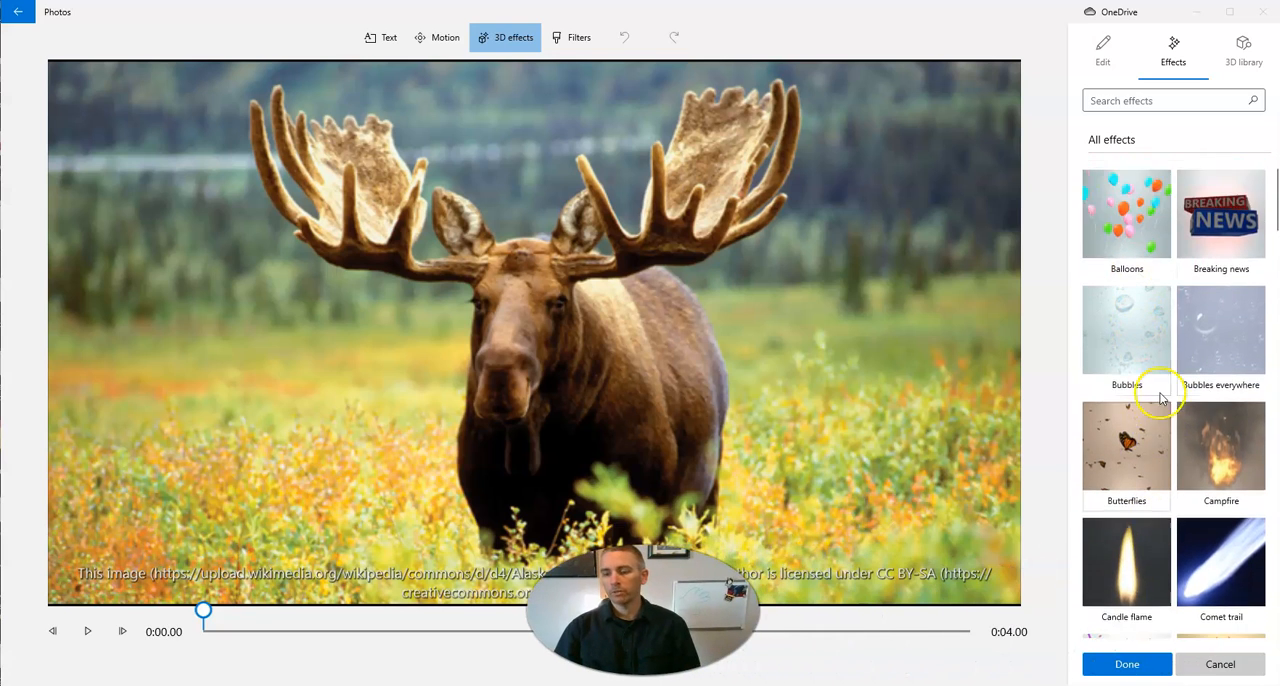
click(1126, 444)
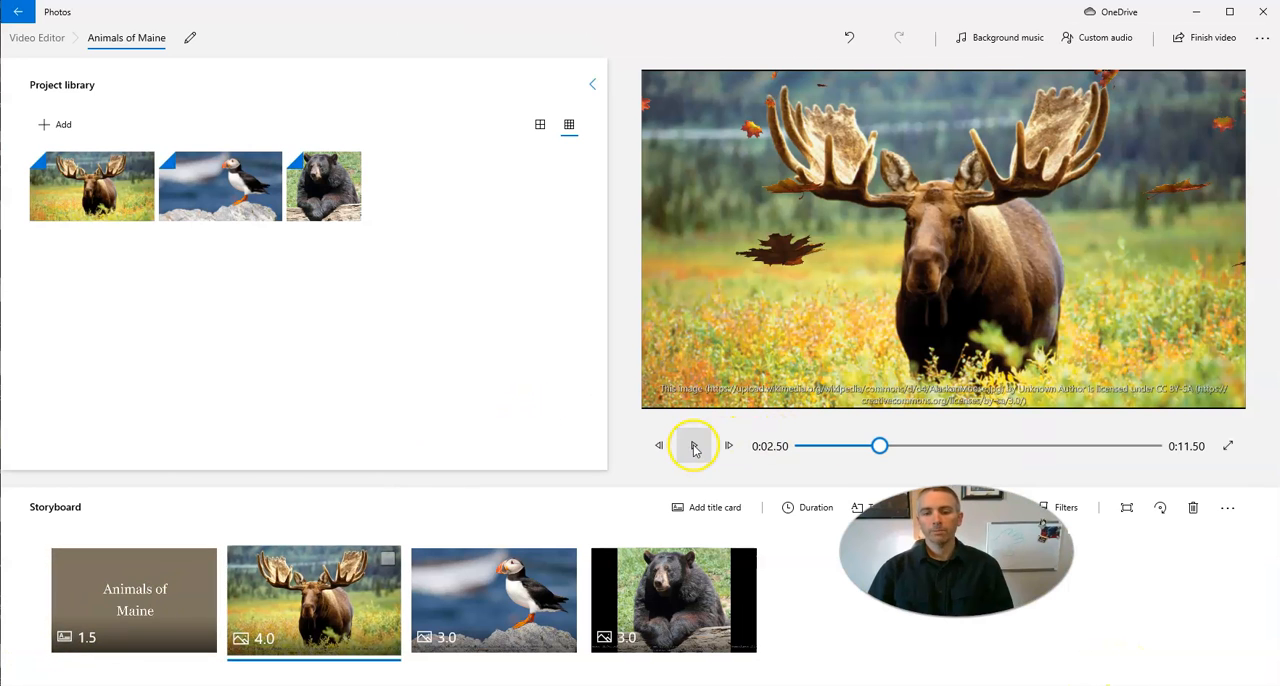
mouse_move(694, 446)
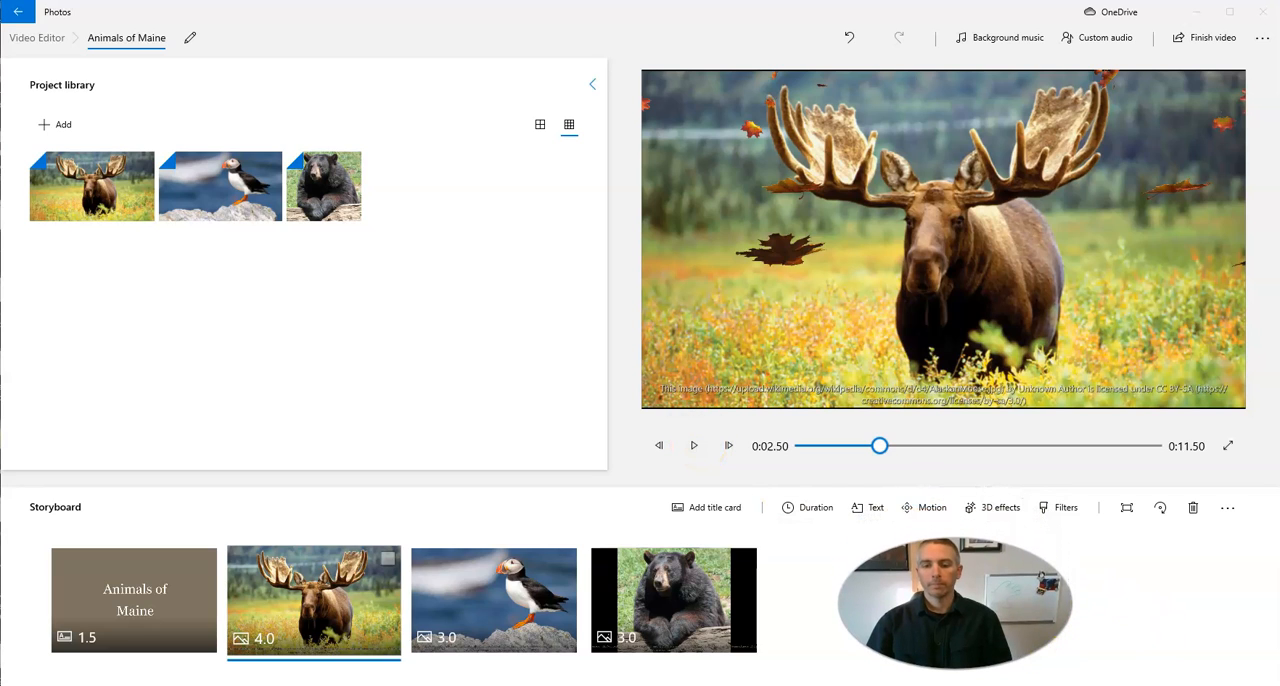
Step: Play the video from the beginning to check the falling leaves over the moose photo
click(692, 444)
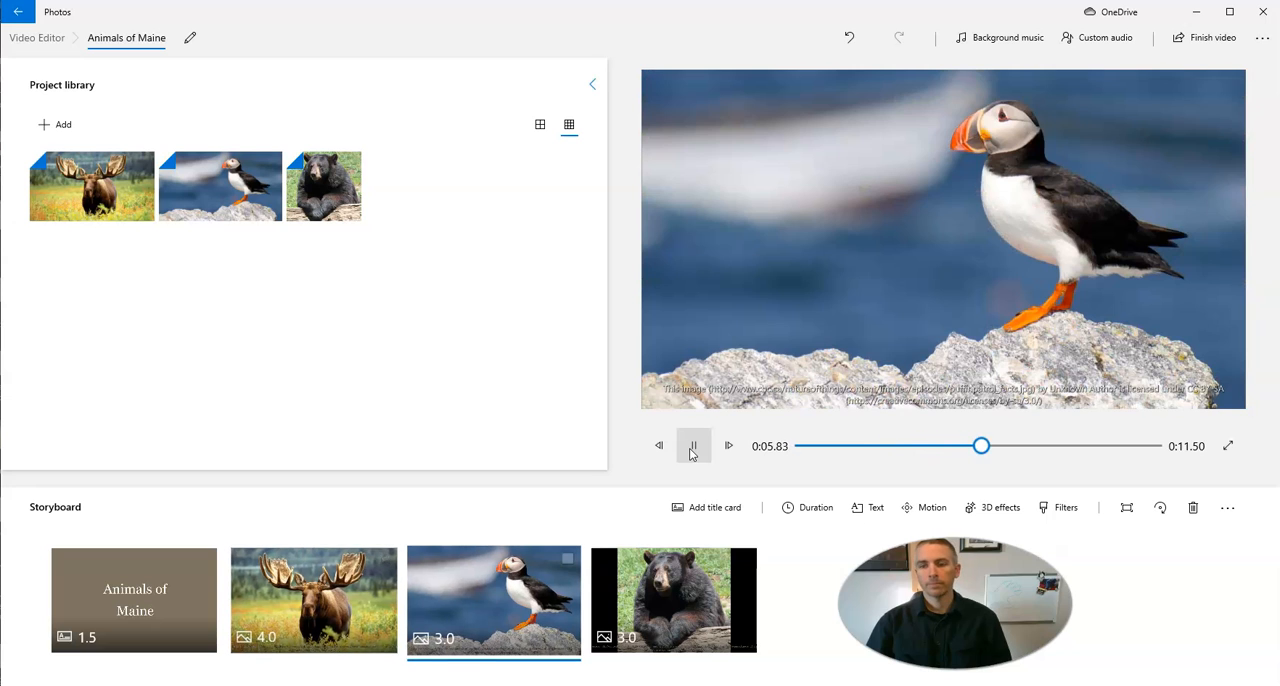
click(692, 444)
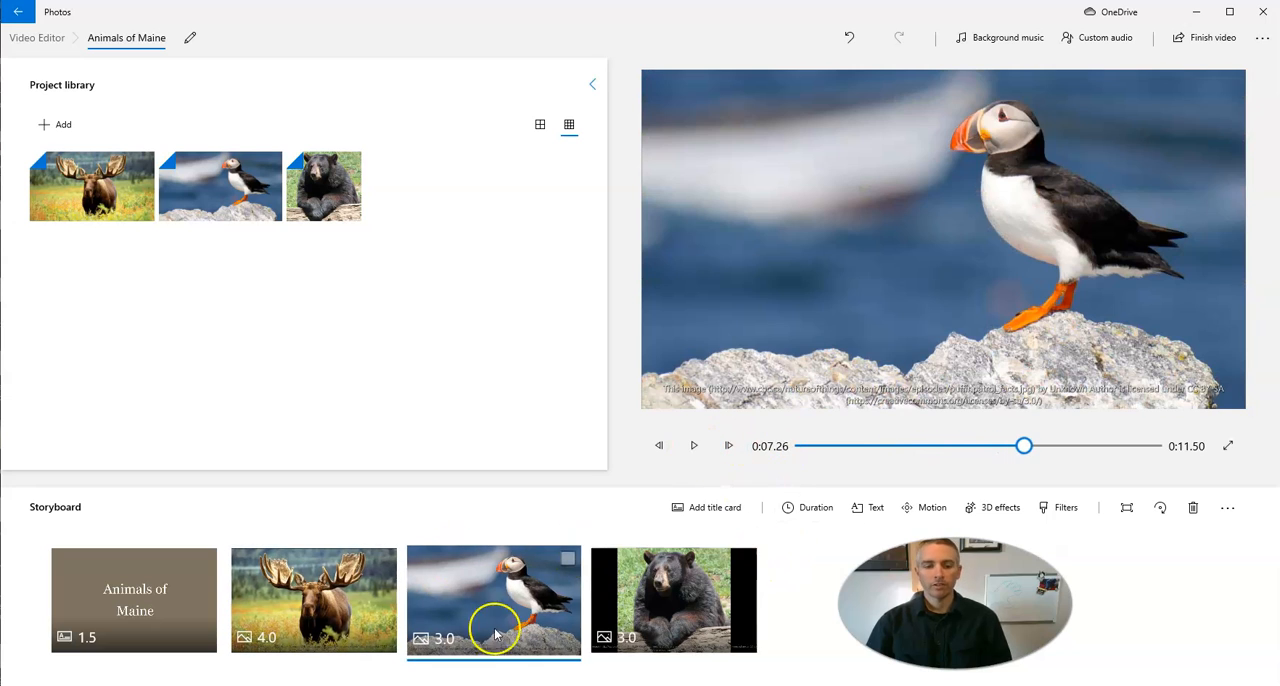
click(312, 600)
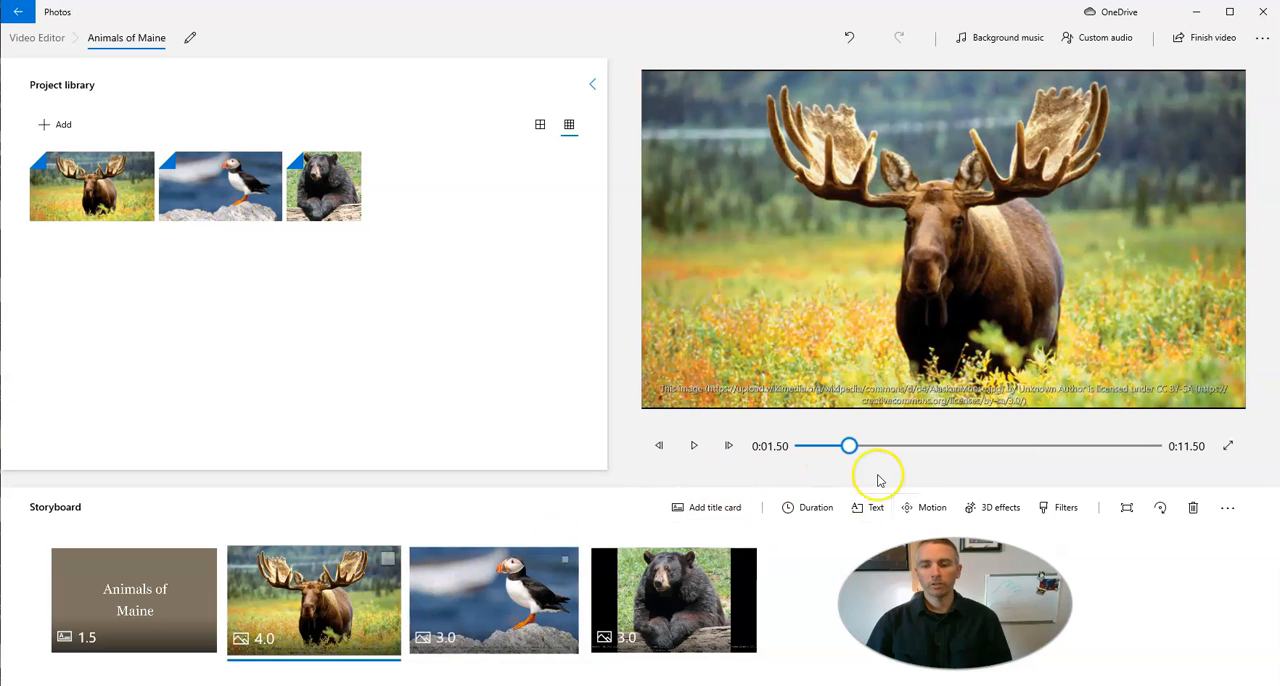
click(132, 600)
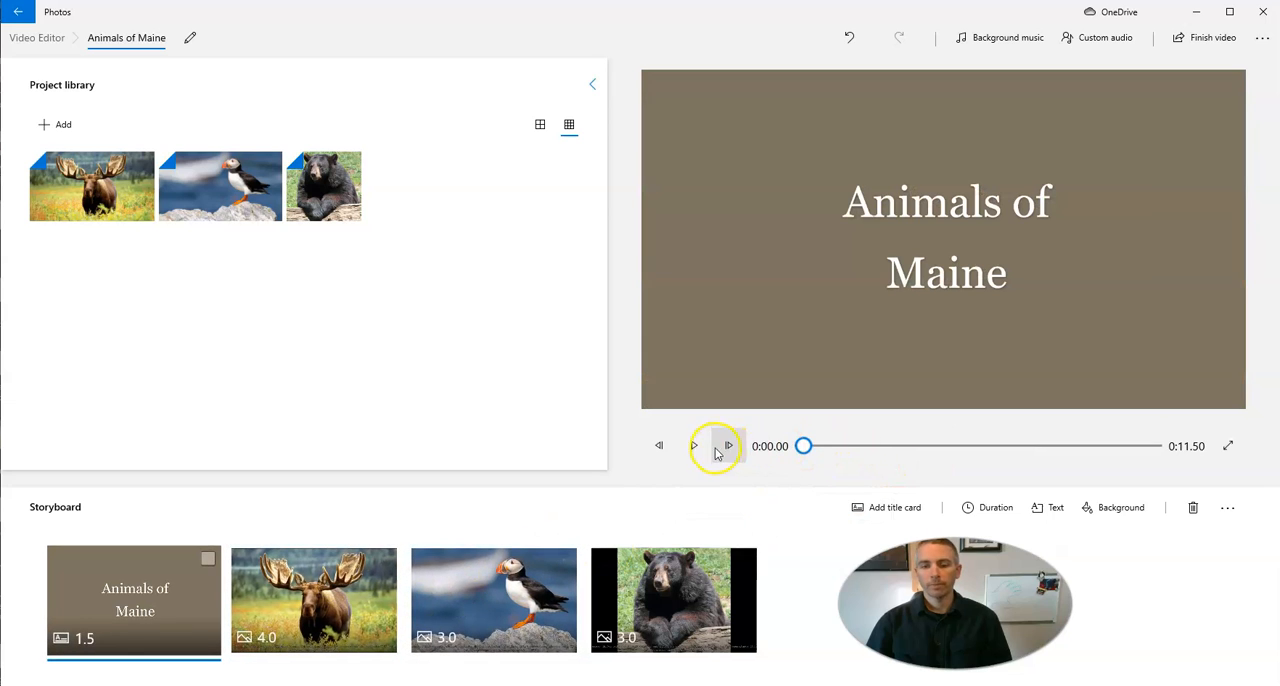
click(692, 444)
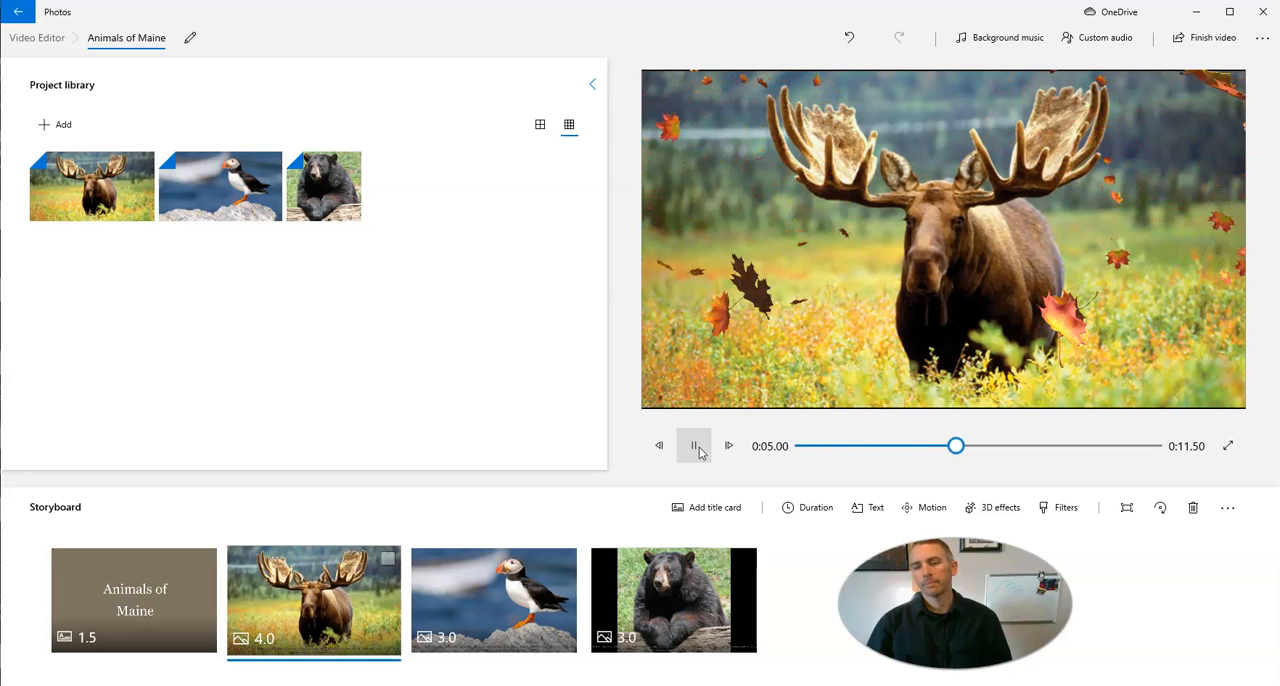
click(694, 446)
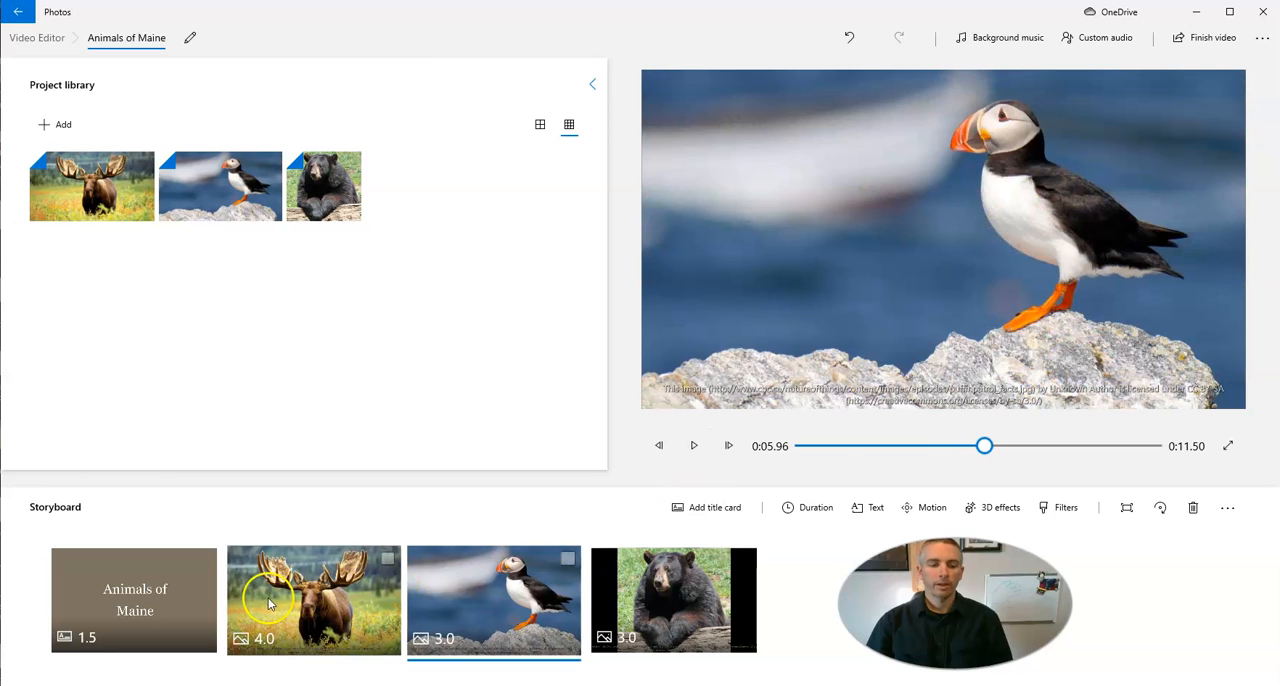
click(312, 600)
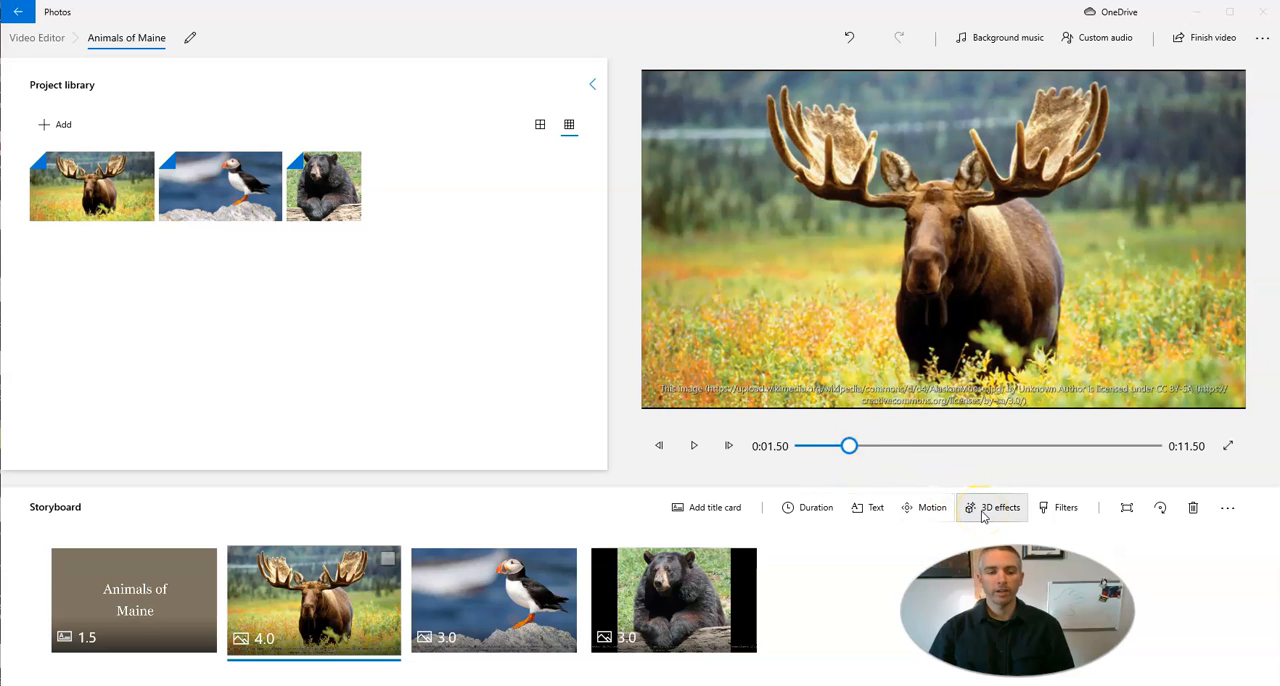
click(992, 508)
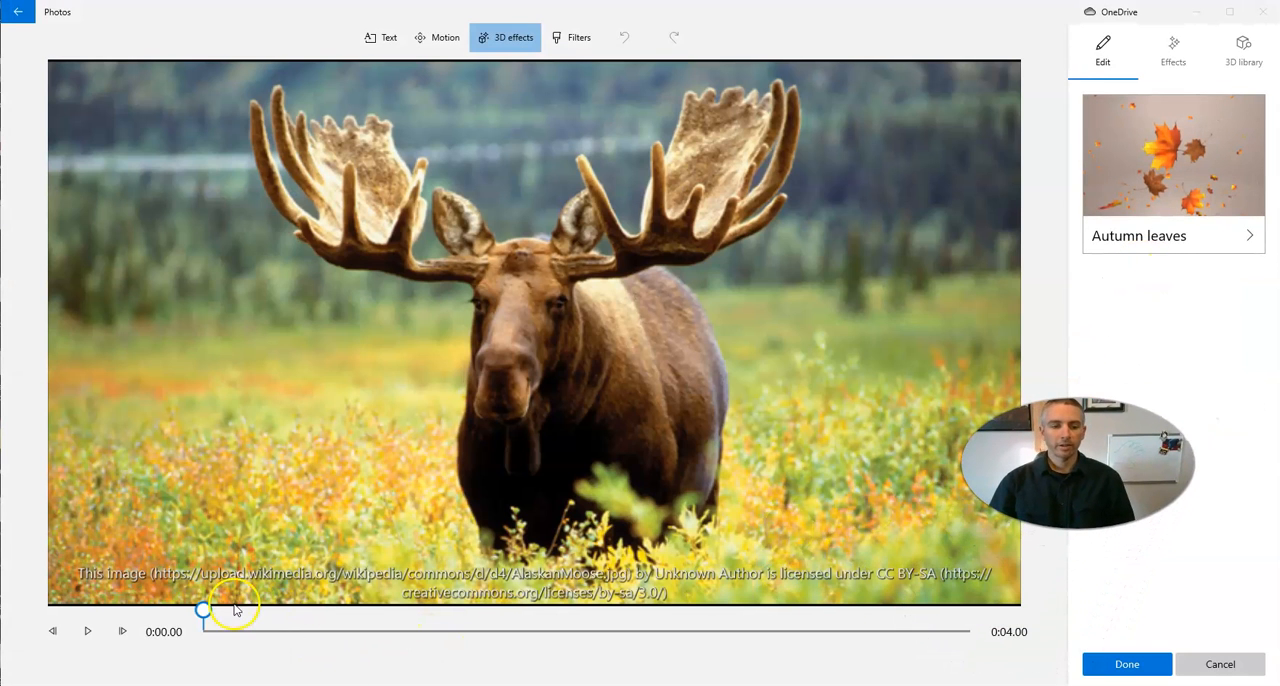
Step: Scrub through the moose clip to preview the falling leaves across its length
drag(204, 608, 344, 612)
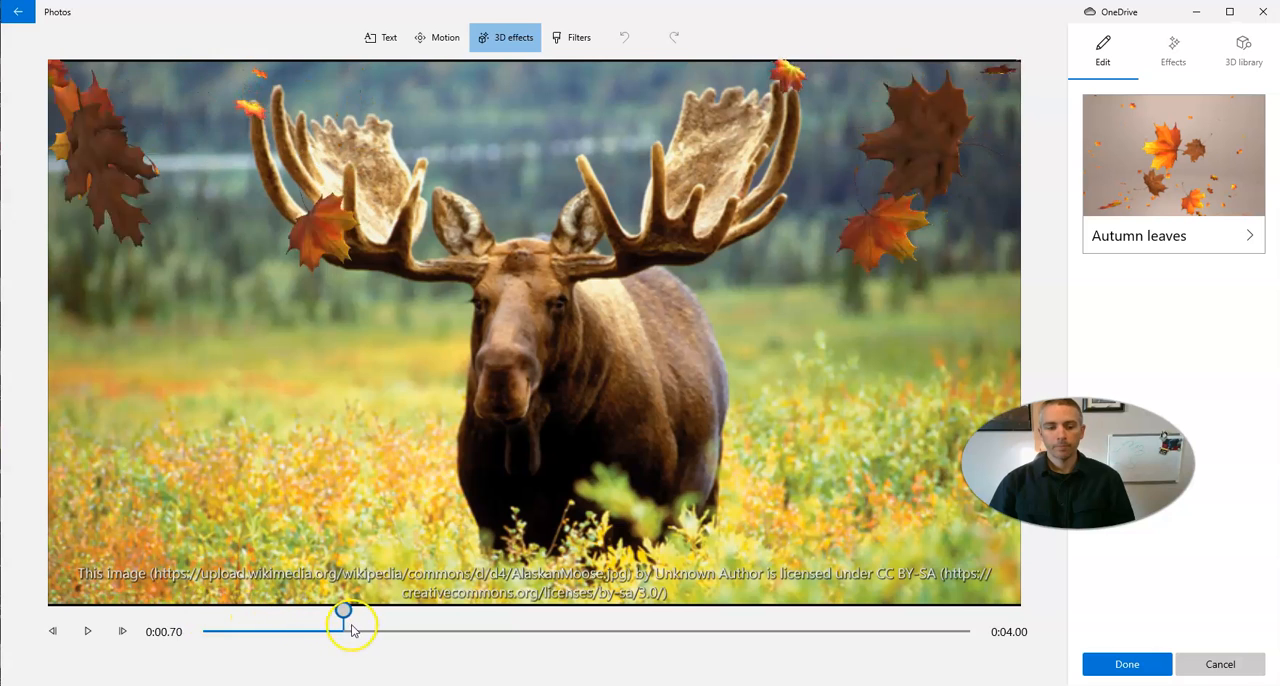
drag(344, 612, 516, 612)
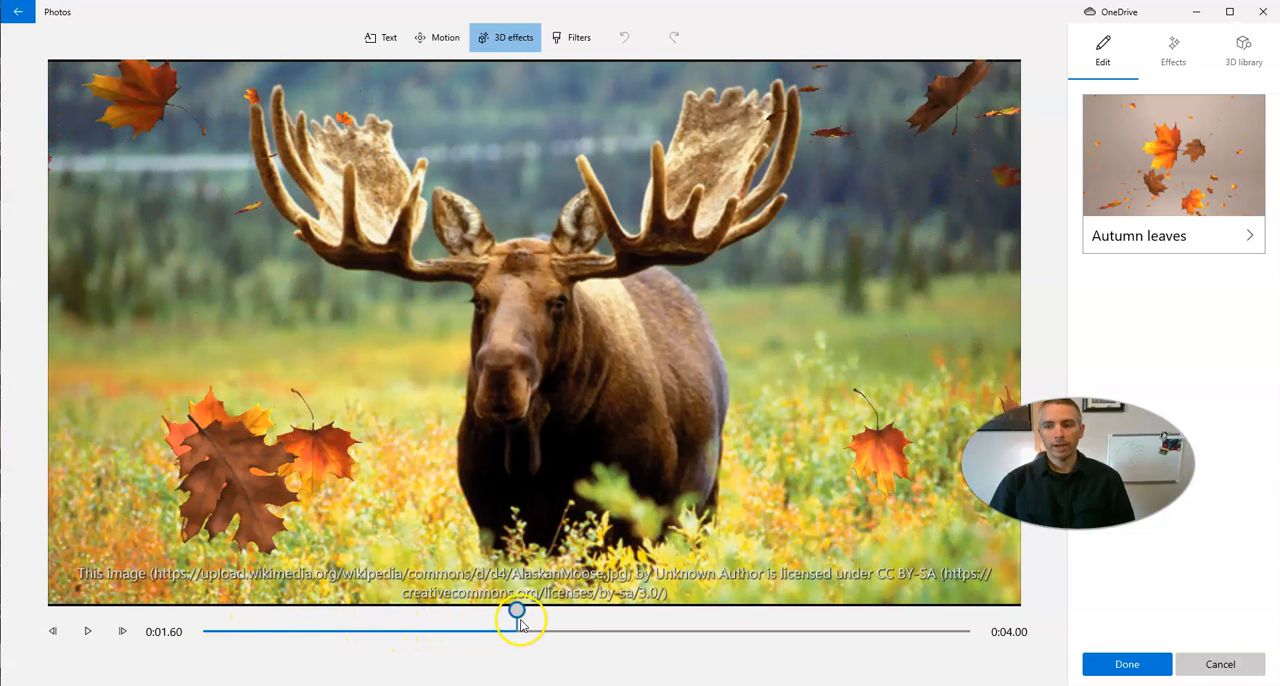
drag(516, 612, 832, 612)
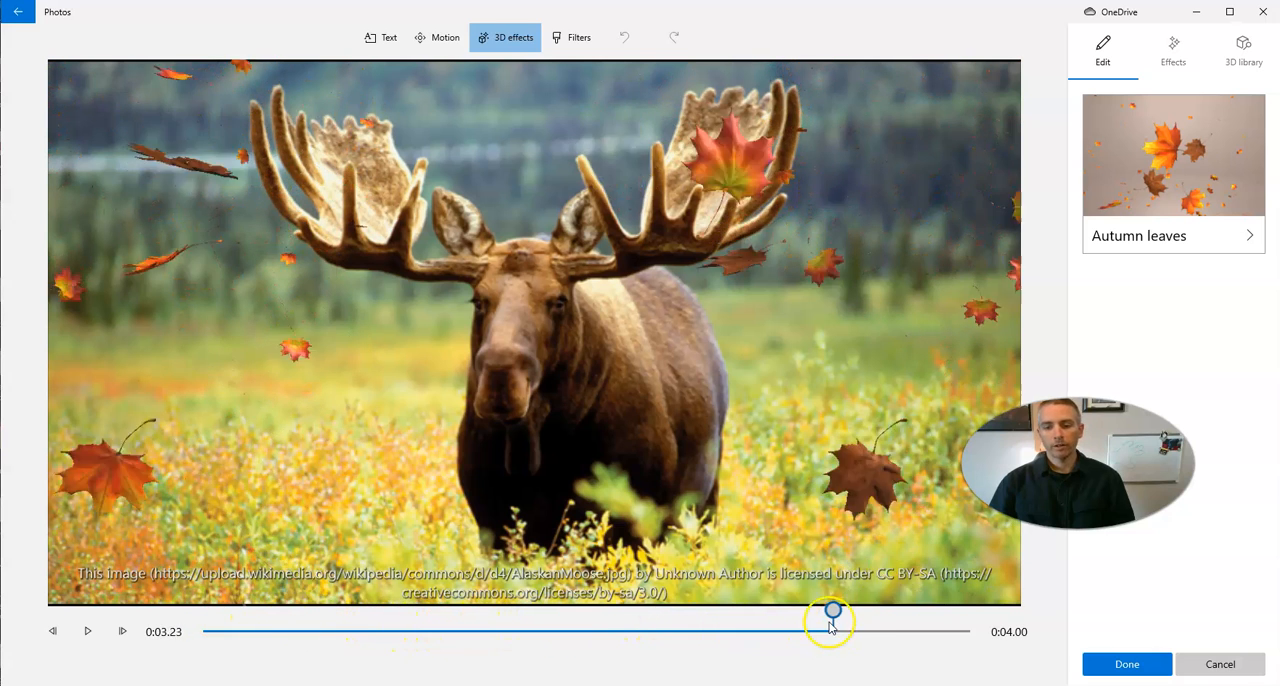
drag(830, 612, 964, 612)
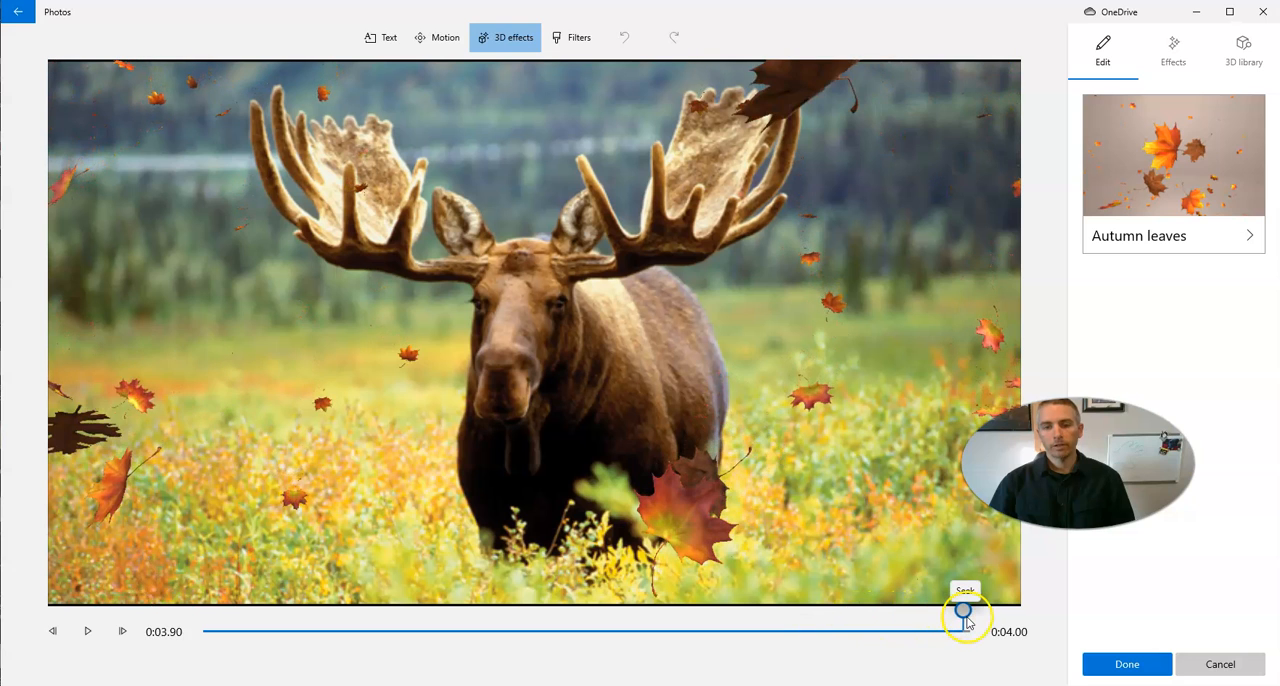
drag(964, 612, 204, 612)
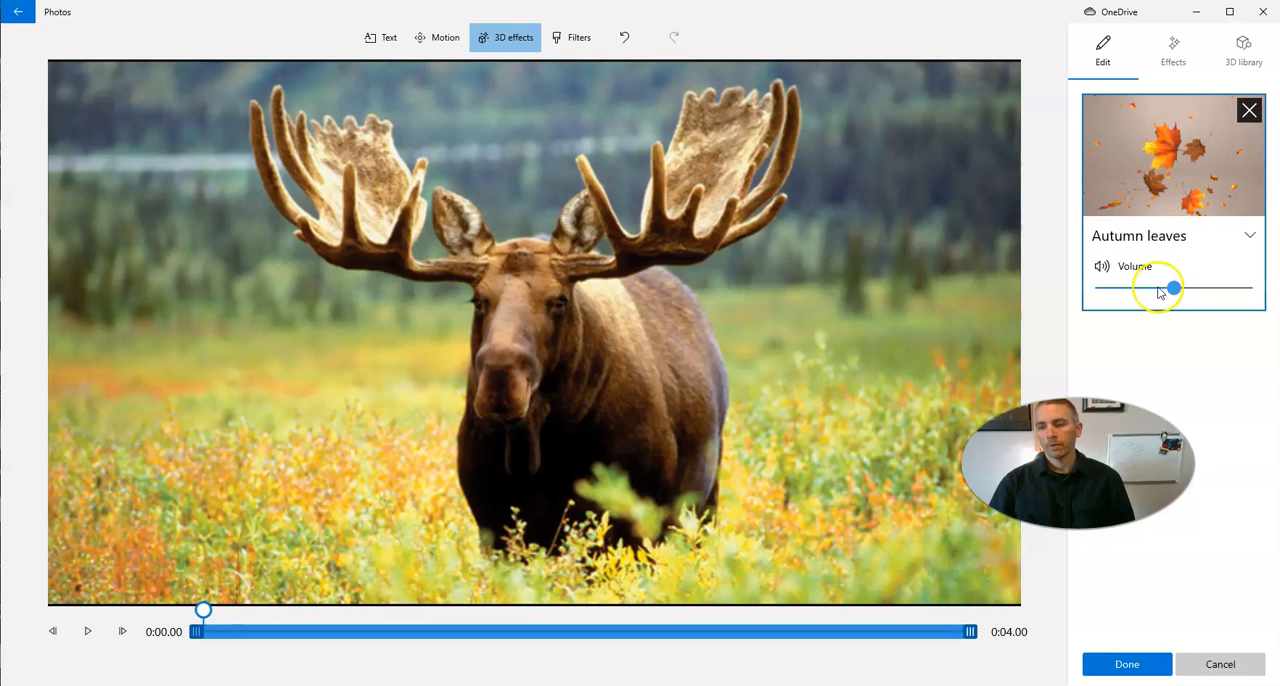
Step: Lower the Autumn leaves effect volume and keep the effect, returning to the storyboard
drag(1172, 288, 1168, 288)
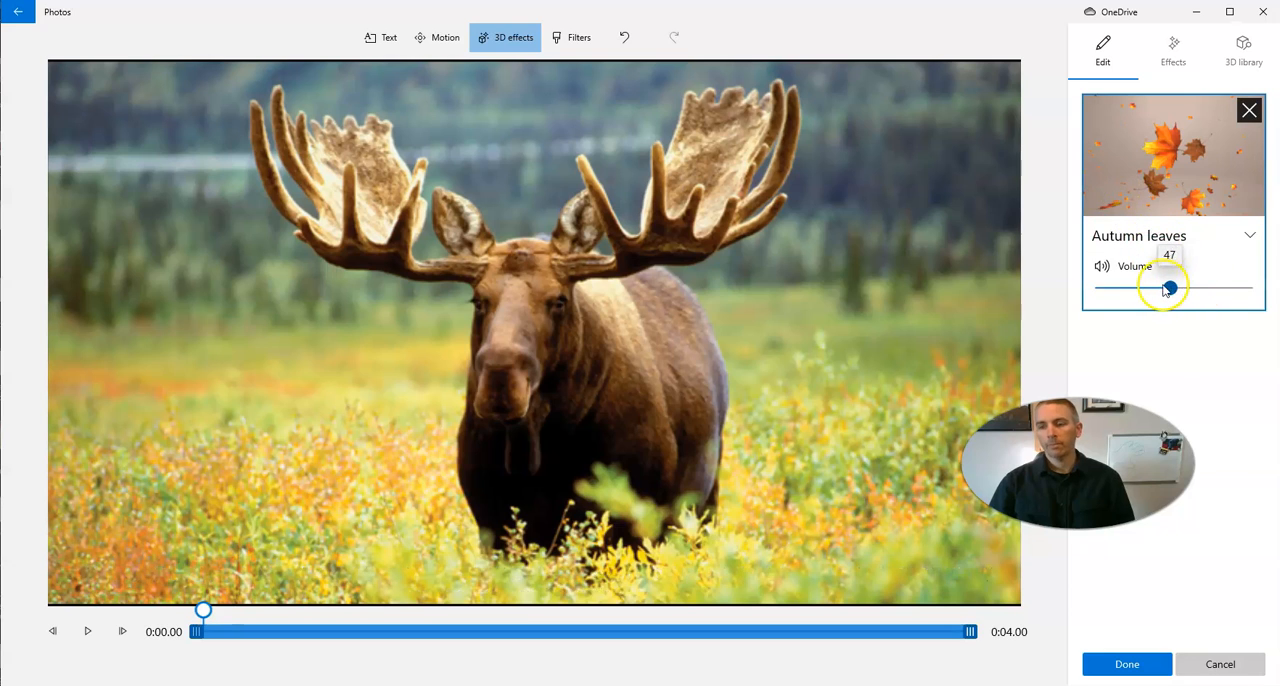
drag(1170, 290, 1164, 290)
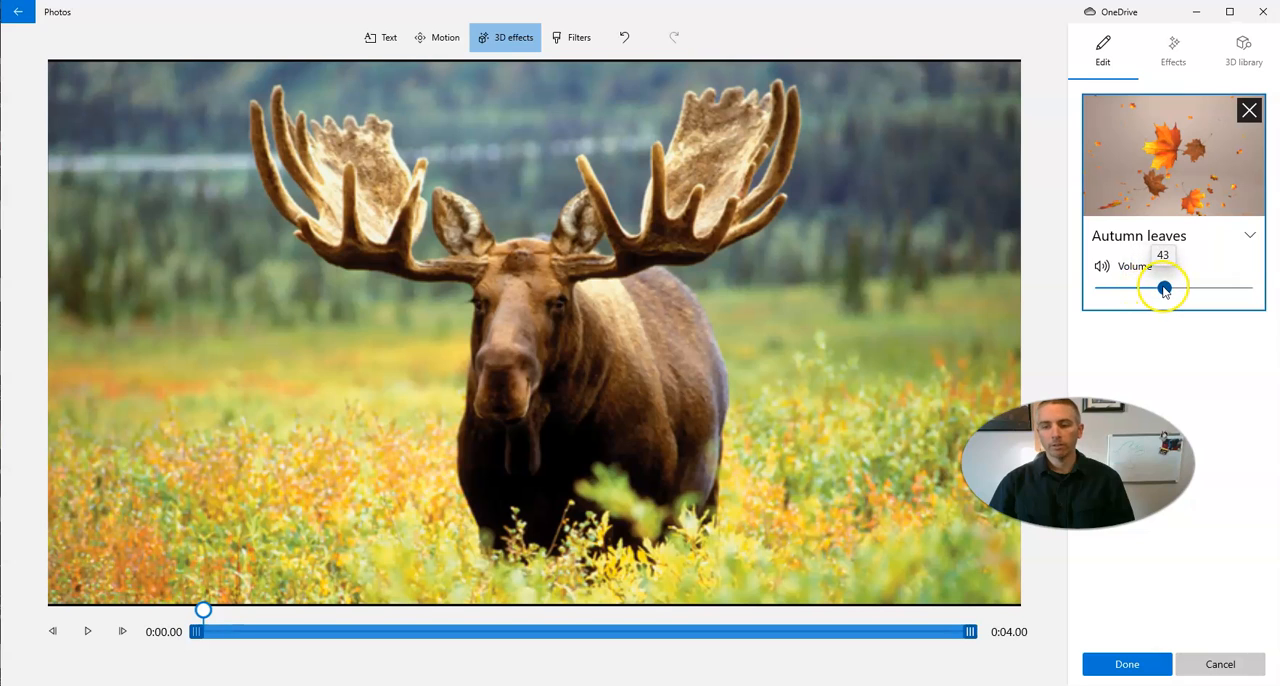
drag(1164, 288, 1160, 288)
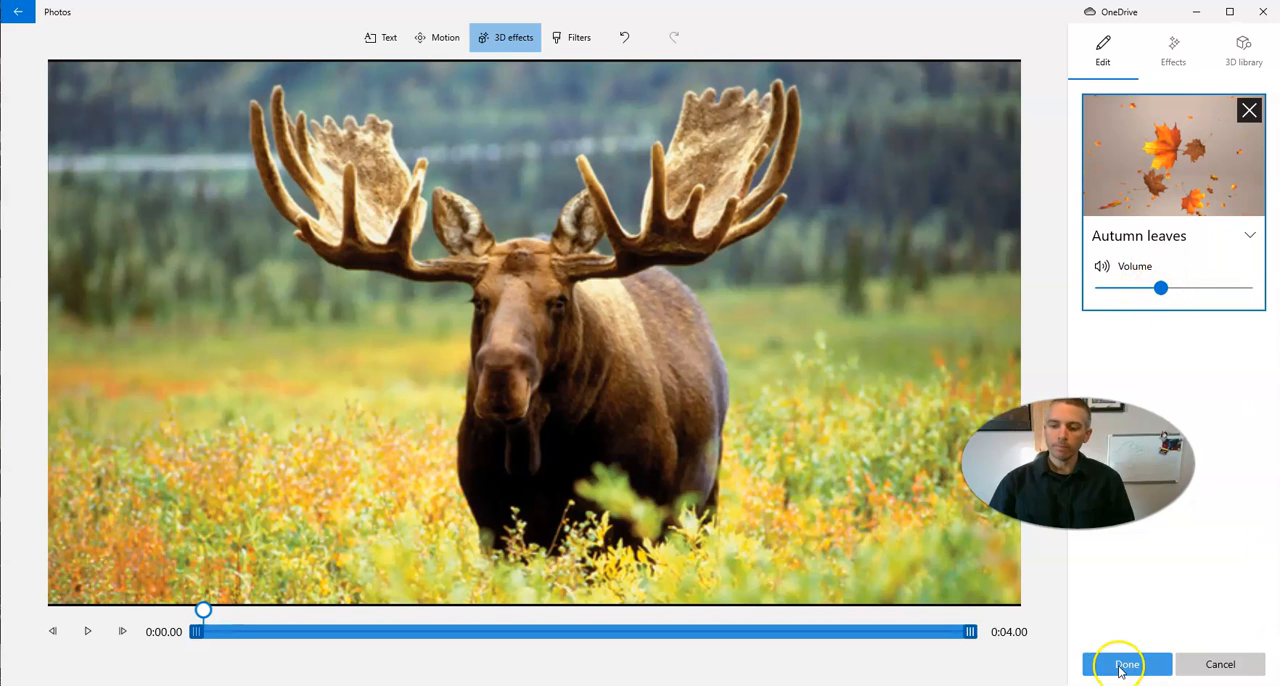
click(1126, 664)
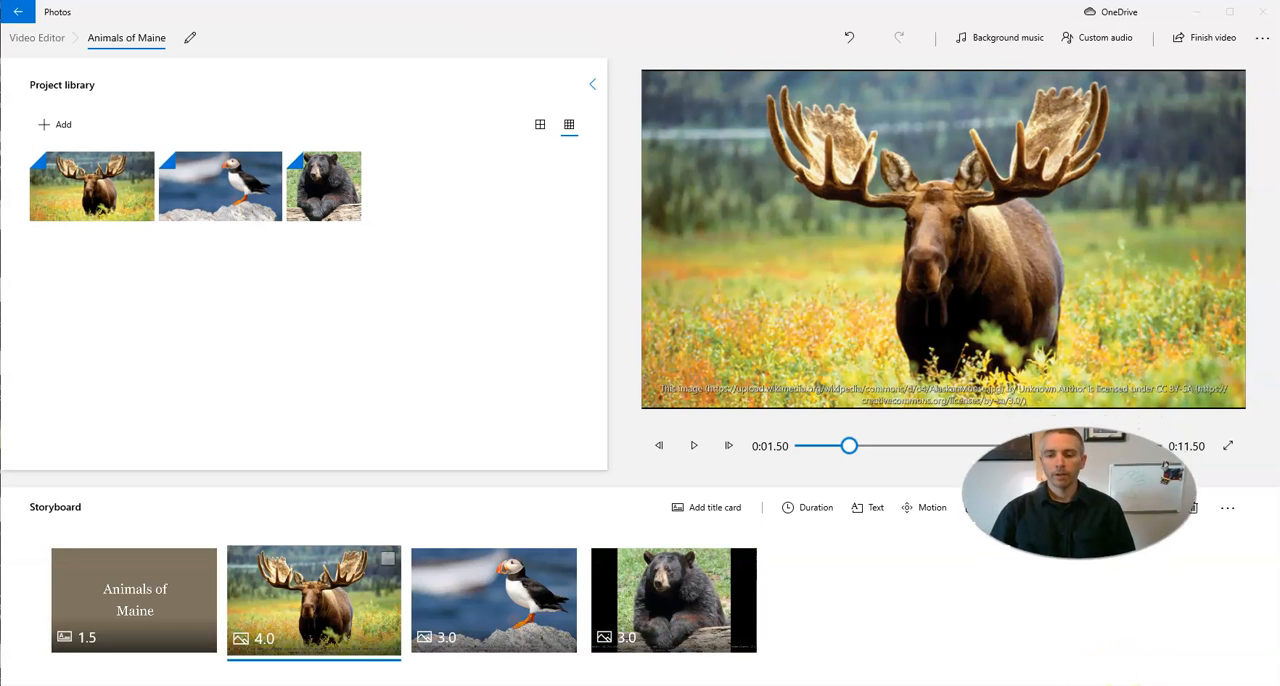
click(492, 600)
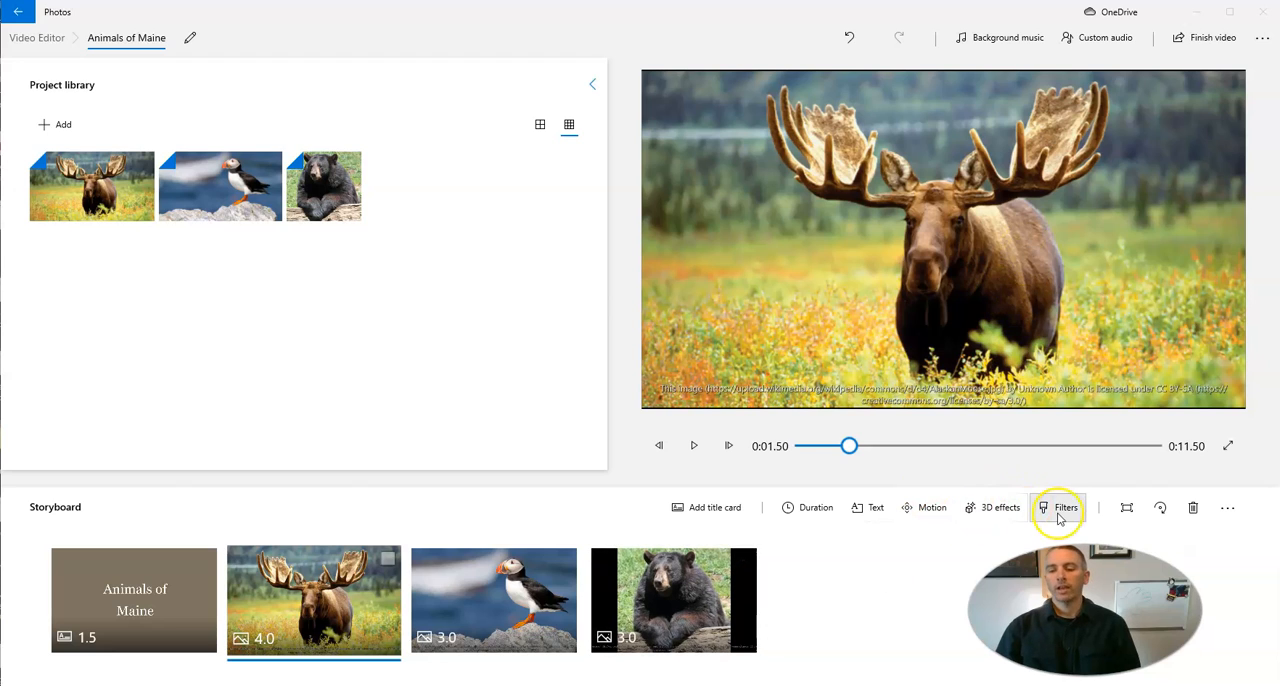
click(1058, 508)
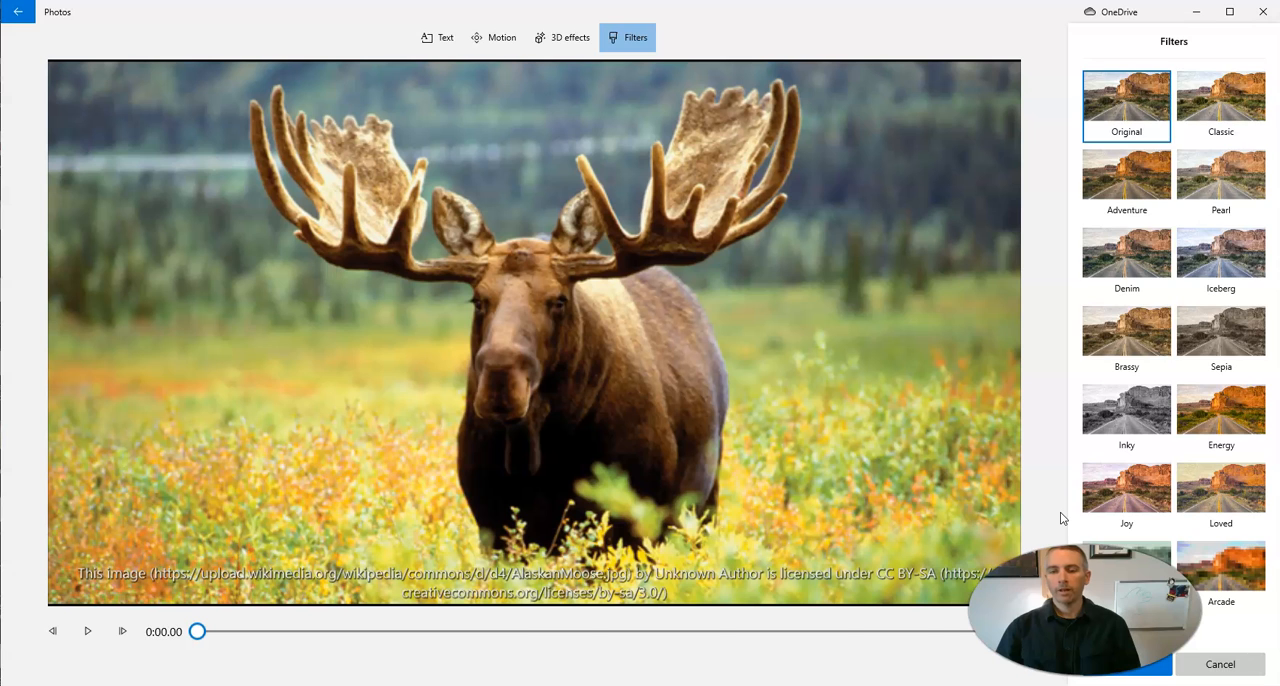
click(1126, 180)
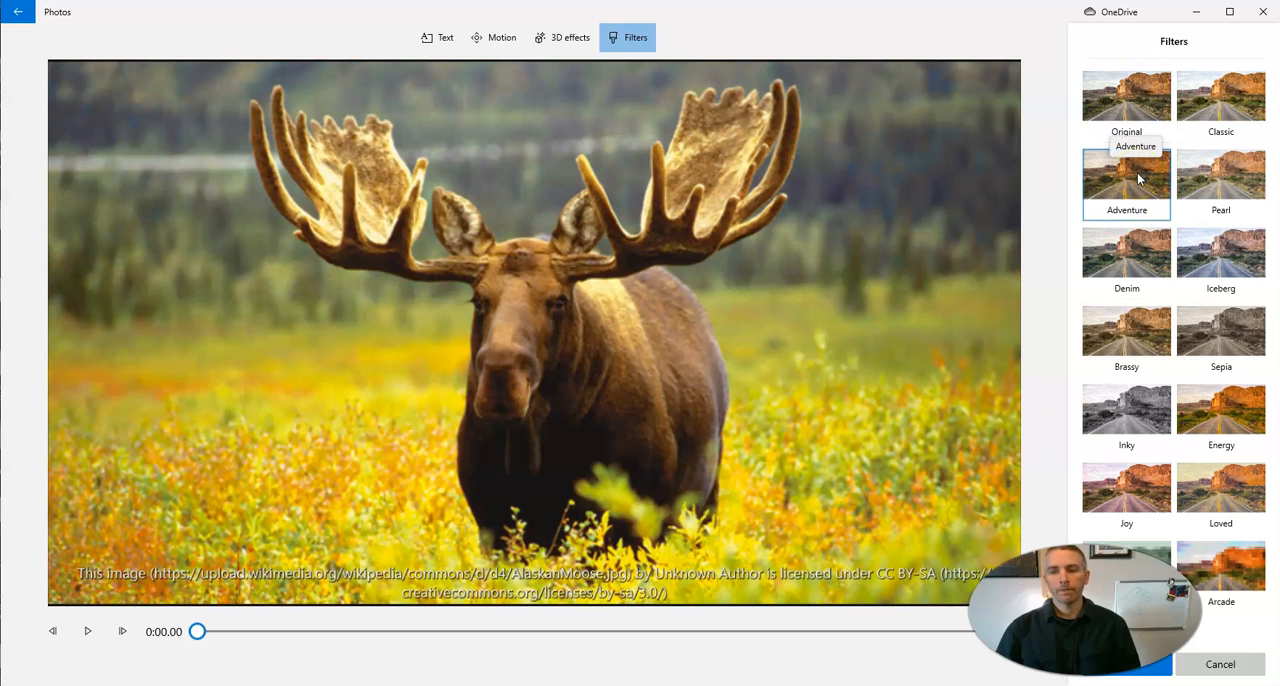
click(1220, 254)
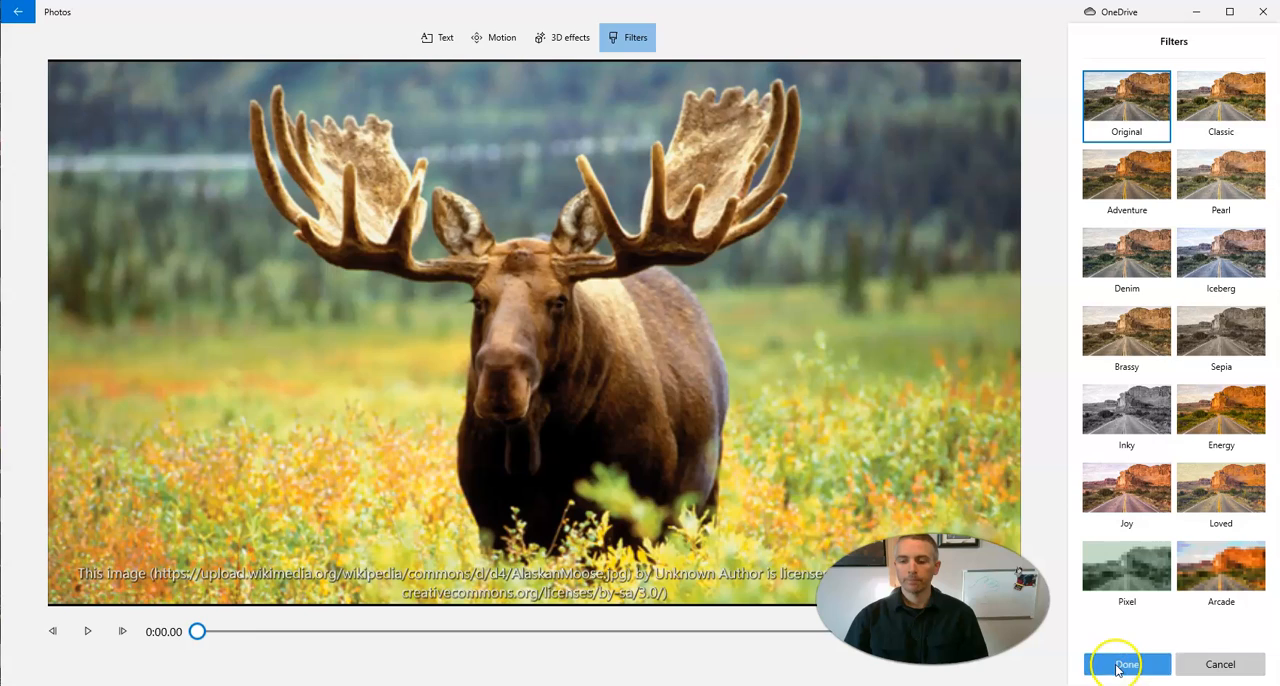
click(1126, 664)
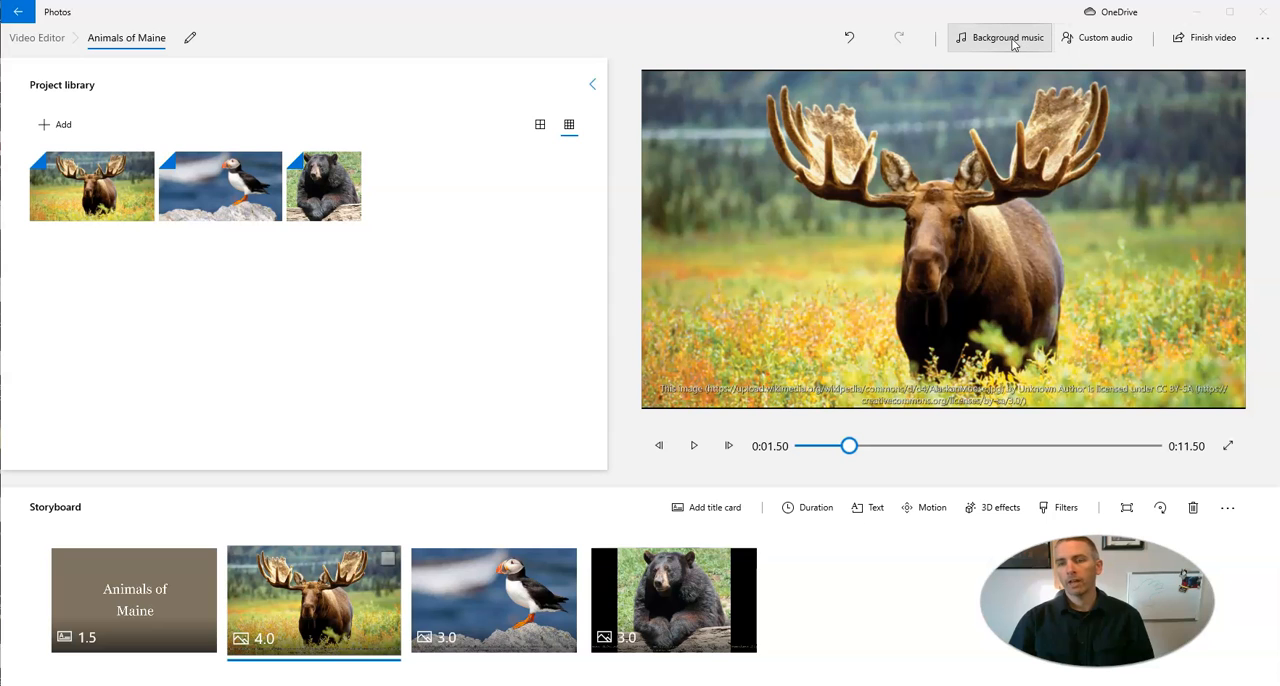
click(1000, 36)
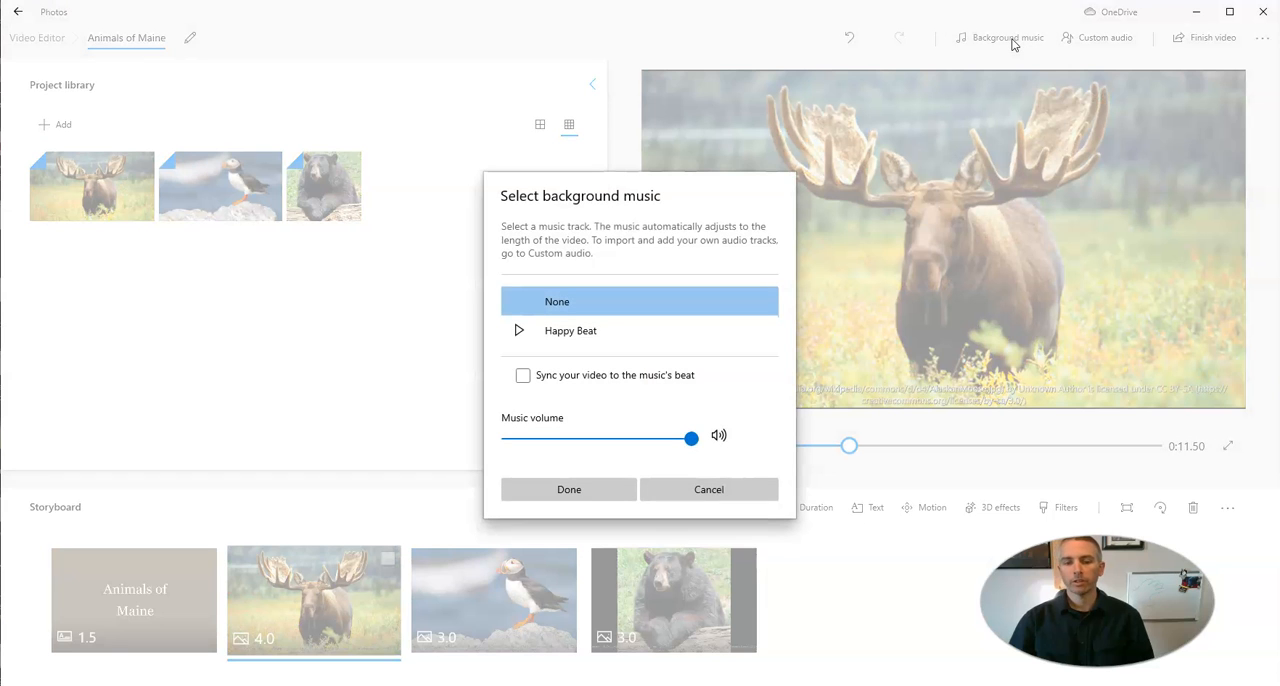
mouse_move(552, 408)
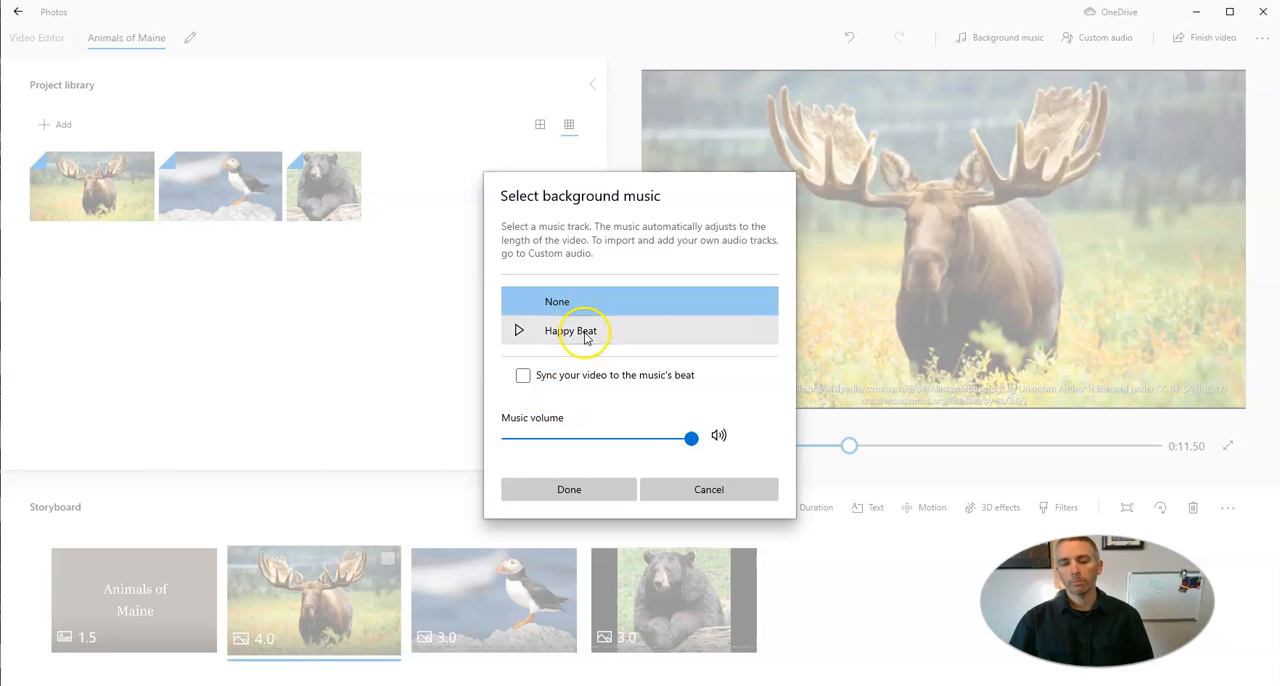
click(708, 488)
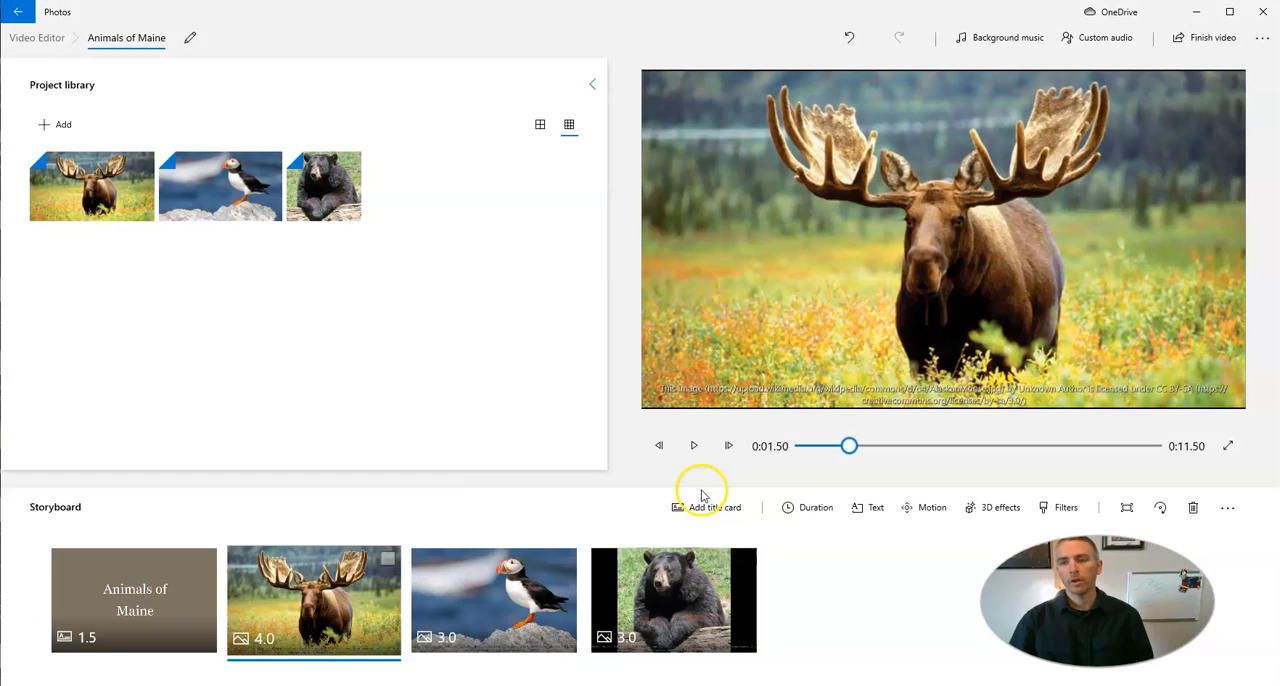
click(1096, 36)
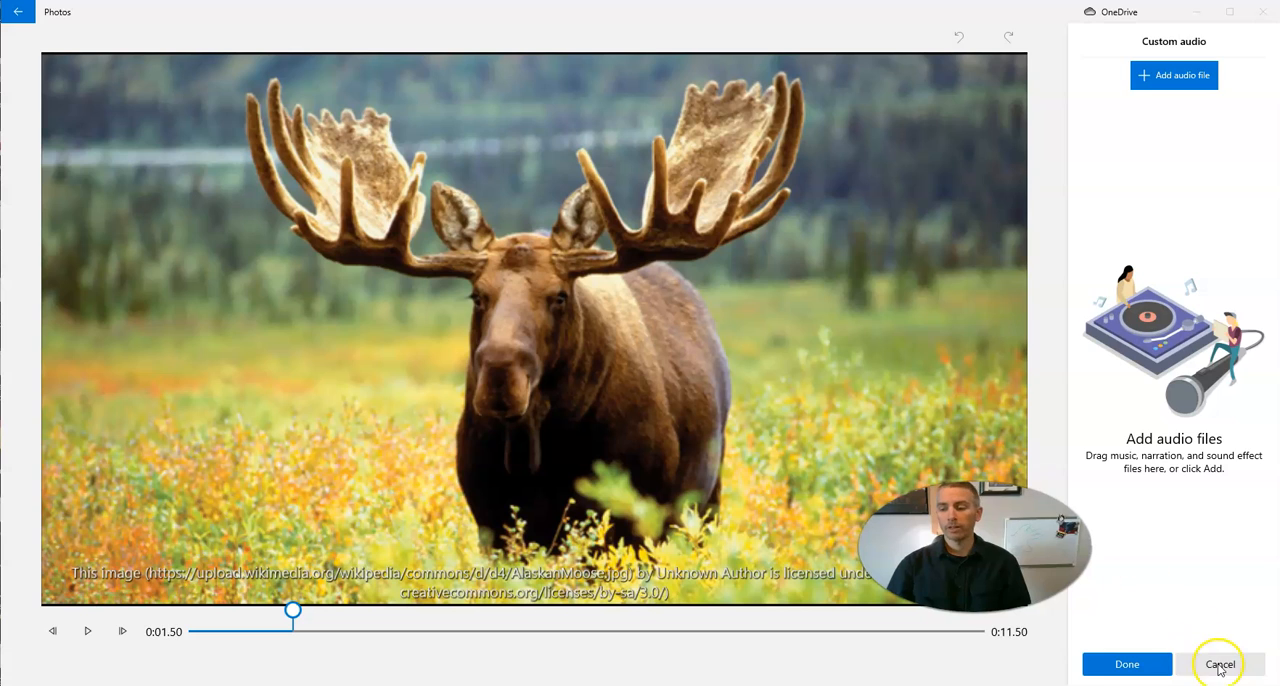
click(1220, 664)
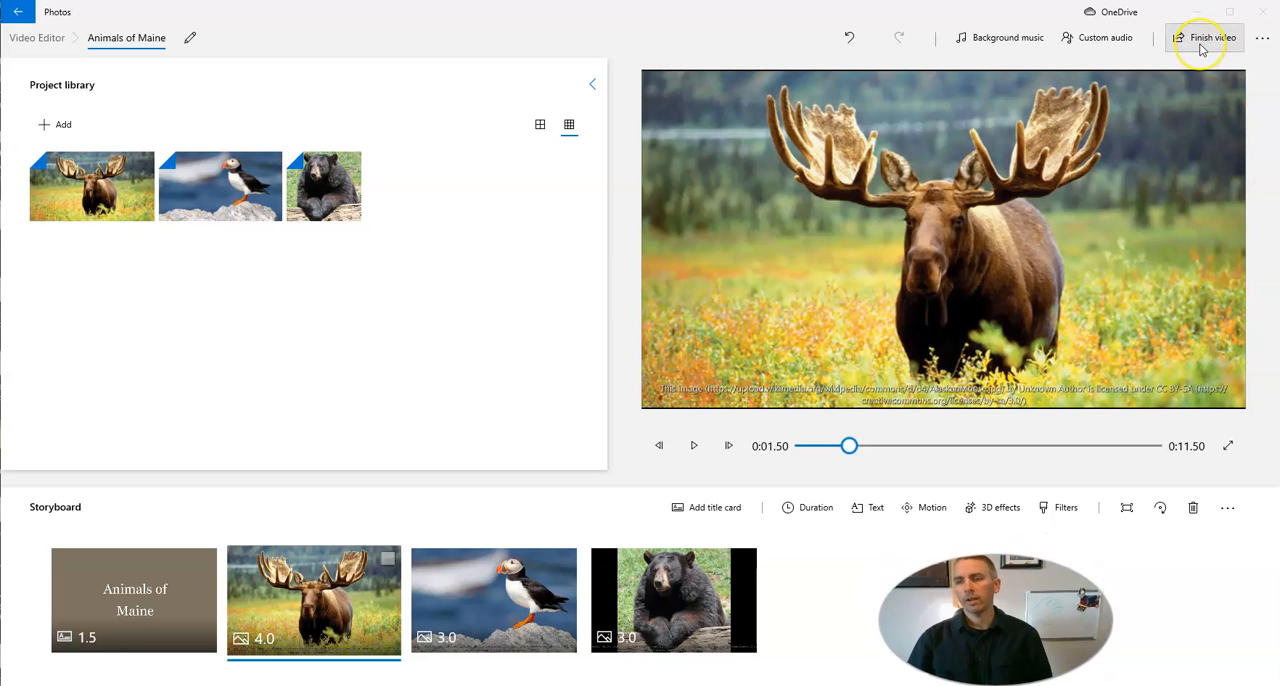
Step: Export the video at High 1080p as Animals of Maine on the Desktop
click(1212, 36)
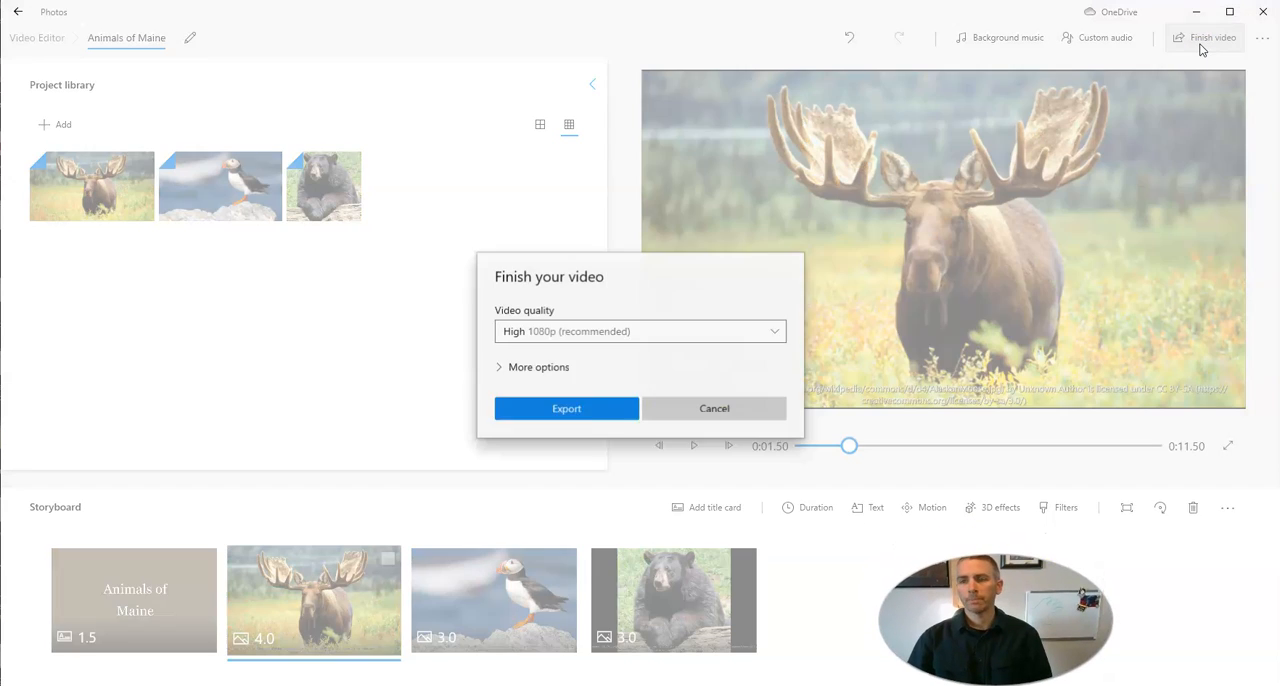
click(714, 408)
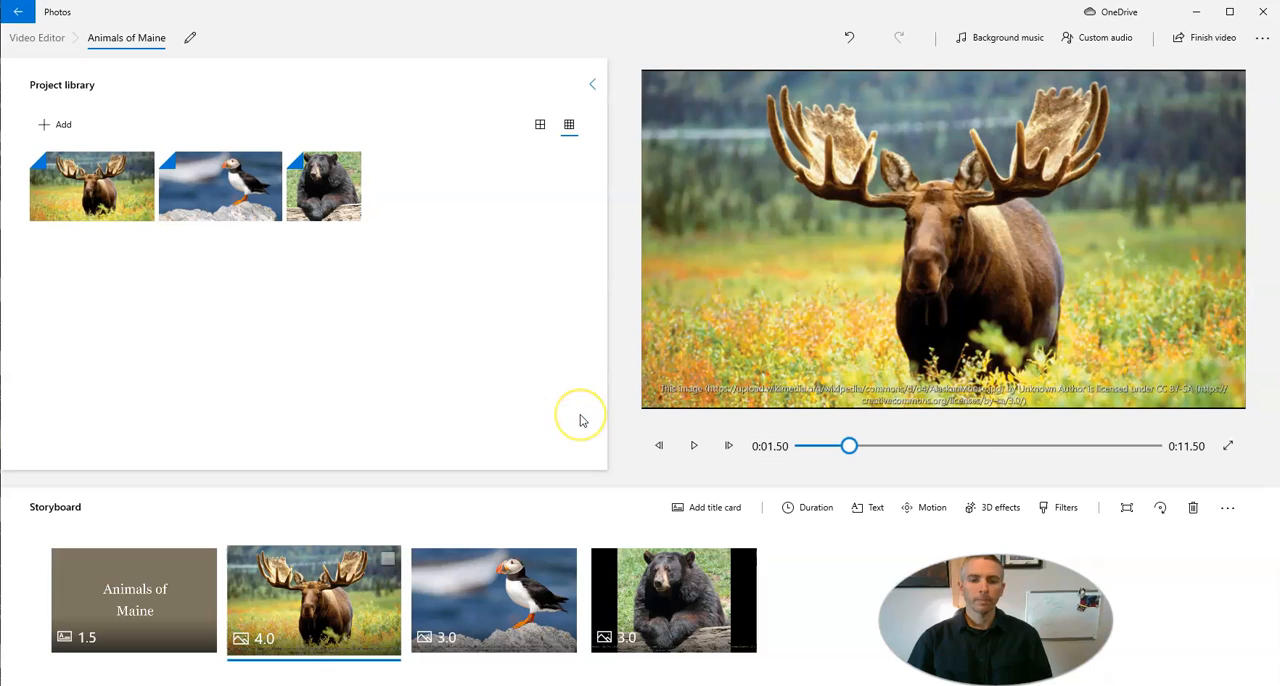
click(1212, 36)
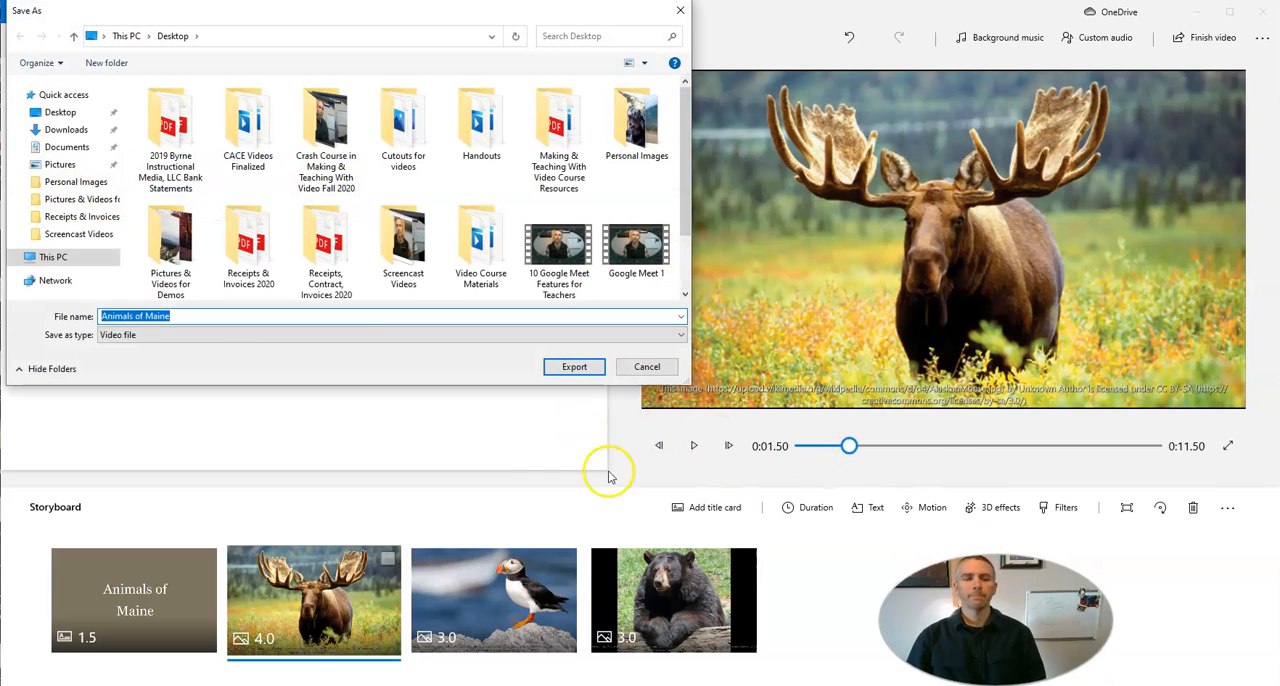
mouse_move(444, 348)
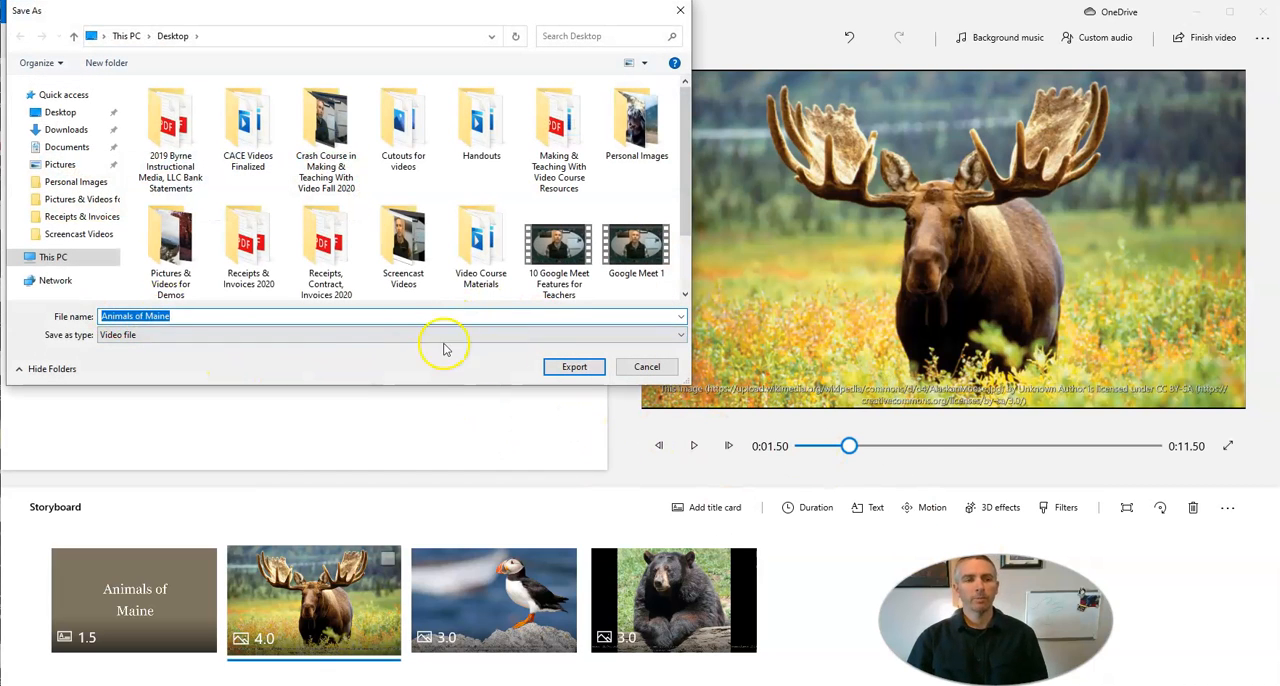
click(574, 366)
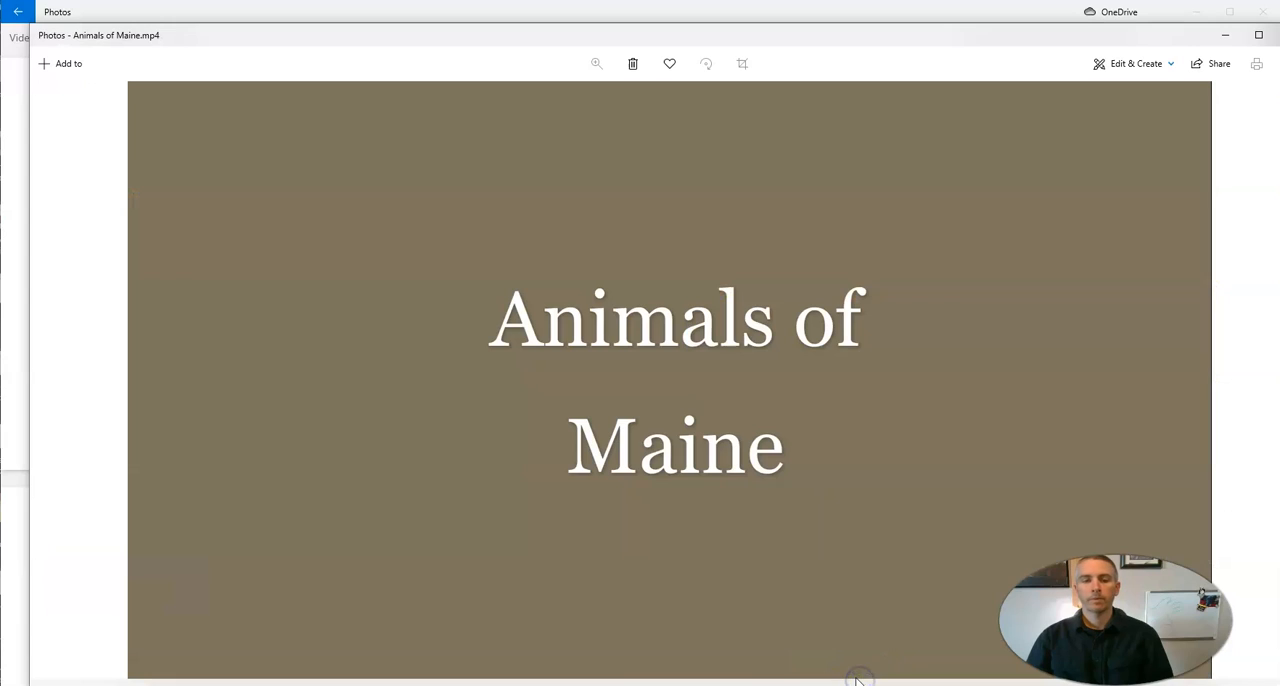
mouse_move(732, 62)
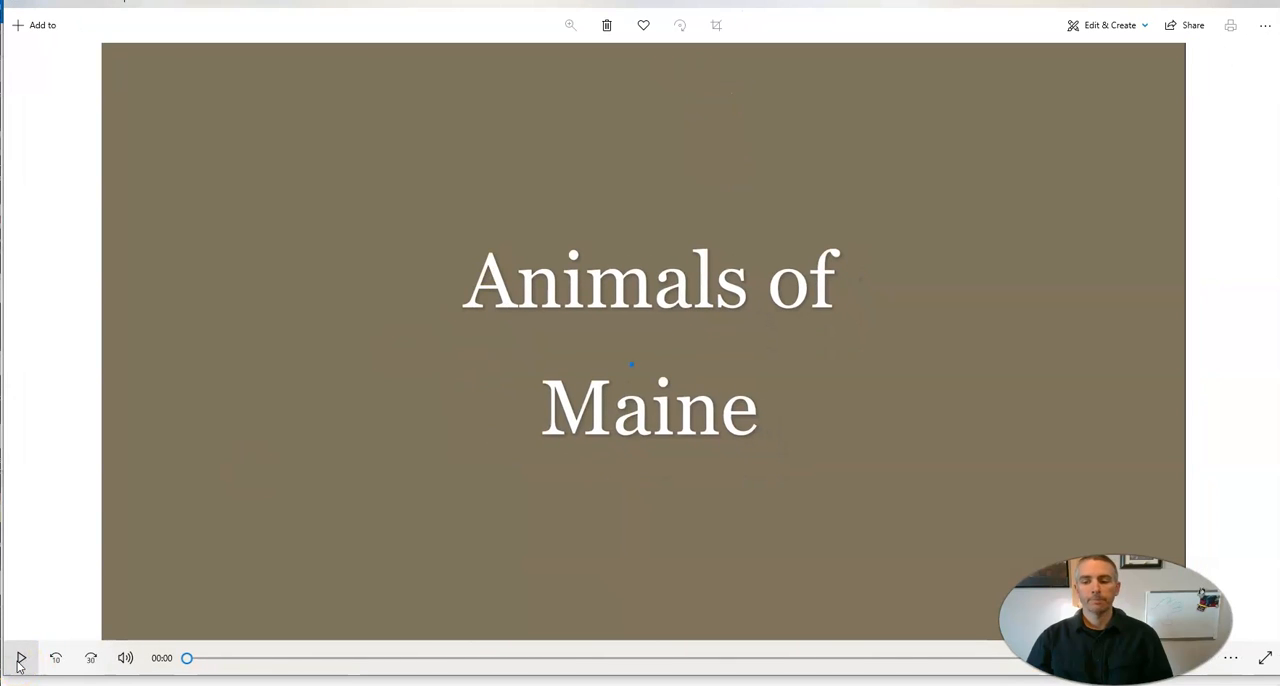
Step: Play the exported Animals of Maine.mp4 from its title card through to the bear
click(20, 658)
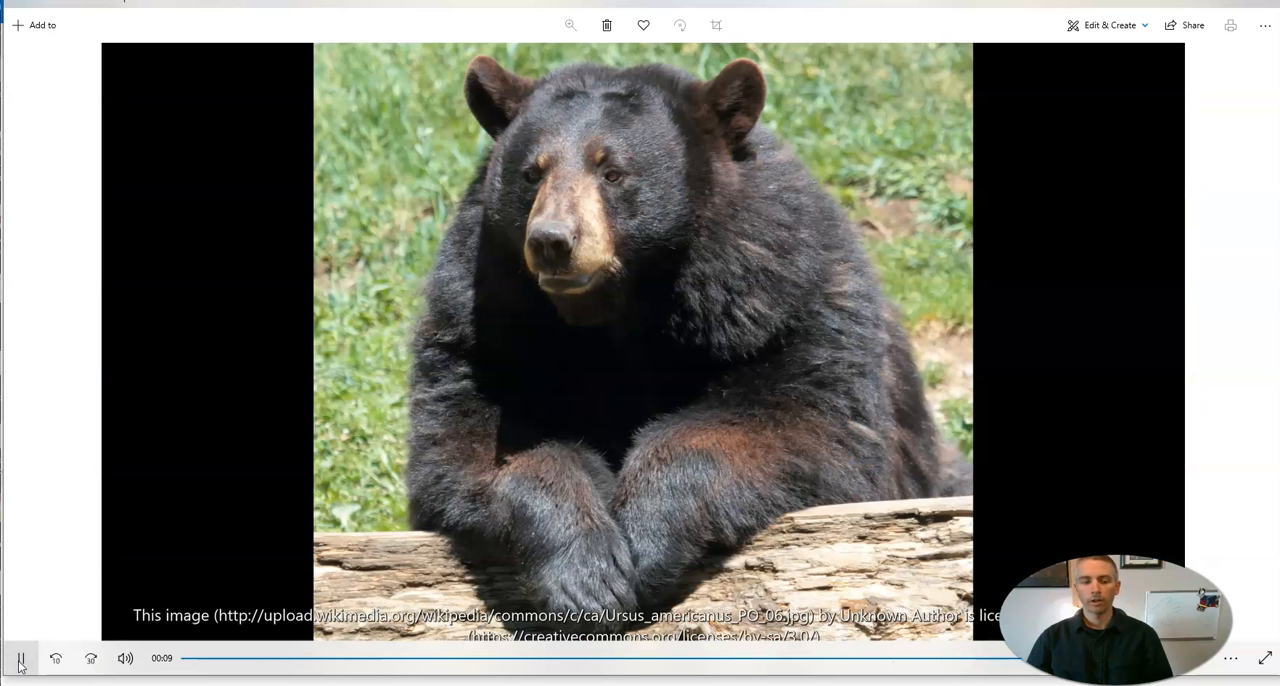
click(20, 658)
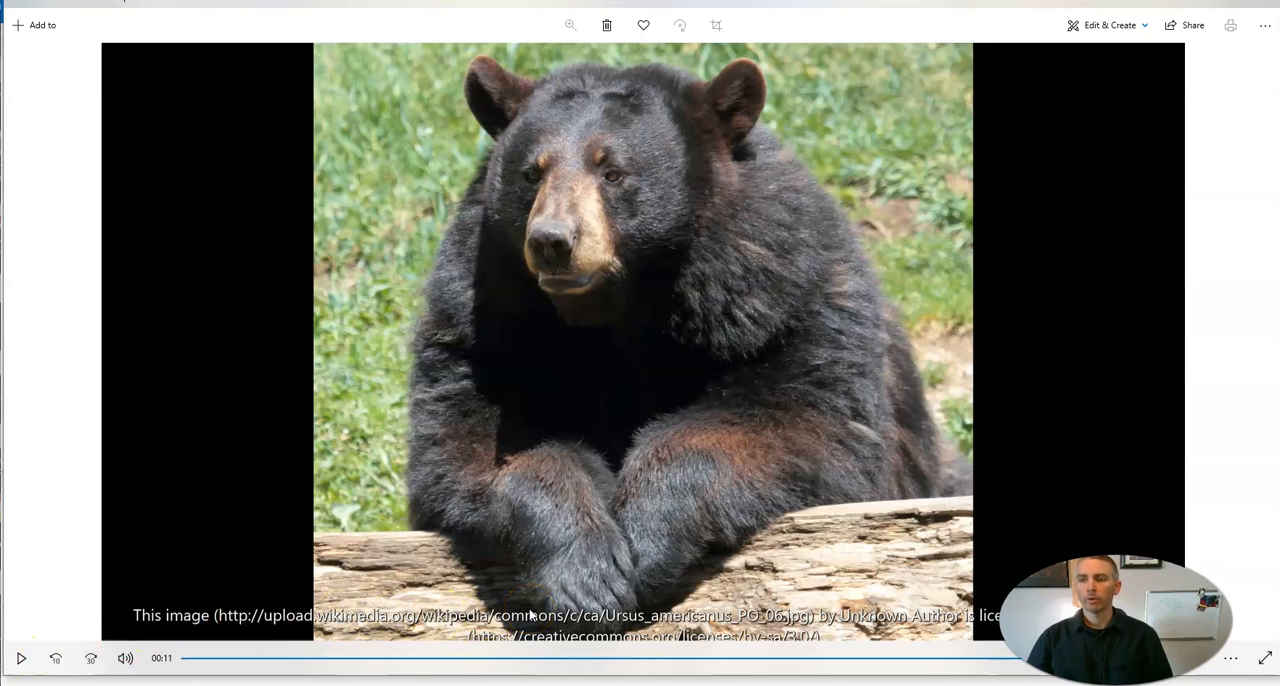
mouse_move(1186, 66)
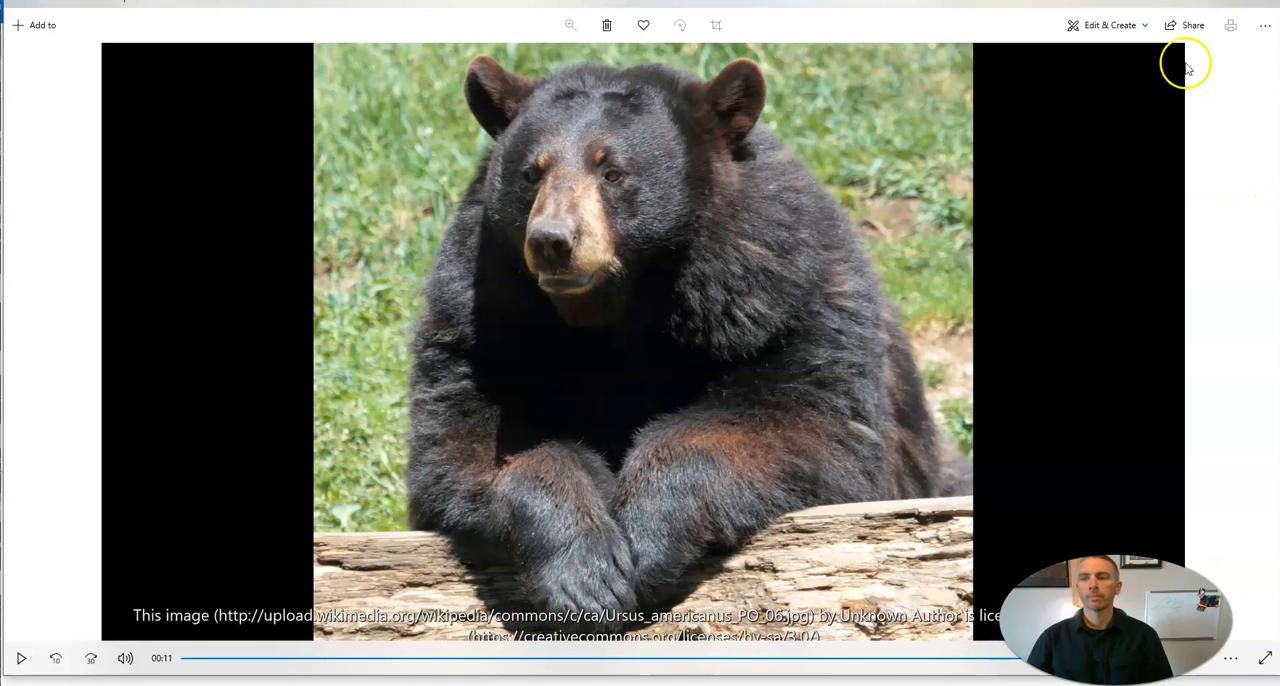